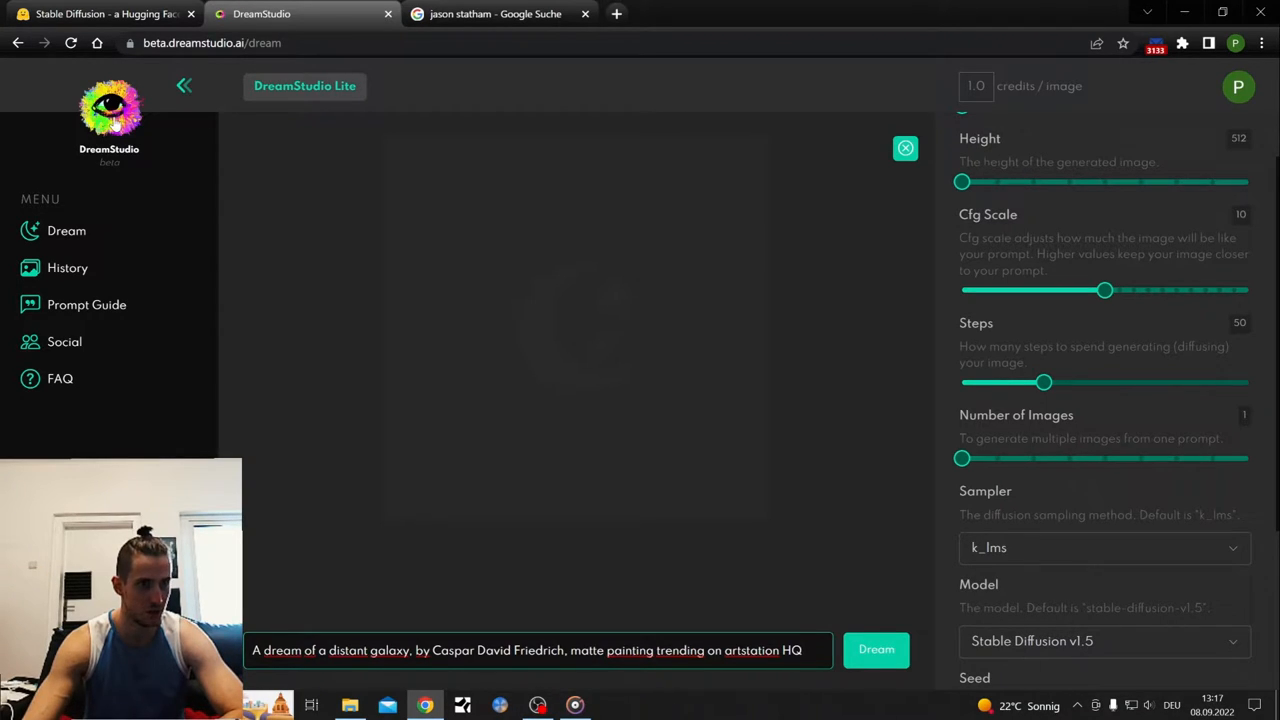
{"action": "mouse_move", "coordinate": [148, 164]}
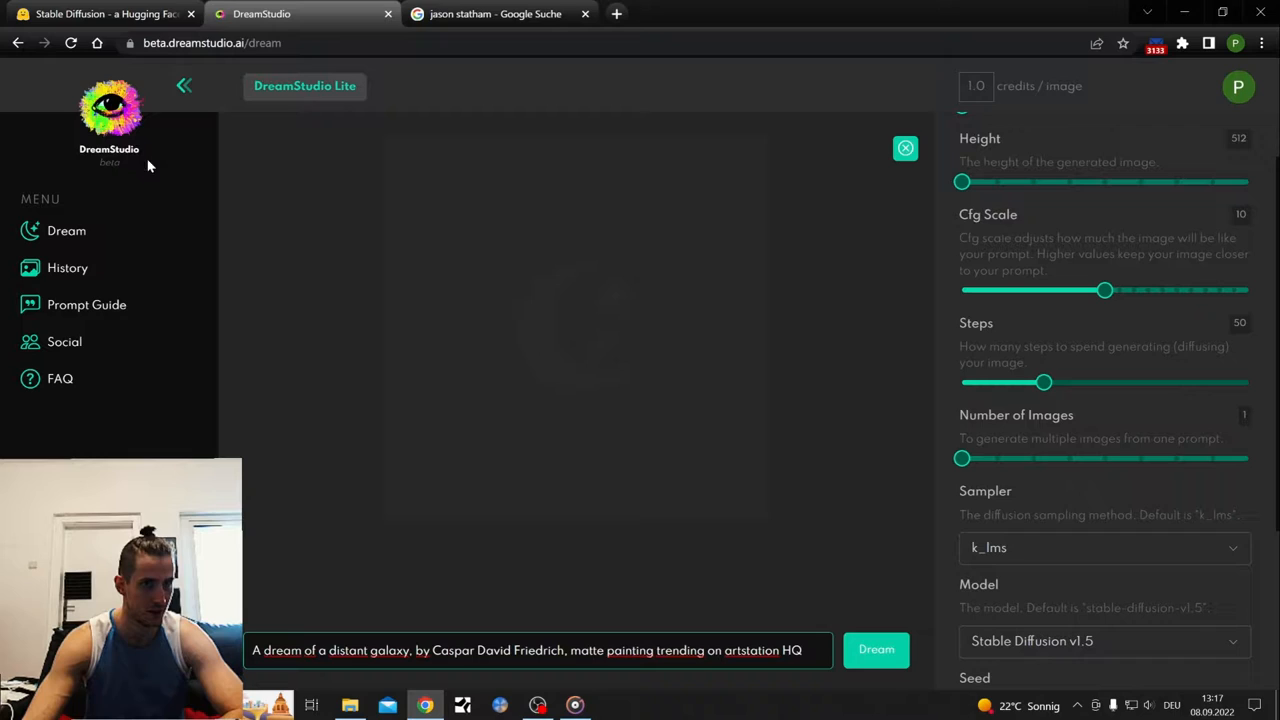
{"action": "mouse_move", "coordinate": [538, 196]}
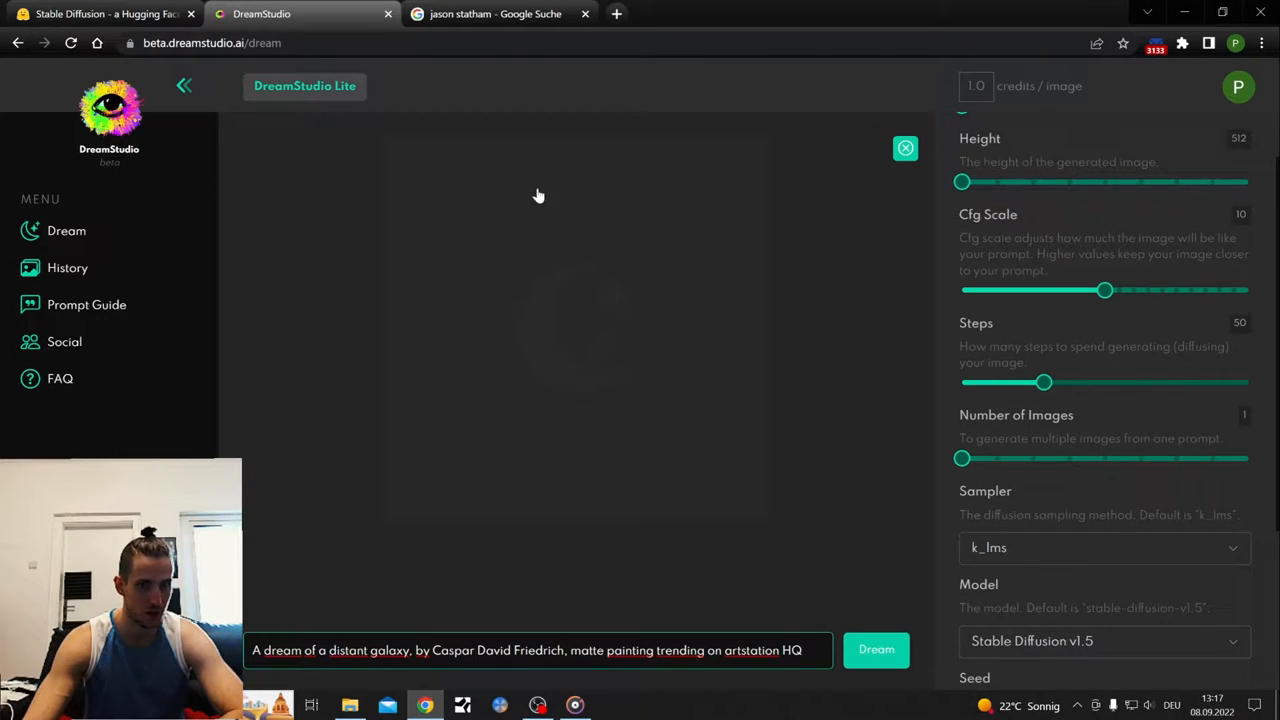
Step: Flip between the demo tab and DreamStudio, clear the generated image and leave the model unchanged
{"action": "left_click", "coordinate": [100, 12]}
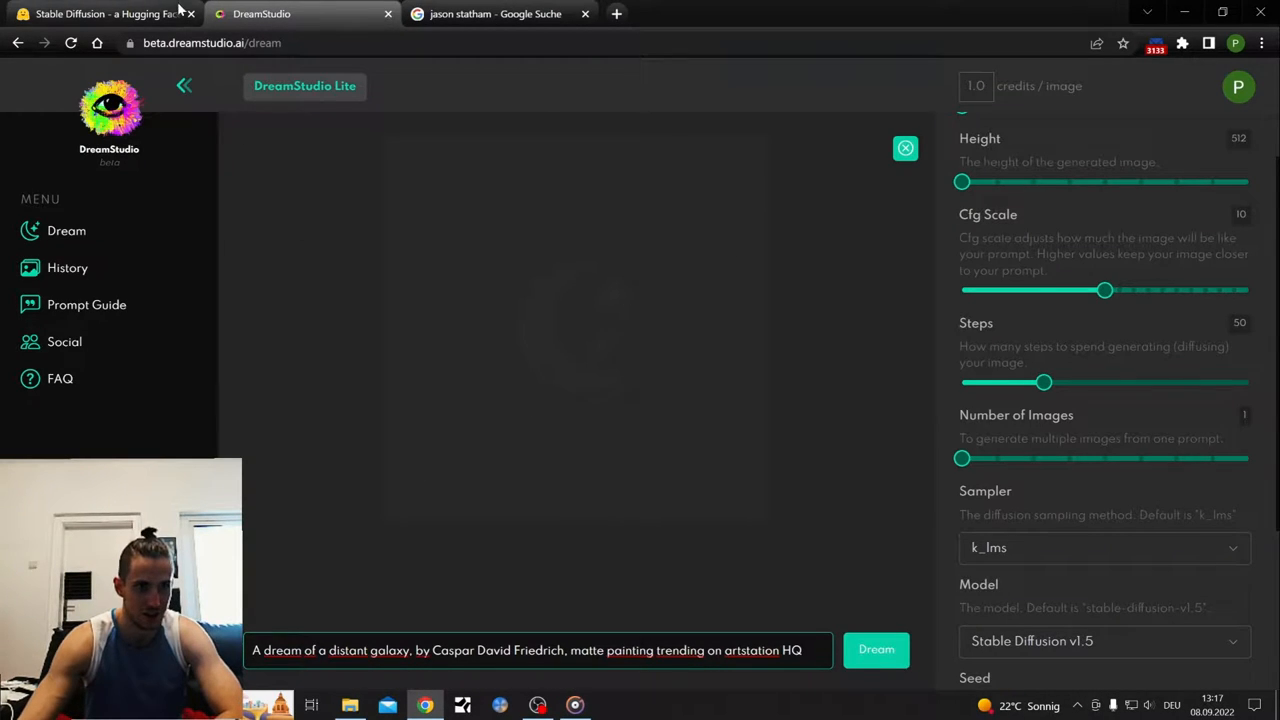
{"action": "left_click", "coordinate": [100, 12]}
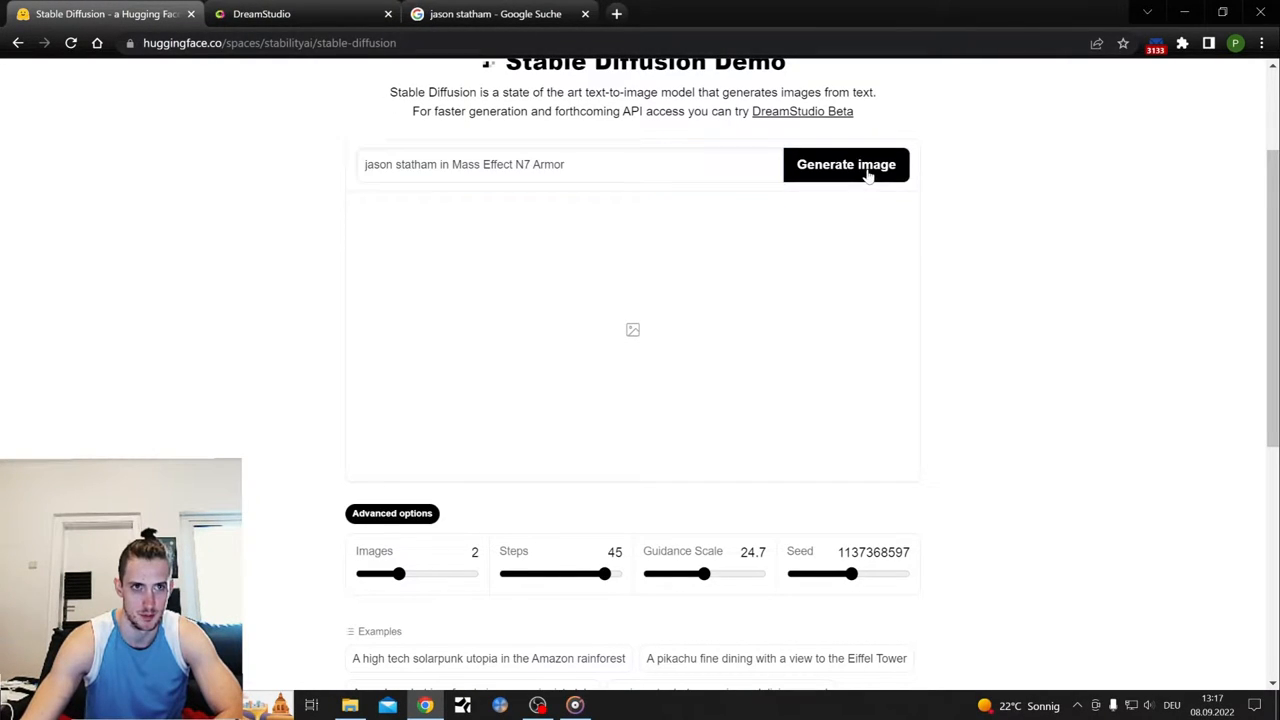
{"action": "left_click", "coordinate": [846, 164]}
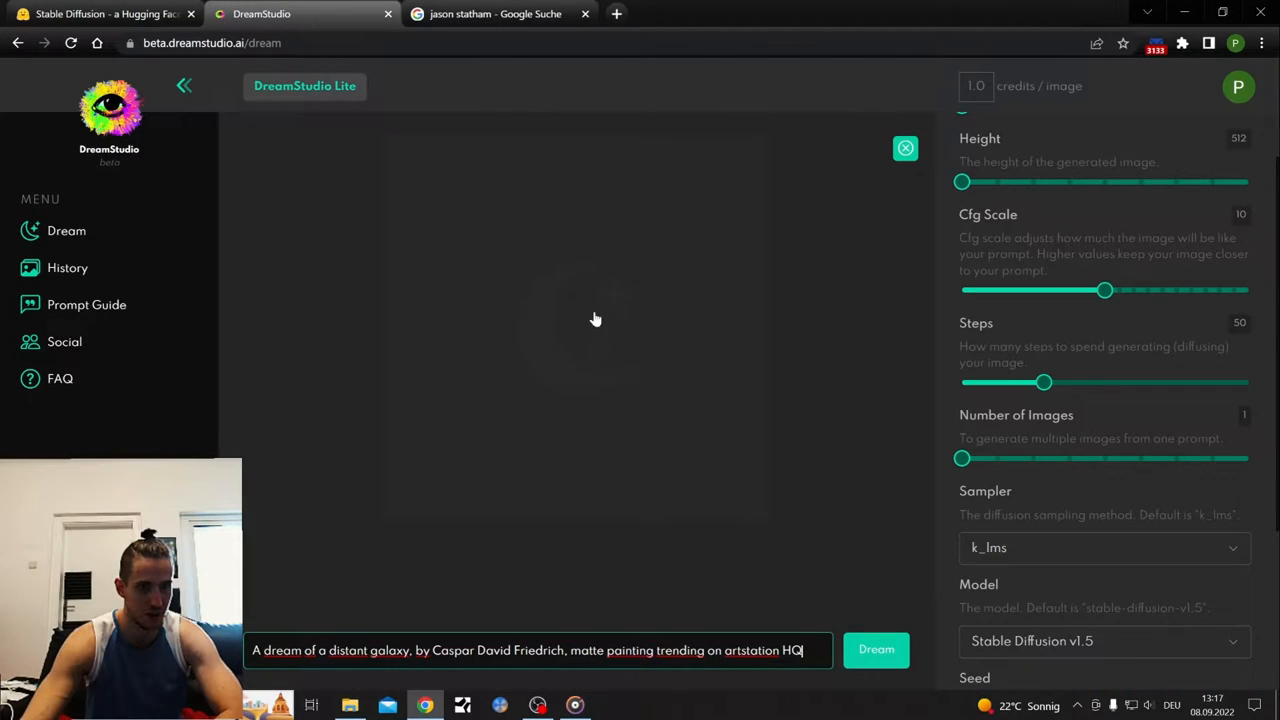
{"action": "mouse_move", "coordinate": [744, 500]}
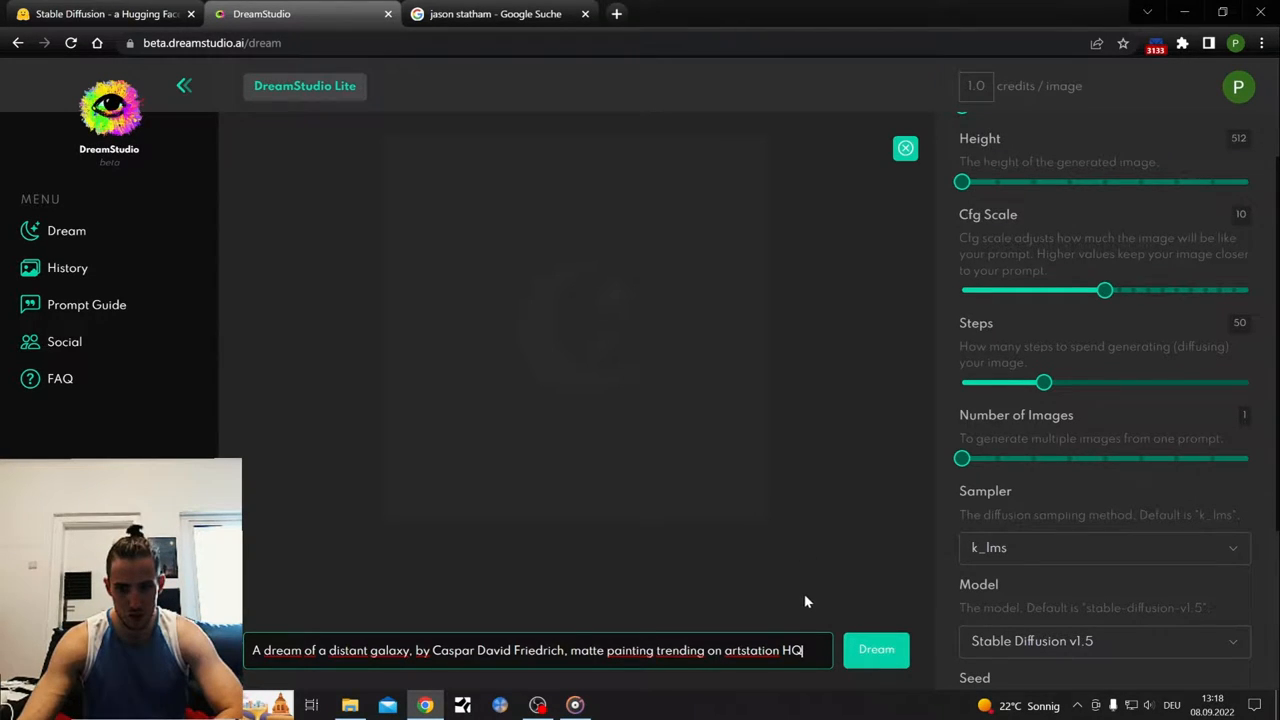
{"action": "scroll", "scroll_direction": "up", "scroll_amount": 3}
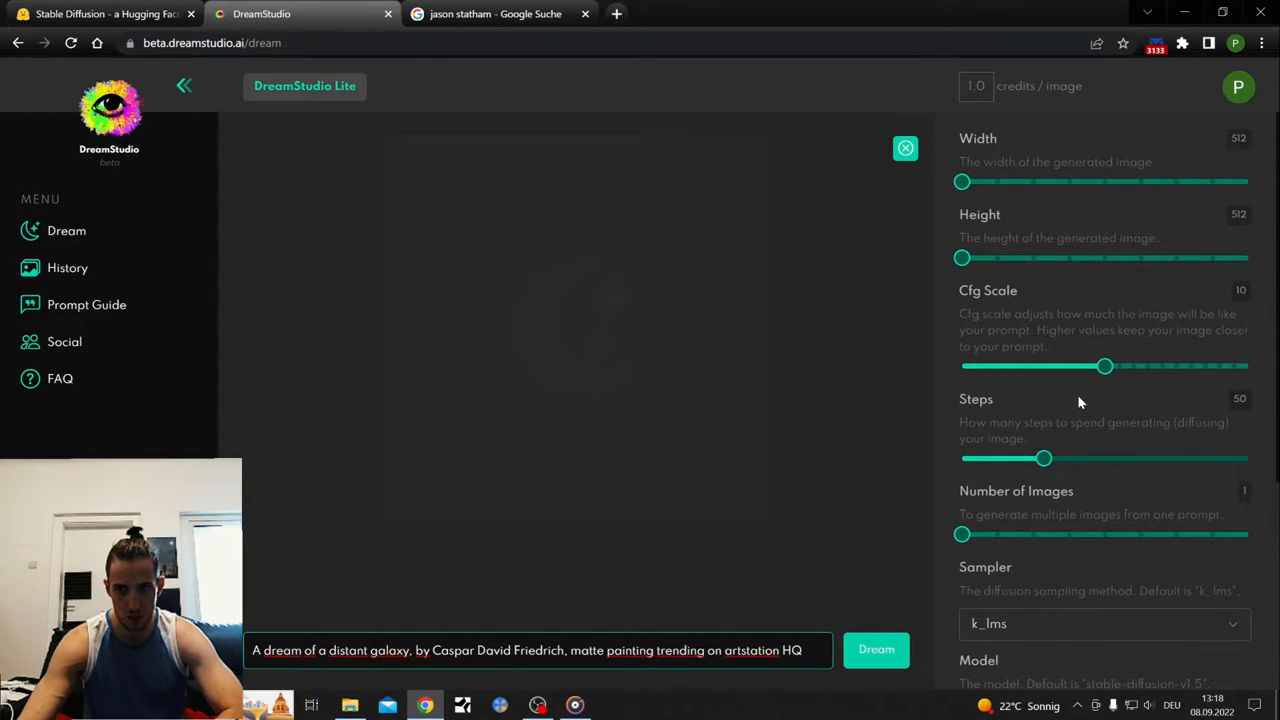
{"action": "mouse_move", "coordinate": [1098, 414]}
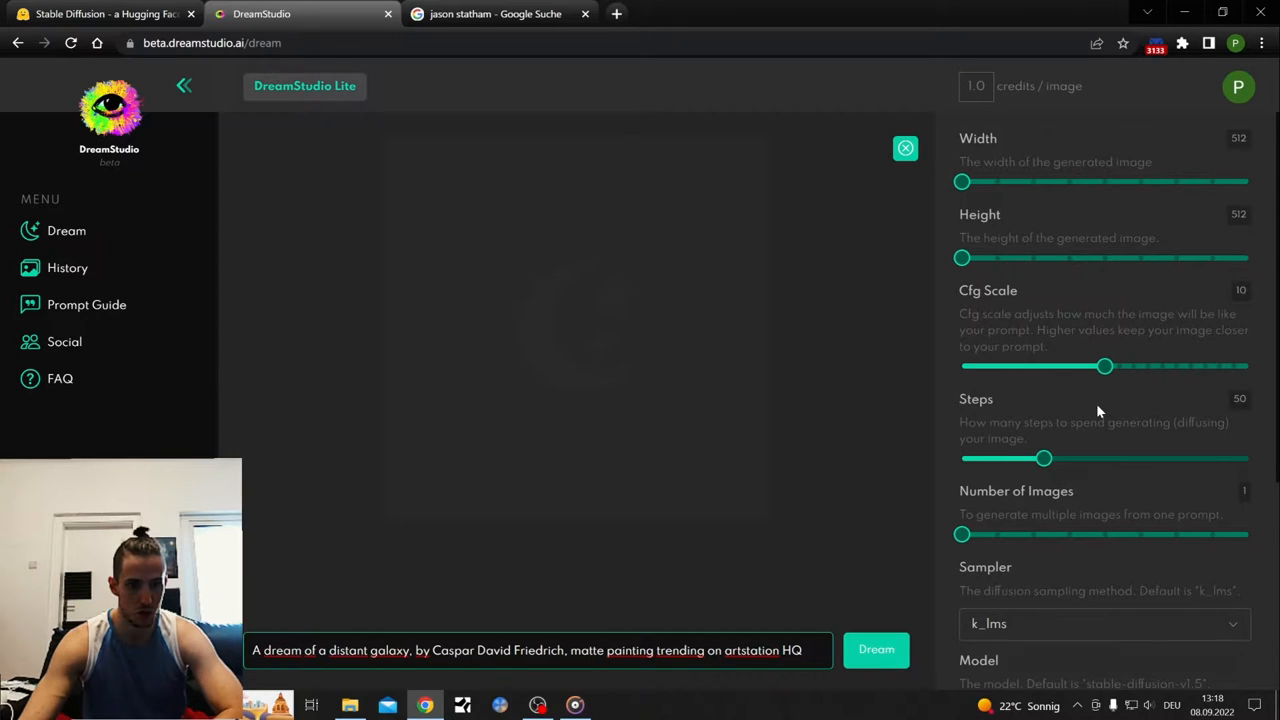
{"action": "scroll", "scroll_direction": "down", "scroll_amount": 3}
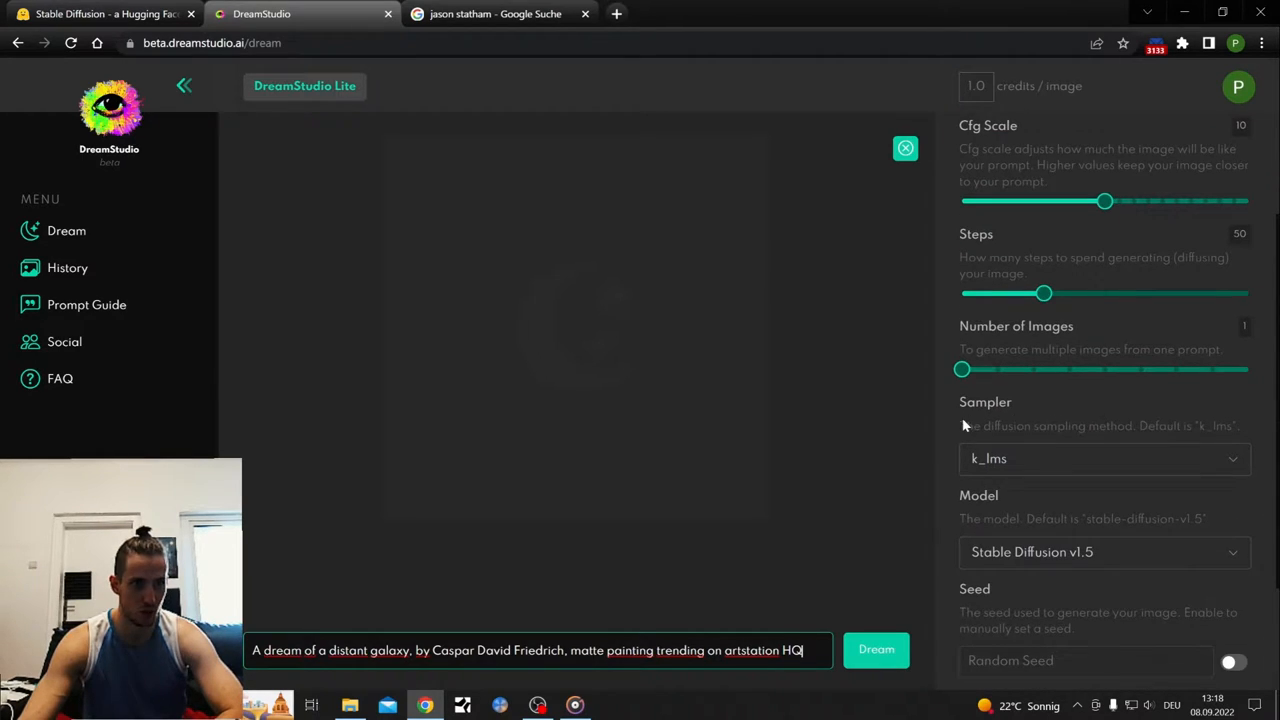
{"action": "mouse_move", "coordinate": [916, 426]}
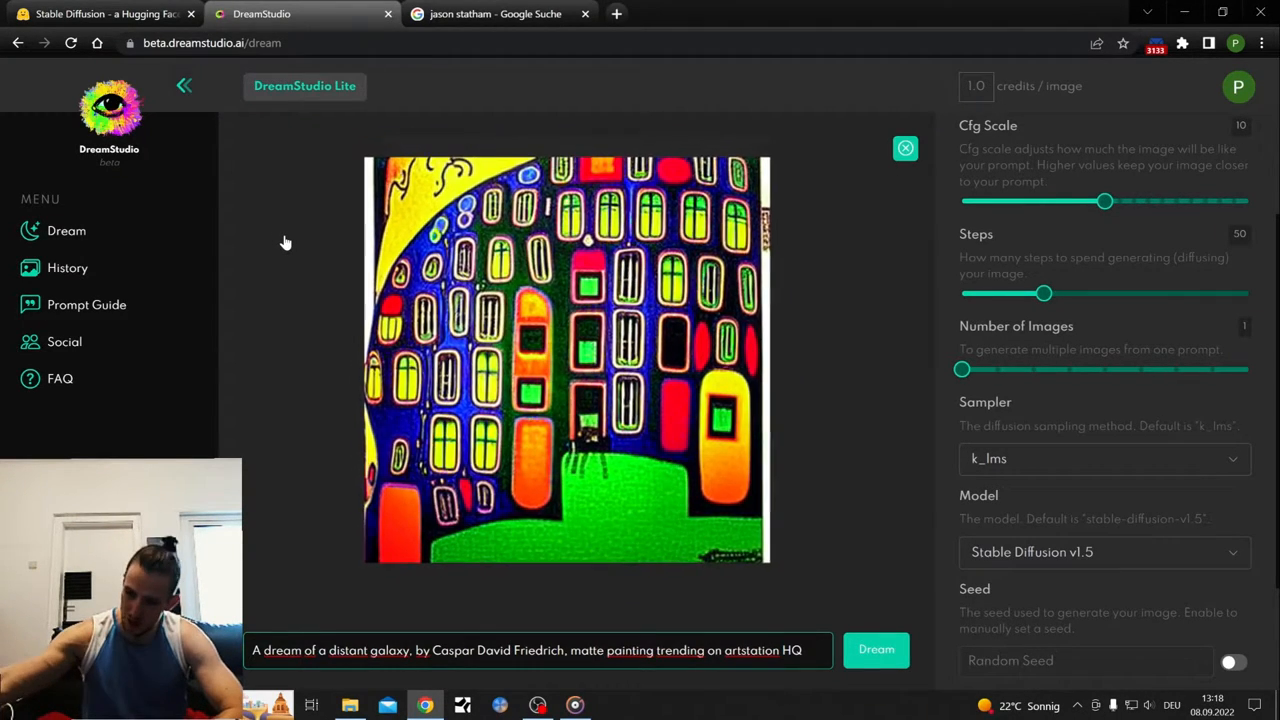
{"action": "left_click", "coordinate": [904, 148]}
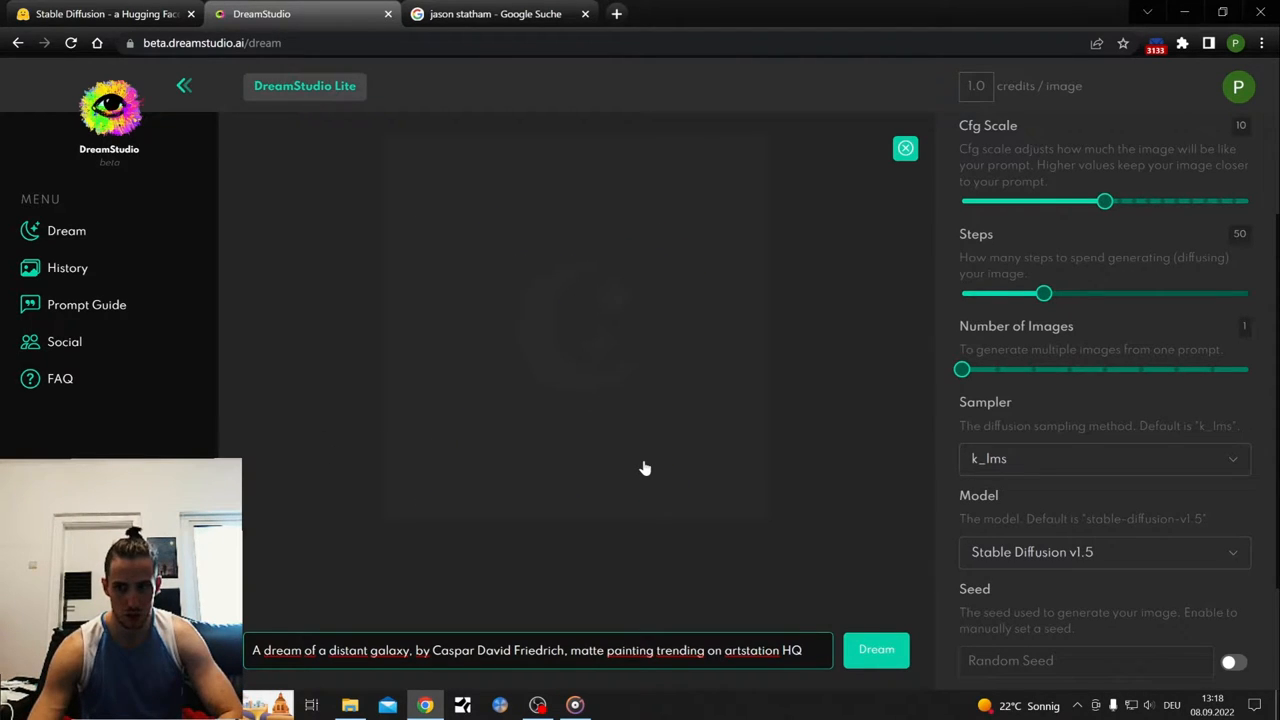
{"action": "left_click", "coordinate": [1104, 552]}
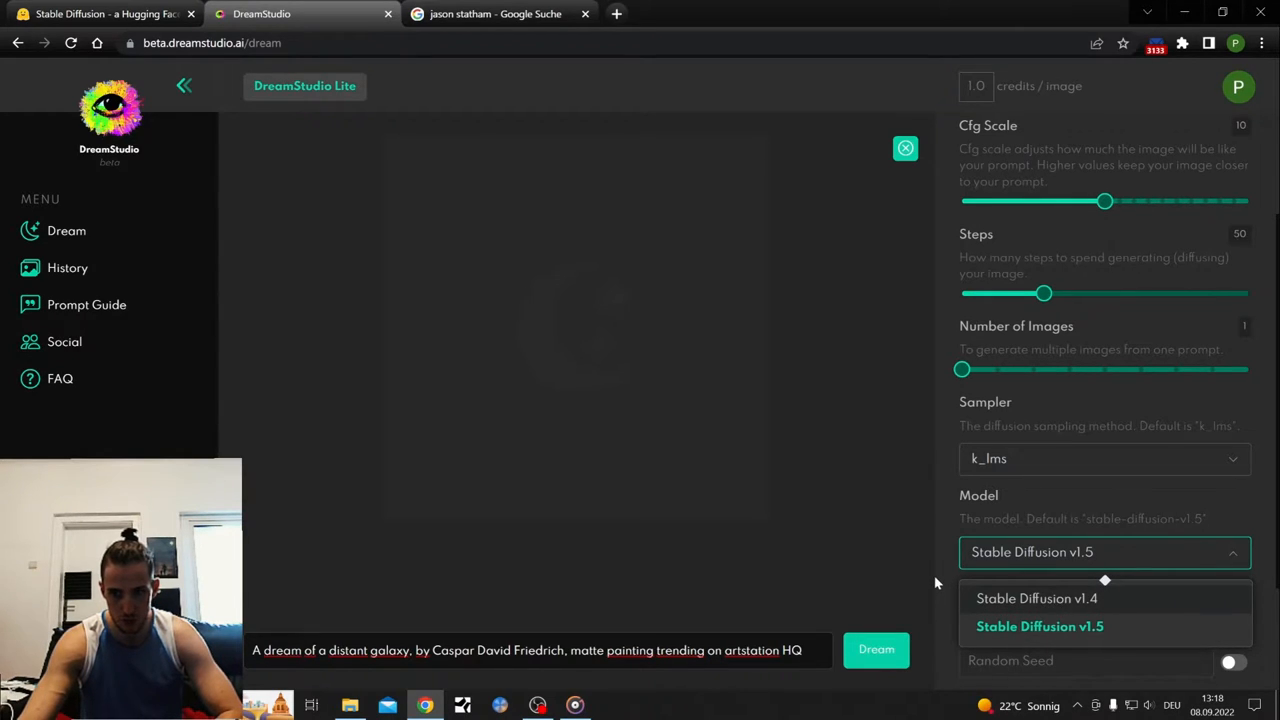
{"action": "left_click", "coordinate": [1040, 626]}
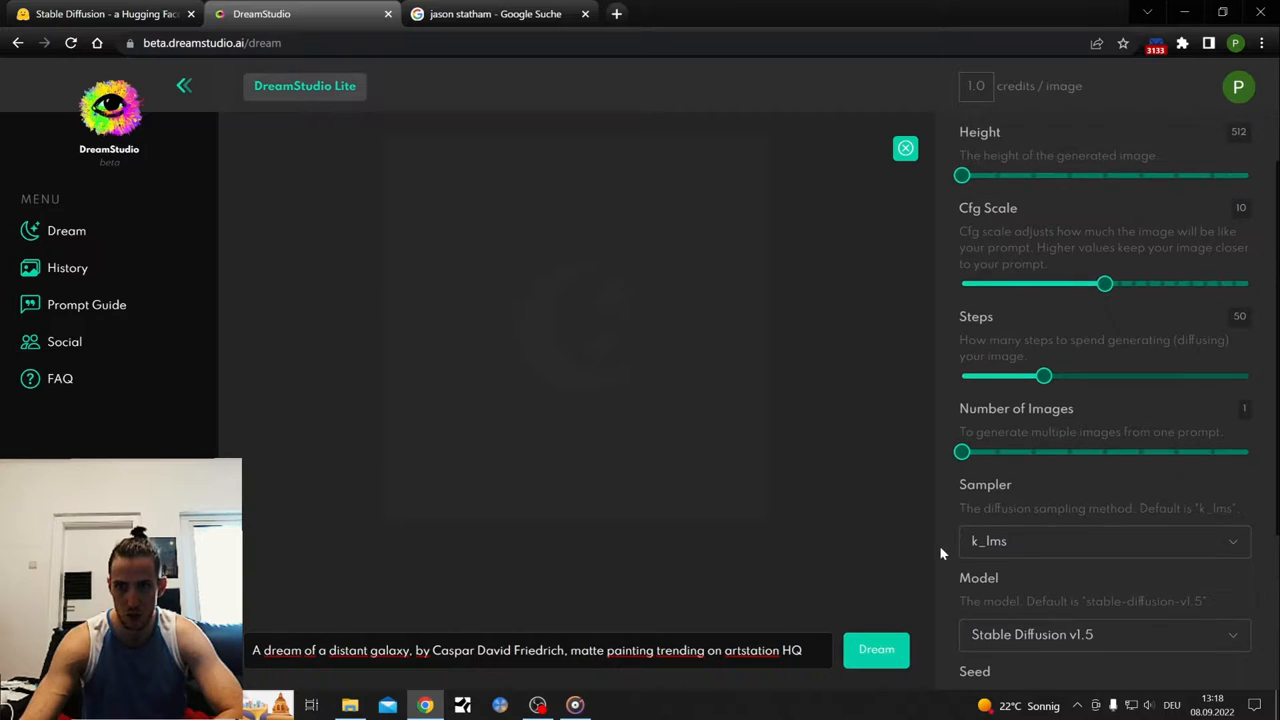
{"action": "scroll", "scroll_direction": "up", "scroll_amount": 3}
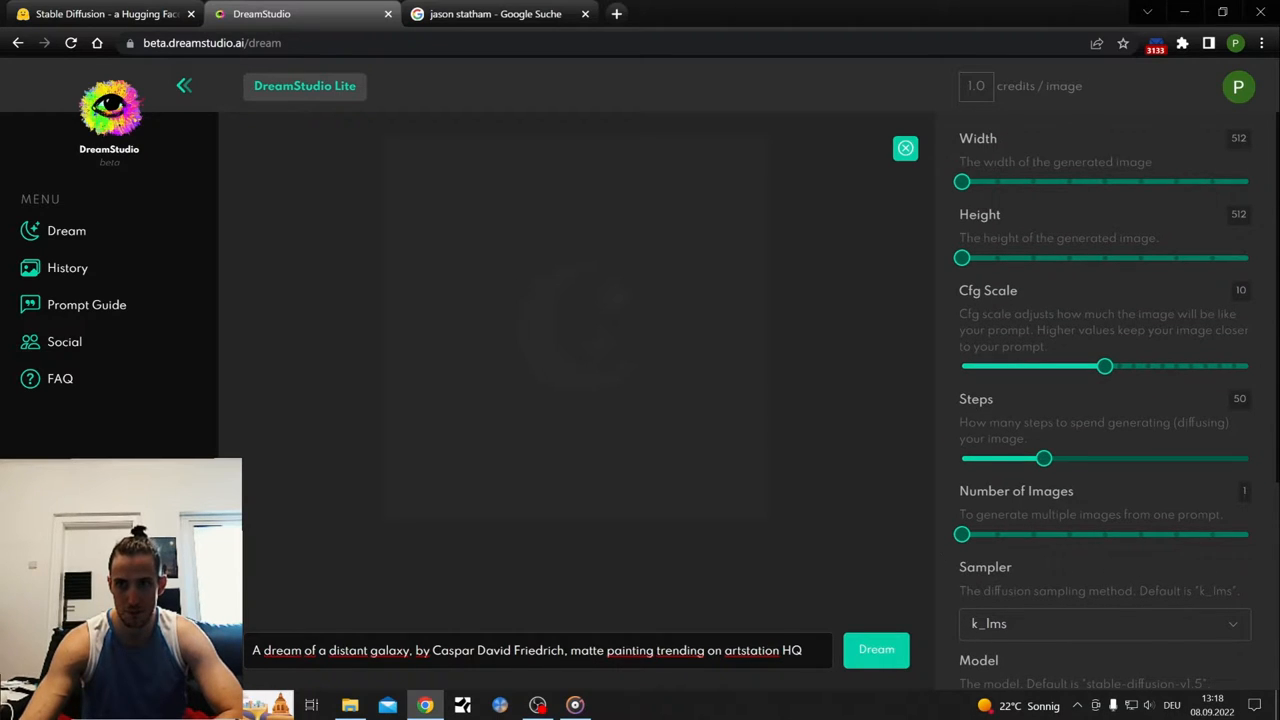
Step: View the account's Membership page, then return to the Dream generator
{"action": "left_click", "coordinate": [1238, 86]}
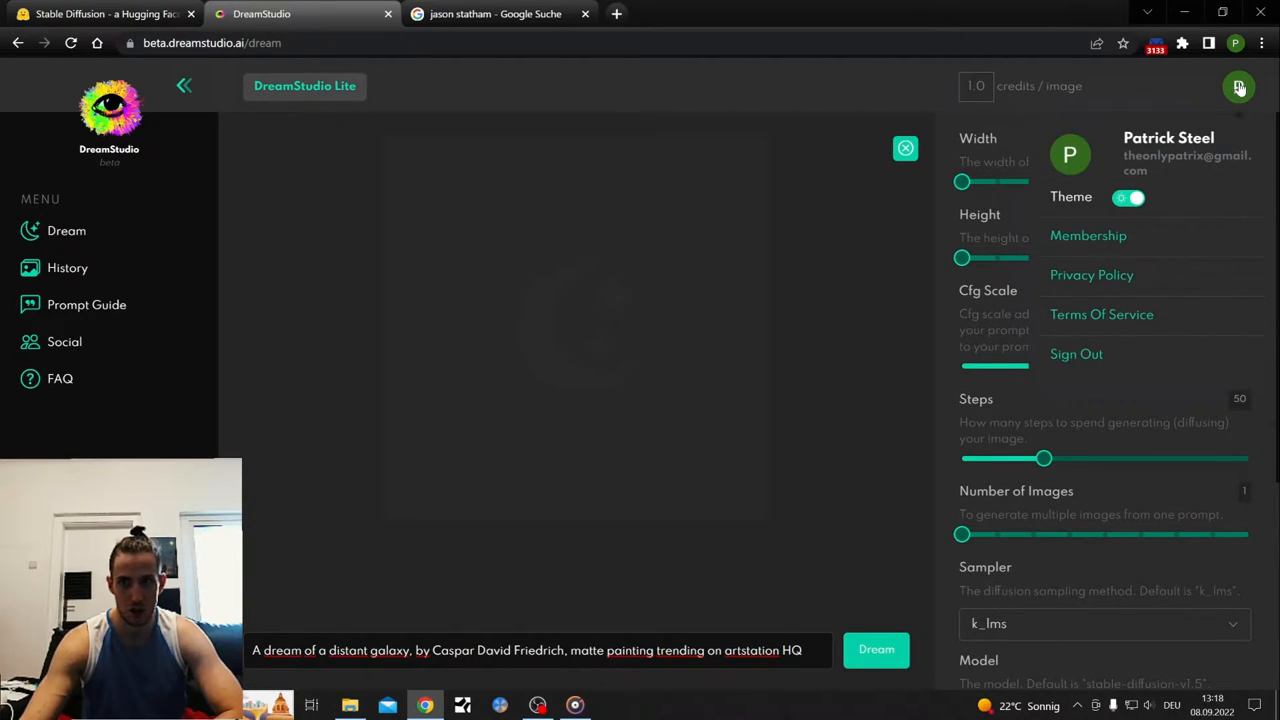
{"action": "mouse_move", "coordinate": [1092, 240]}
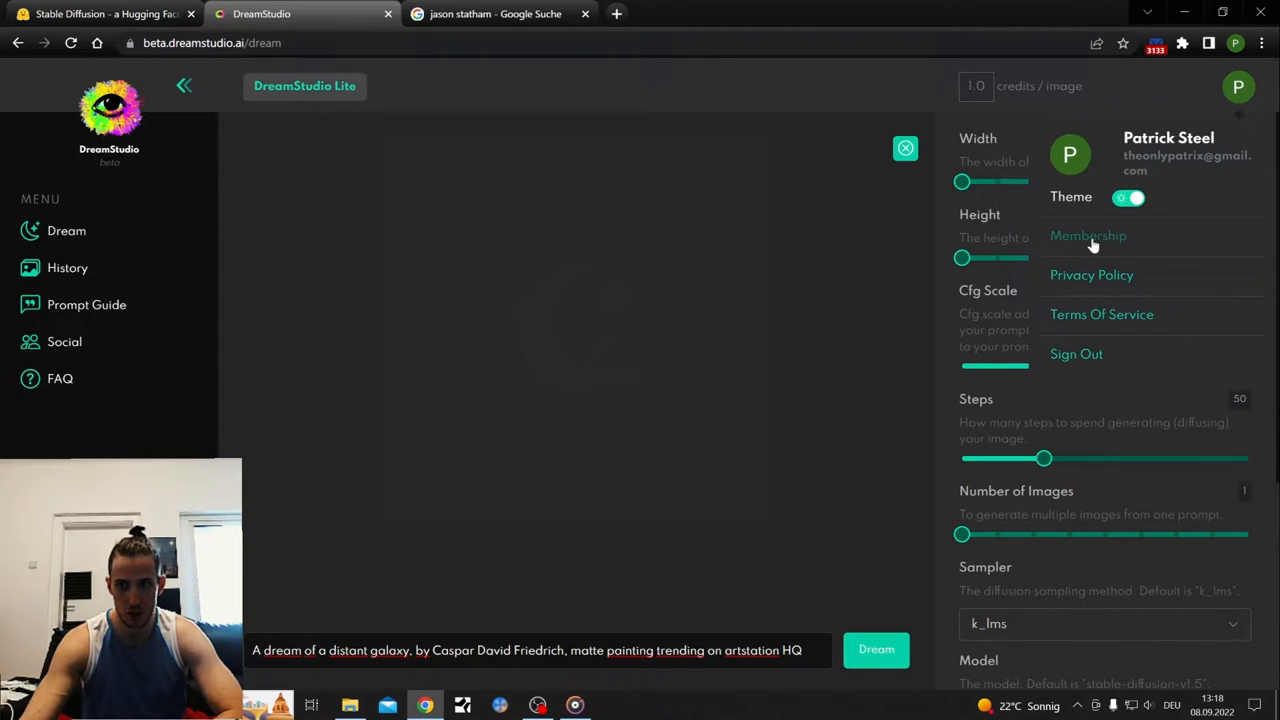
{"action": "left_click", "coordinate": [1088, 236]}
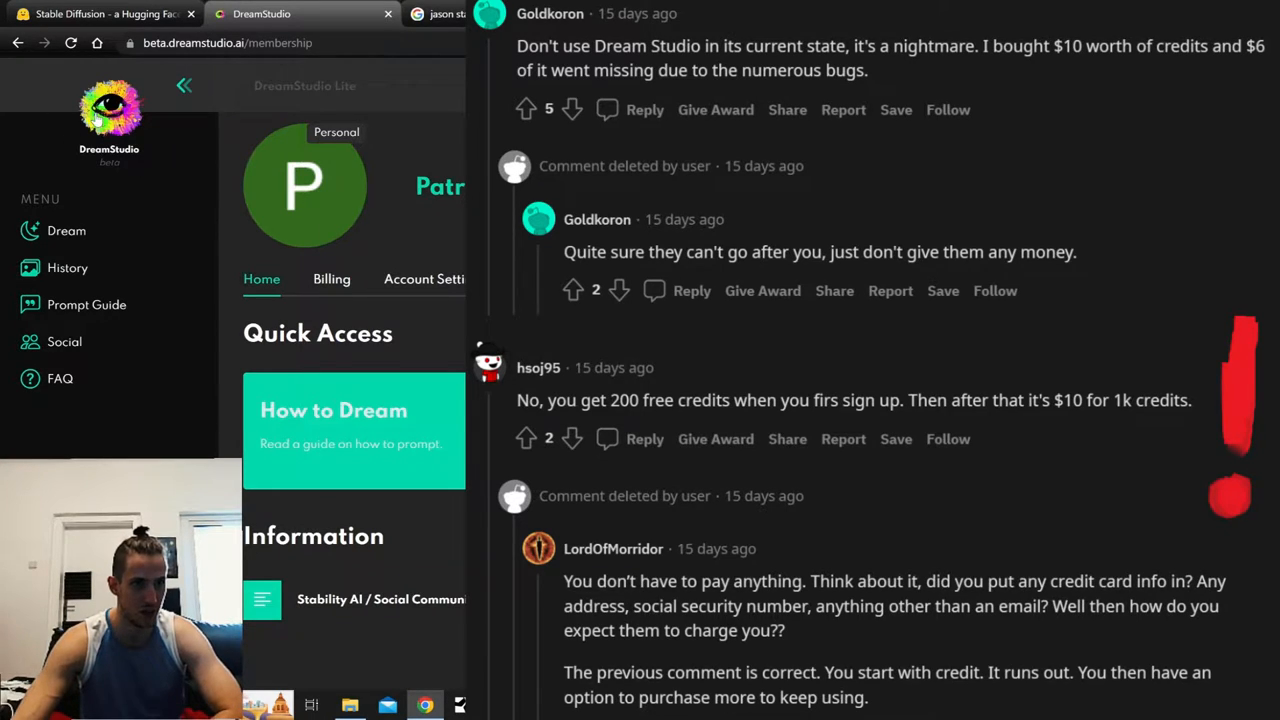
{"action": "left_click", "coordinate": [66, 230]}
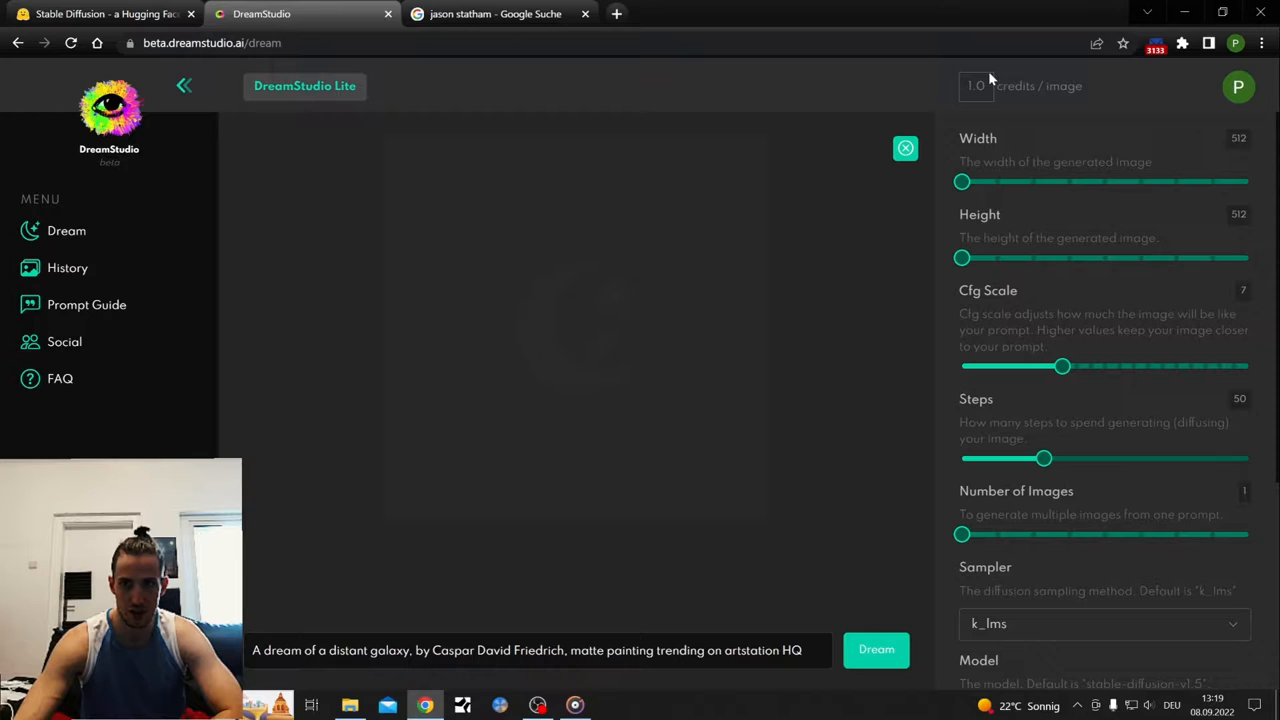
{"action": "mouse_move", "coordinate": [960, 112]}
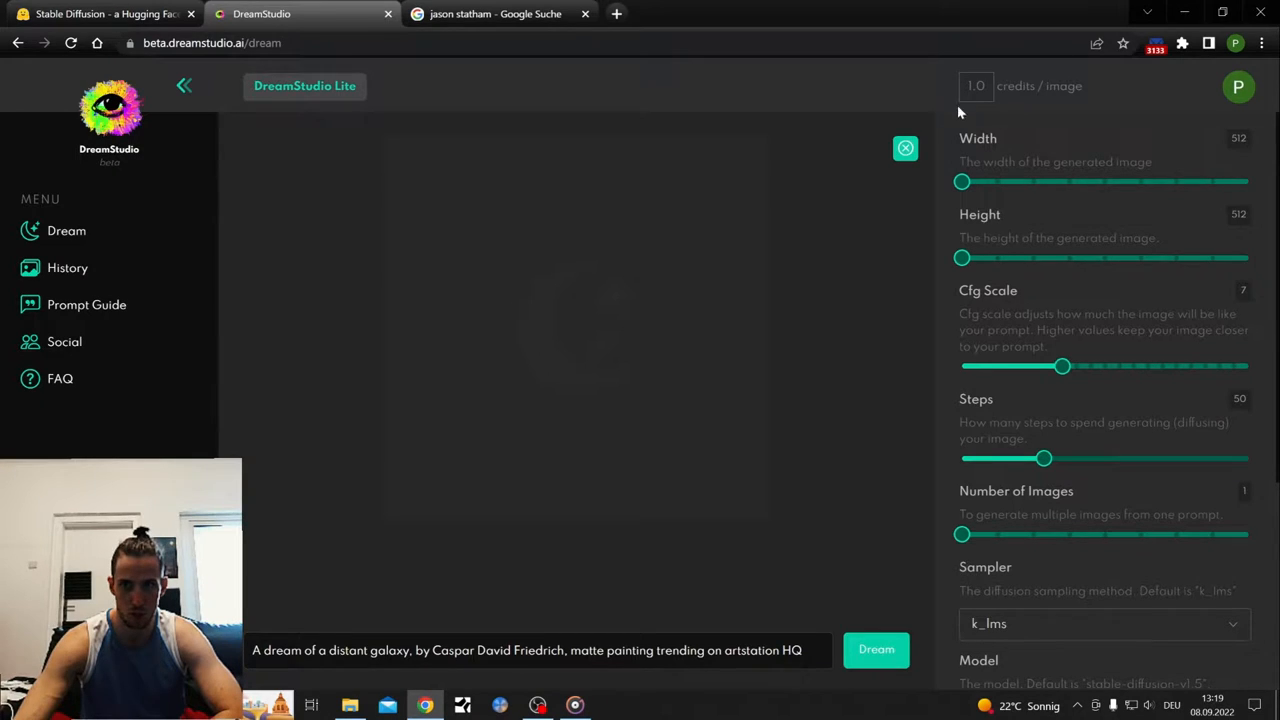
Step: Try wider size, CFG 20 and three images, then reset to 512×512, one image, CFG 0
{"action": "left_click_drag", "start_coordinate": [962, 180], "coordinate": [1212, 180]}
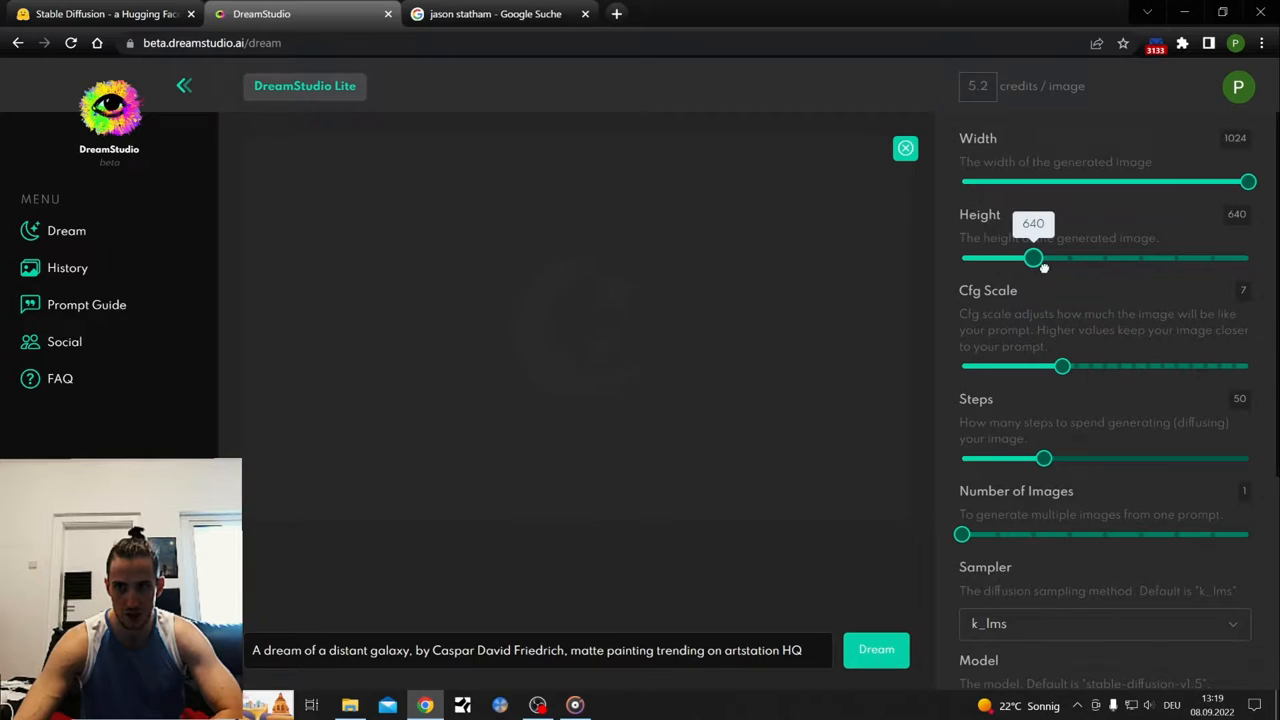
{"action": "mouse_move", "coordinate": [1062, 352]}
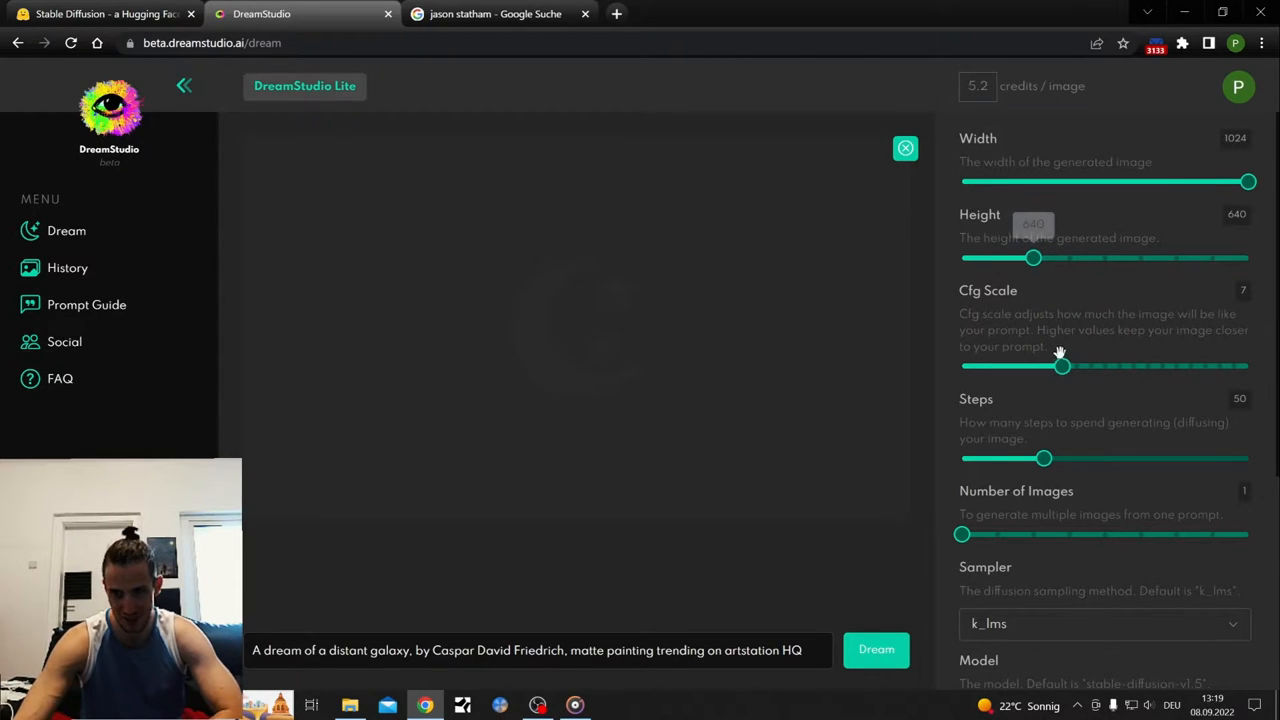
{"action": "left_click_drag", "start_coordinate": [1062, 366], "coordinate": [1248, 366]}
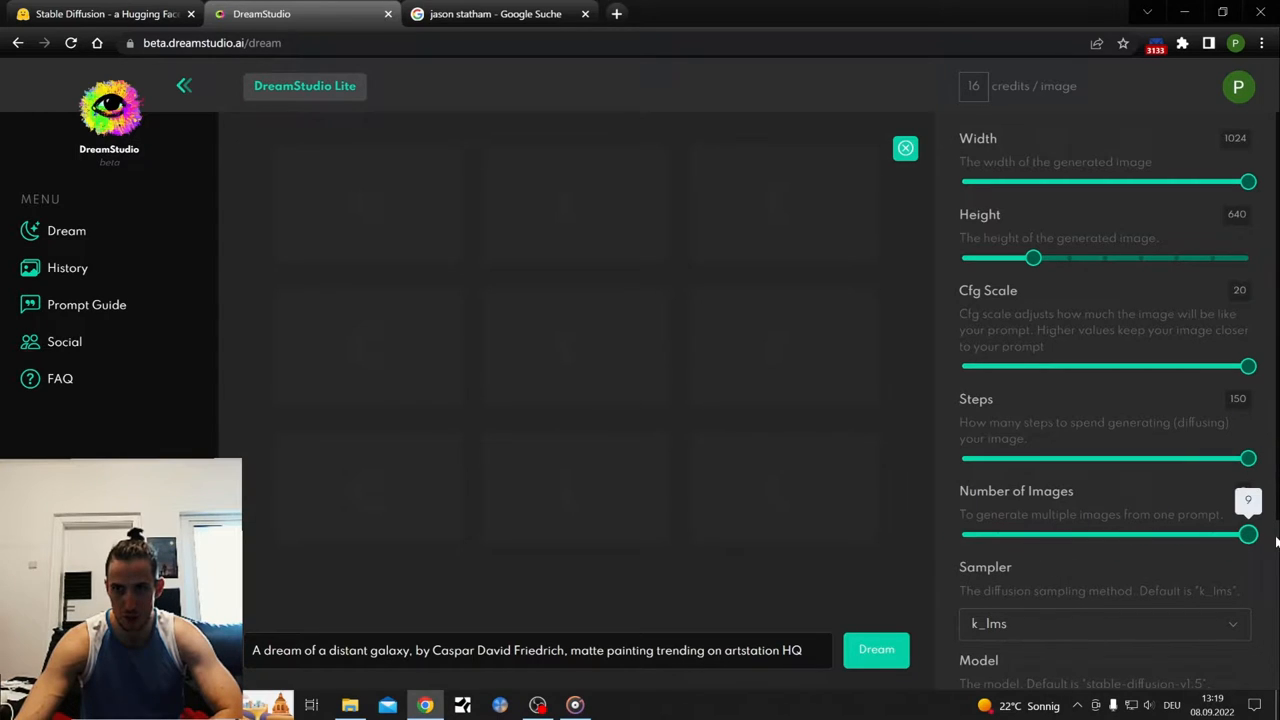
{"action": "left_click_drag", "start_coordinate": [1248, 534], "coordinate": [1032, 534]}
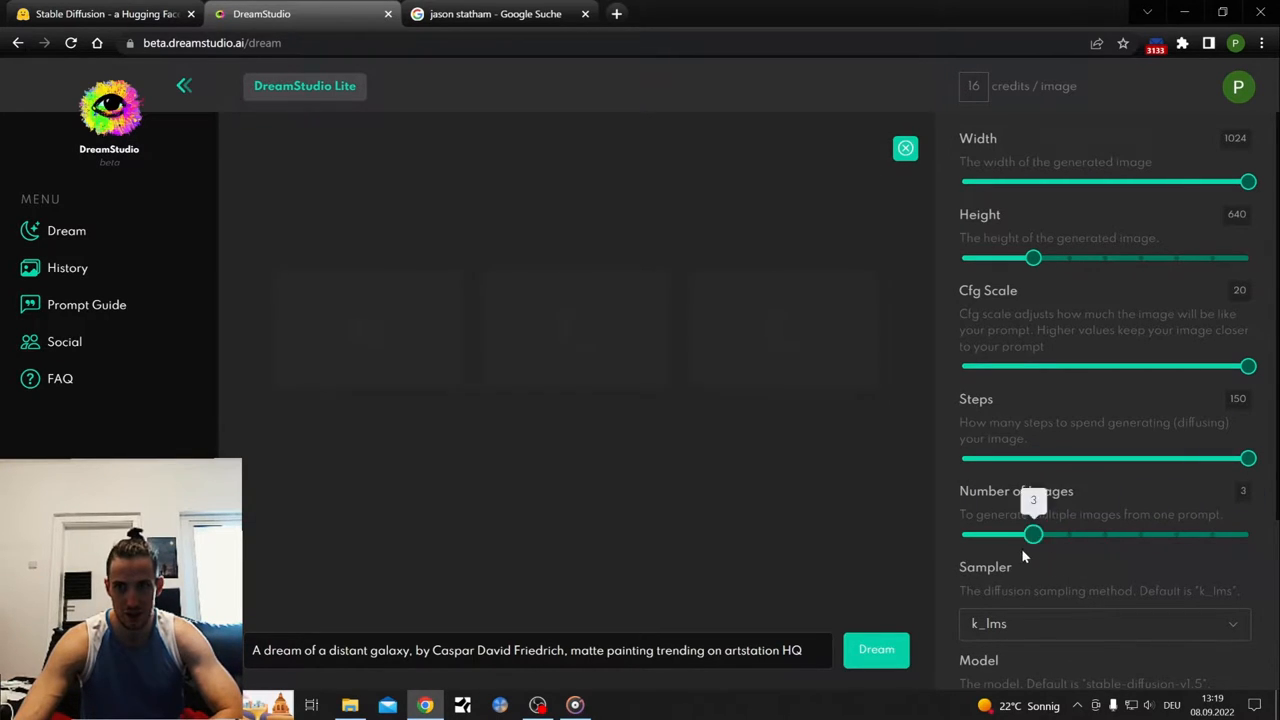
{"action": "left_click_drag", "start_coordinate": [1032, 534], "coordinate": [960, 534]}
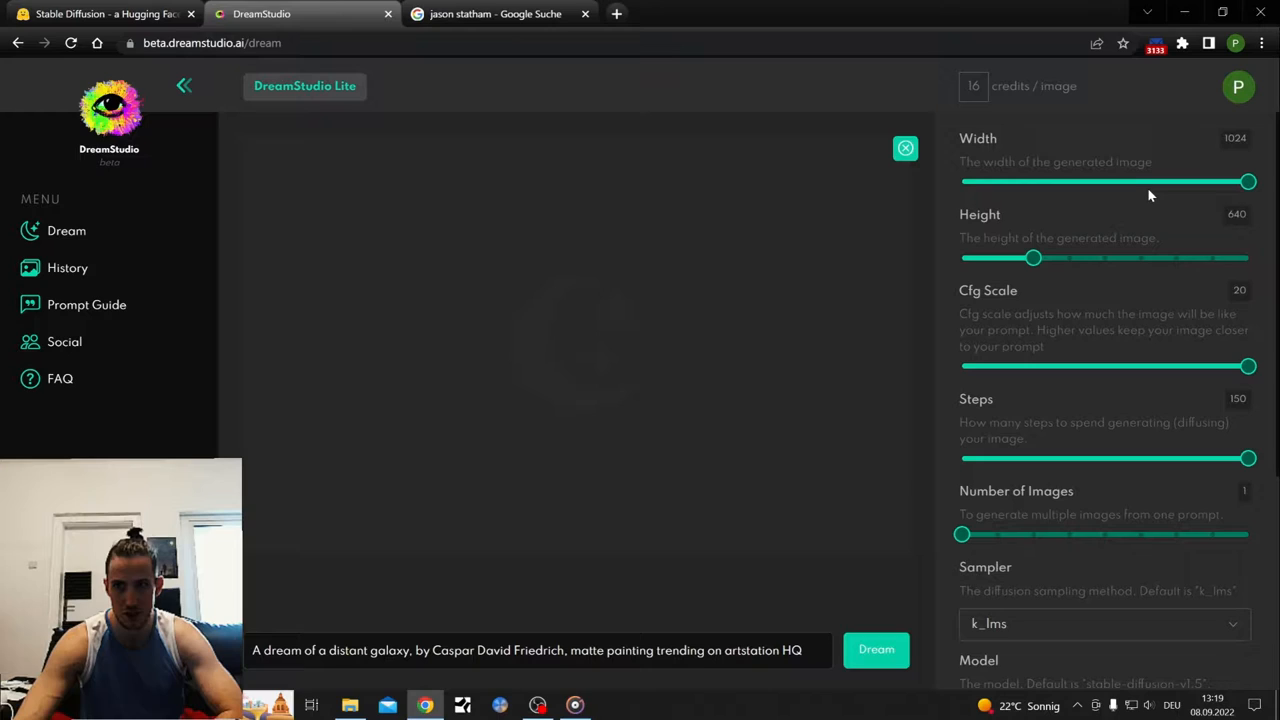
{"action": "left_click_drag", "start_coordinate": [1248, 180], "coordinate": [1104, 180]}
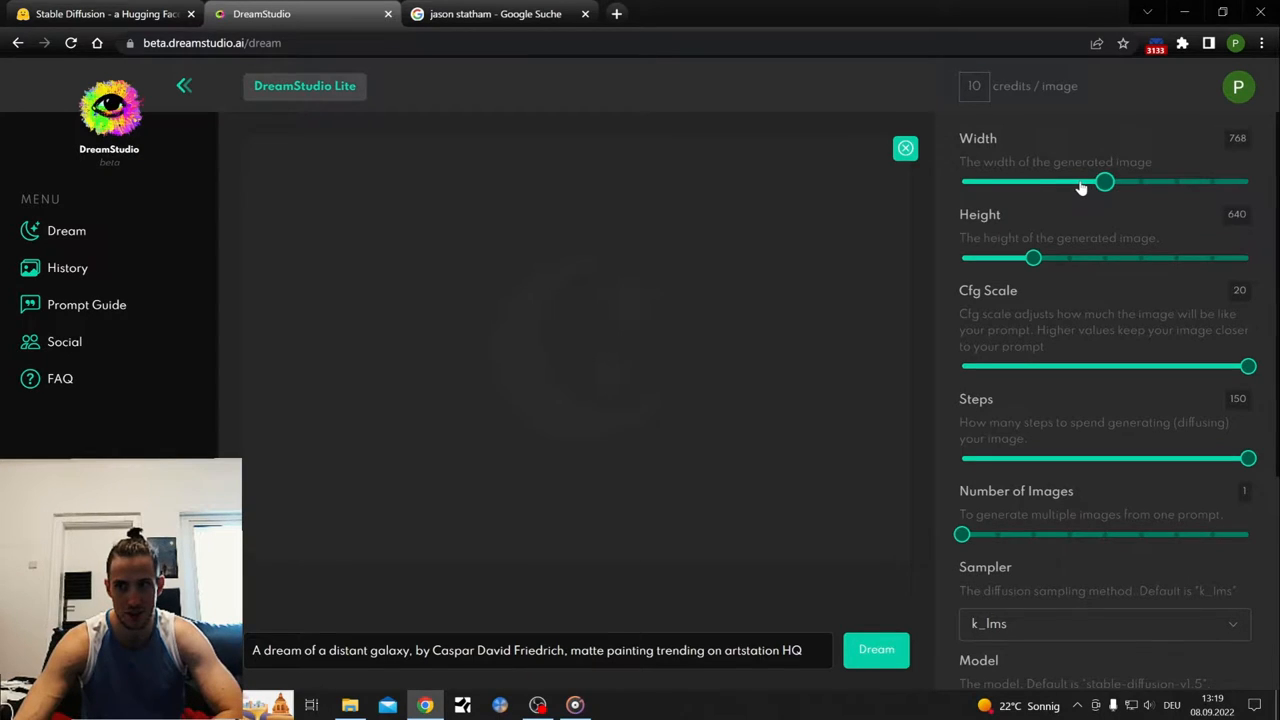
{"action": "left_click_drag", "start_coordinate": [1104, 180], "coordinate": [962, 180]}
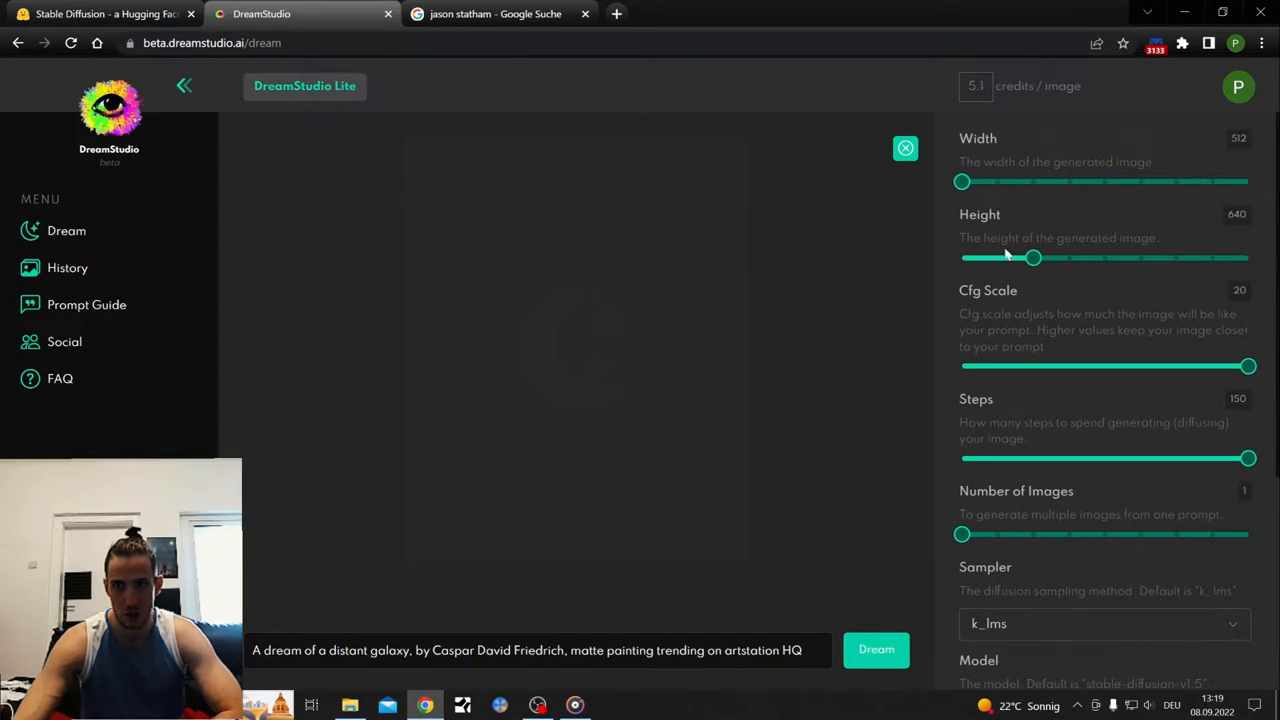
{"action": "left_click_drag", "start_coordinate": [1032, 258], "coordinate": [960, 258]}
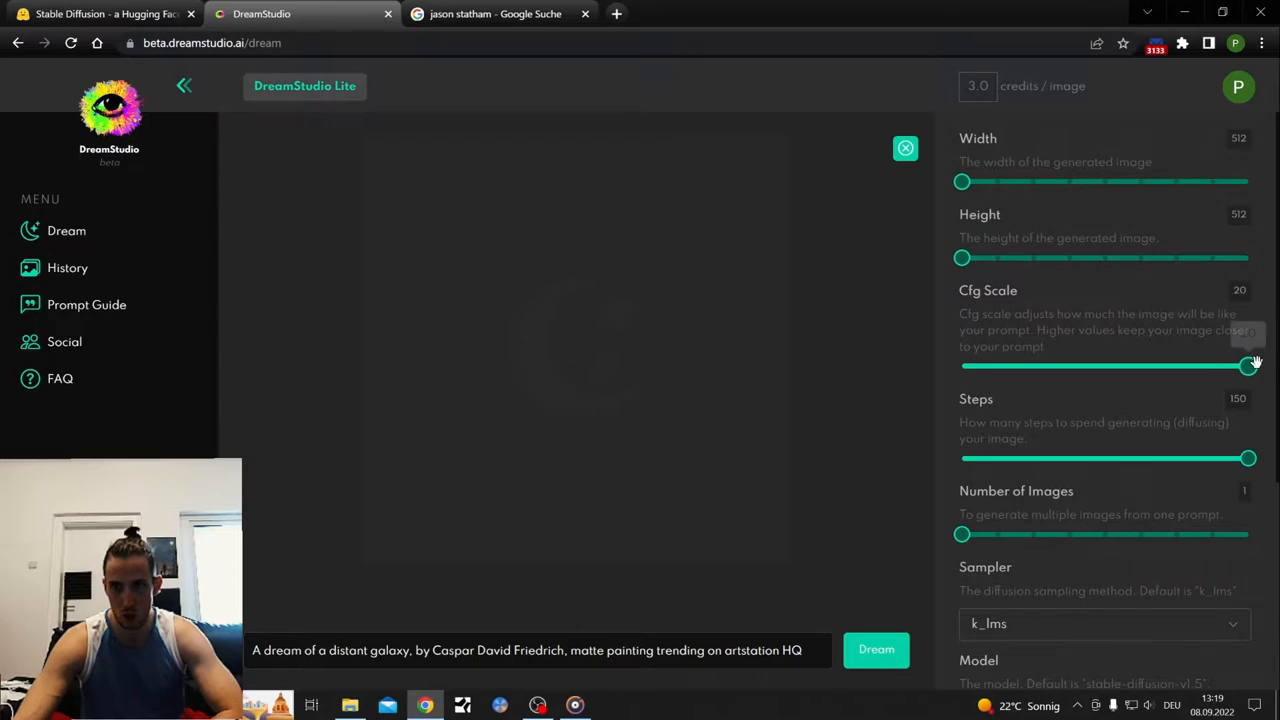
{"action": "left_click_drag", "start_coordinate": [1248, 366], "coordinate": [962, 366]}
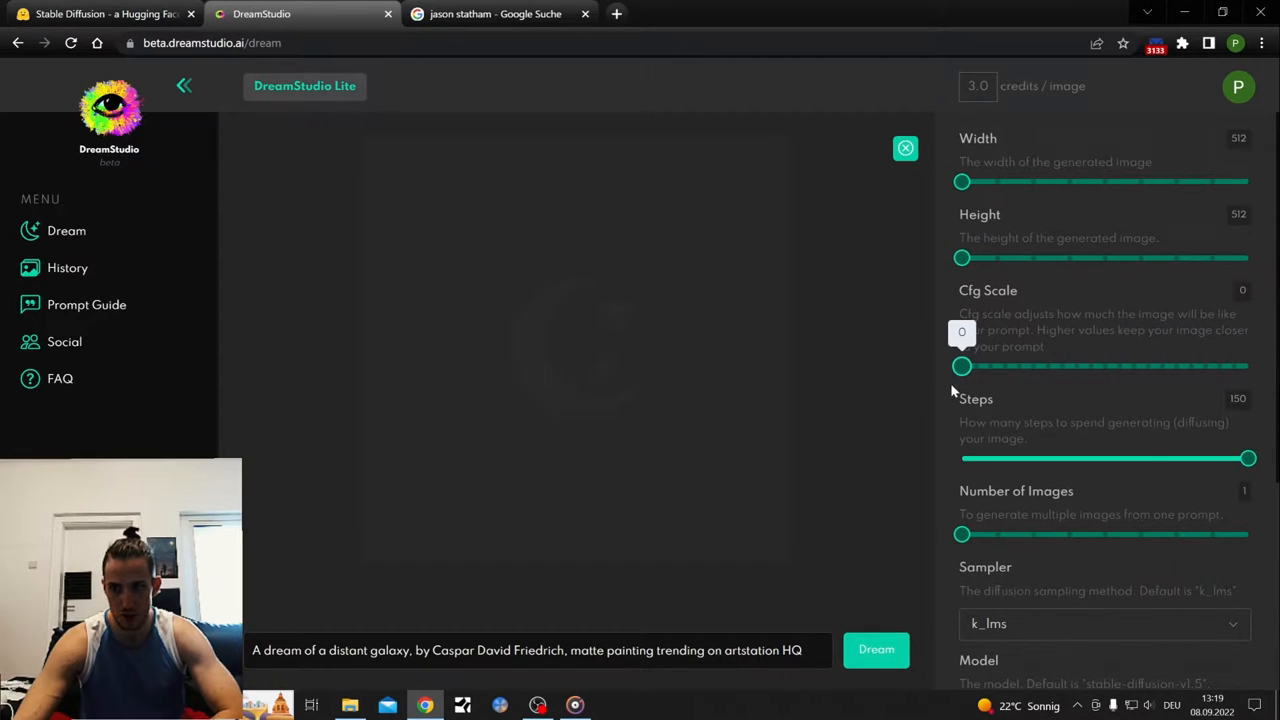
Step: Set generation steps to 100 and settle the CFG scale at 10 for the armor prompt
{"action": "left_click_drag", "start_coordinate": [1248, 458], "coordinate": [1100, 458]}
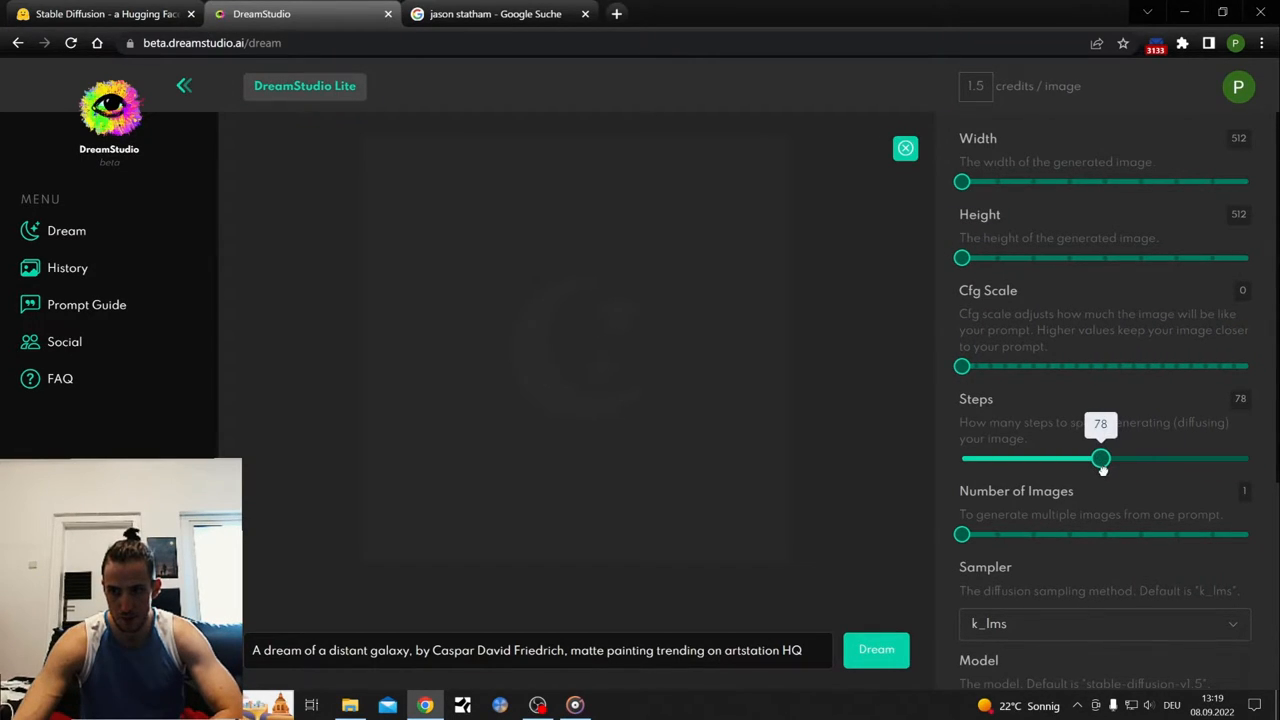
{"action": "left_click_drag", "start_coordinate": [1100, 458], "coordinate": [1146, 458]}
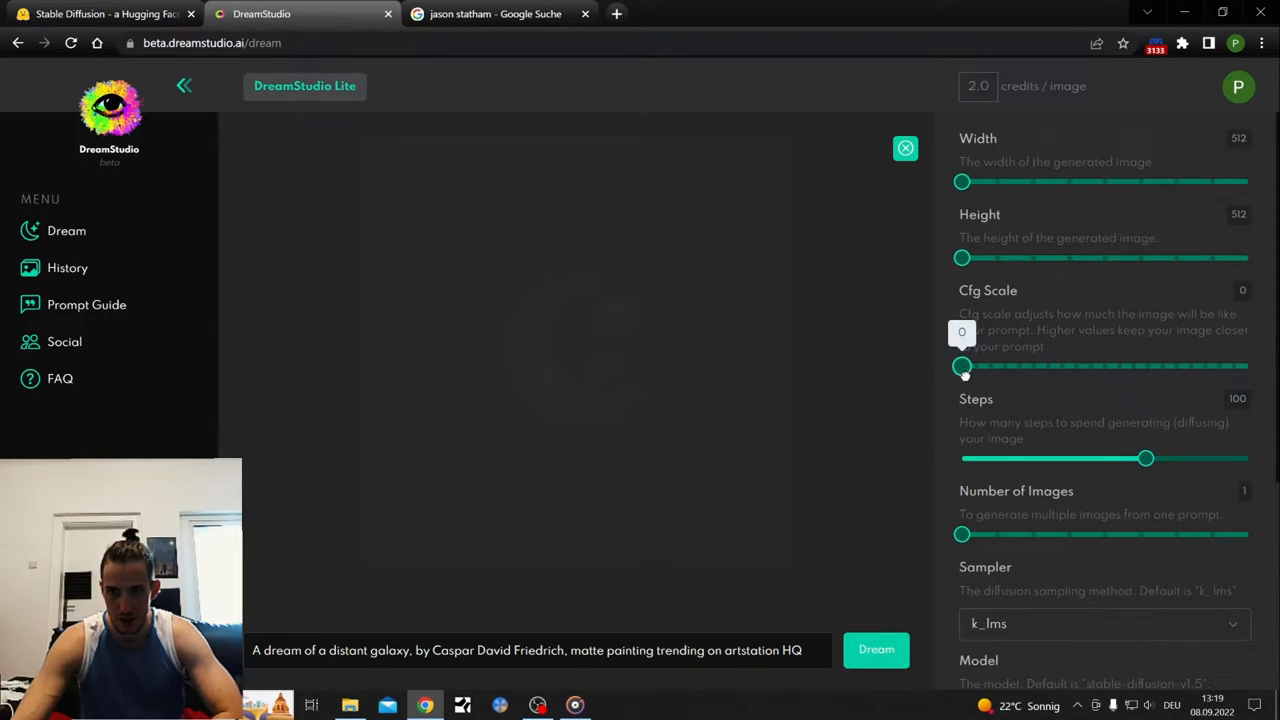
{"action": "left_click_drag", "start_coordinate": [962, 366], "coordinate": [1104, 366]}
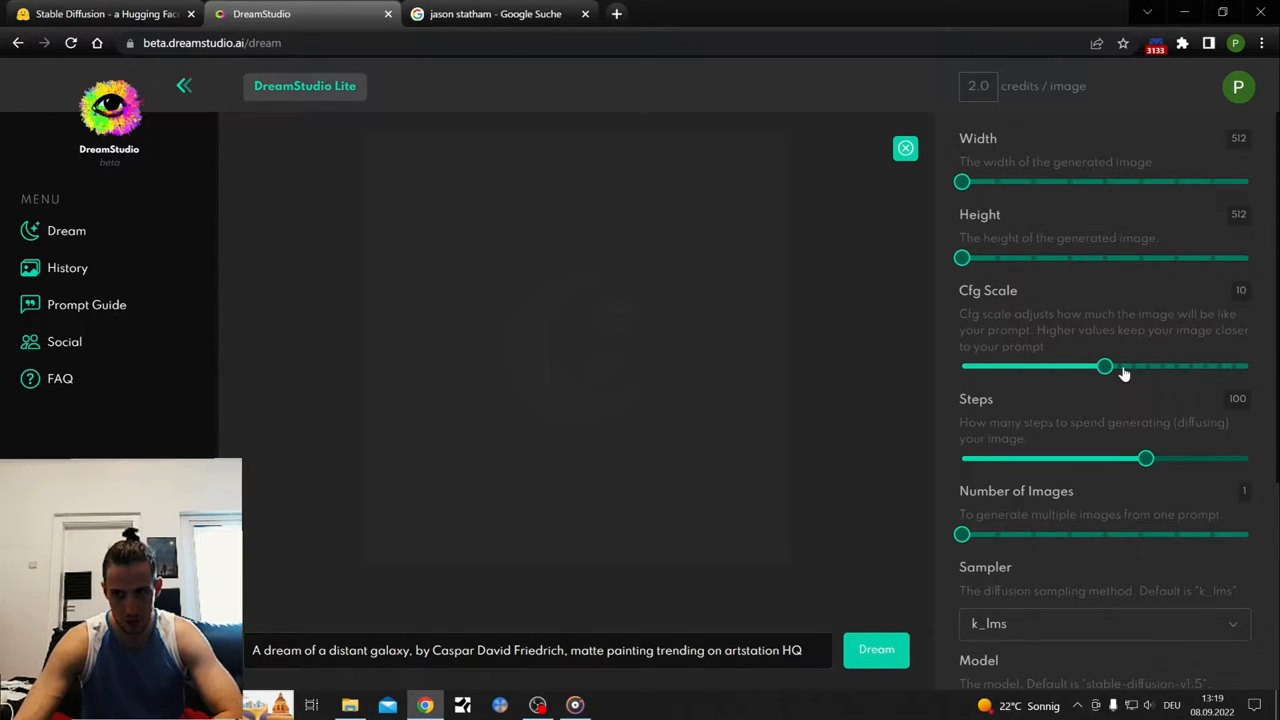
{"action": "left_click_drag", "start_coordinate": [1104, 366], "coordinate": [962, 366]}
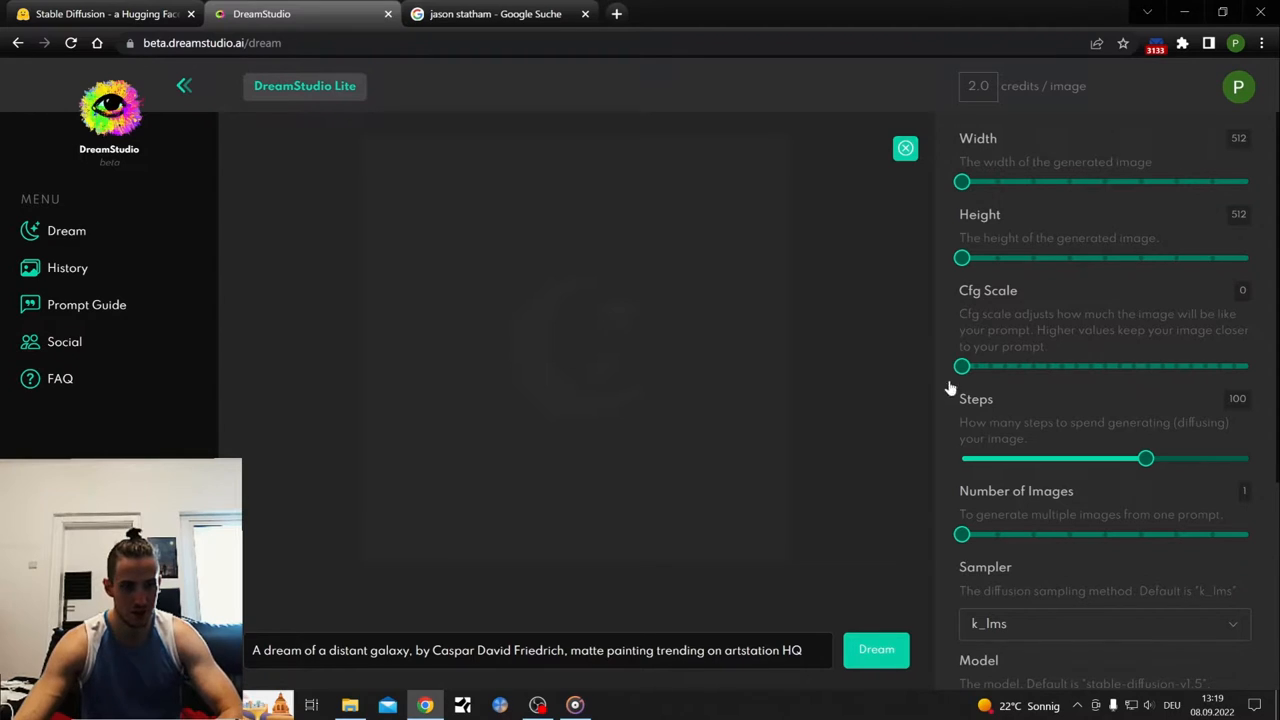
{"action": "left_click", "coordinate": [540, 650]}
{"action": "type", "text": "jason statham in Mass Effect N7 Armor"}
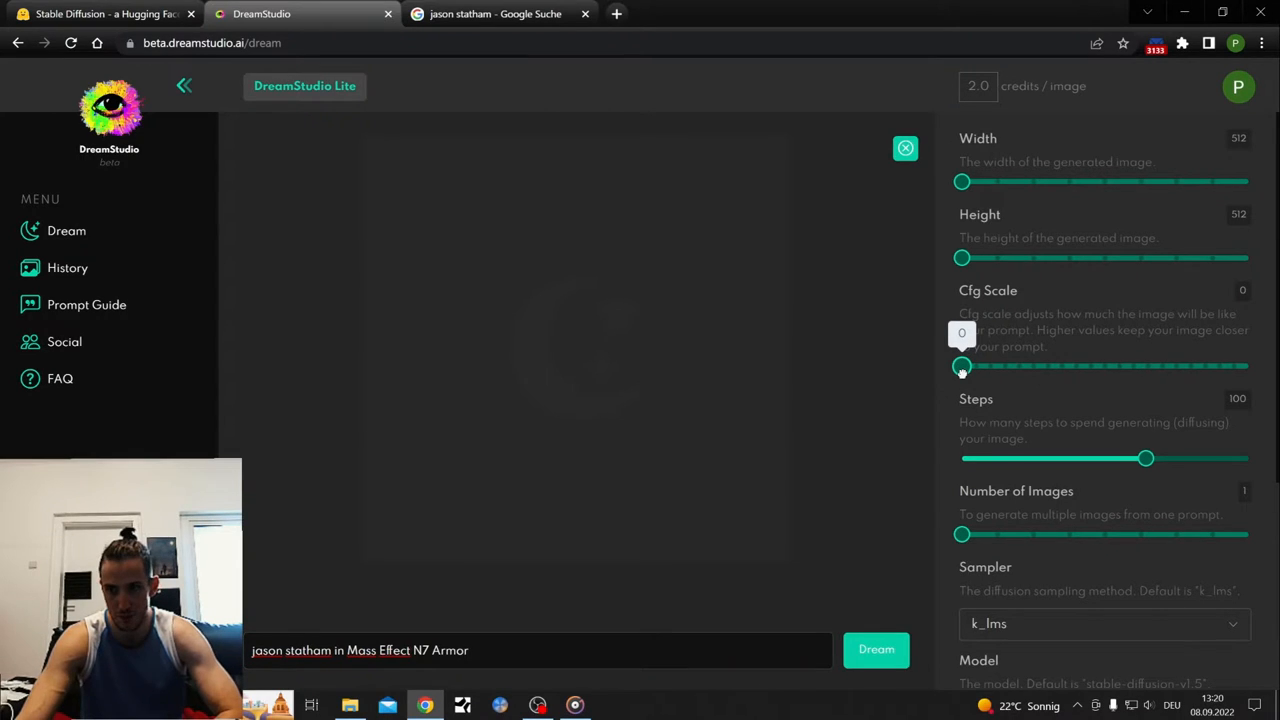
{"action": "left_click_drag", "start_coordinate": [962, 366], "coordinate": [1248, 366]}
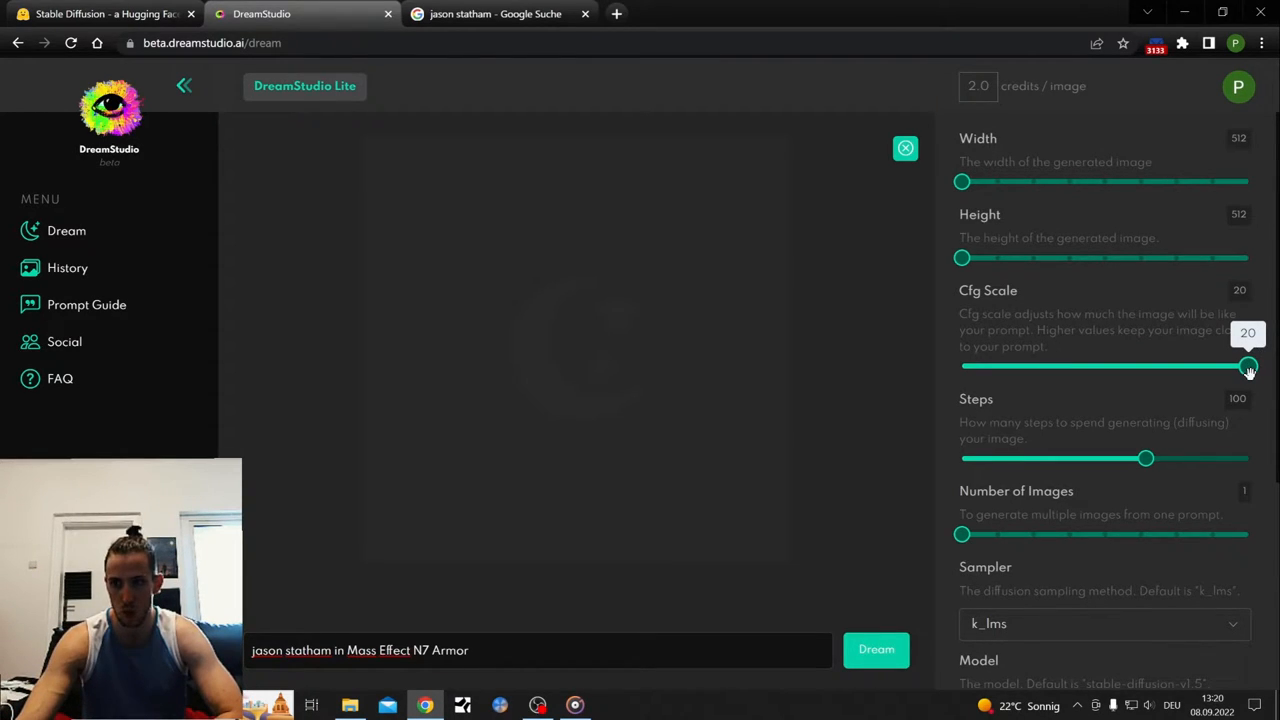
{"action": "left_click_drag", "start_coordinate": [1248, 368], "coordinate": [1118, 368]}
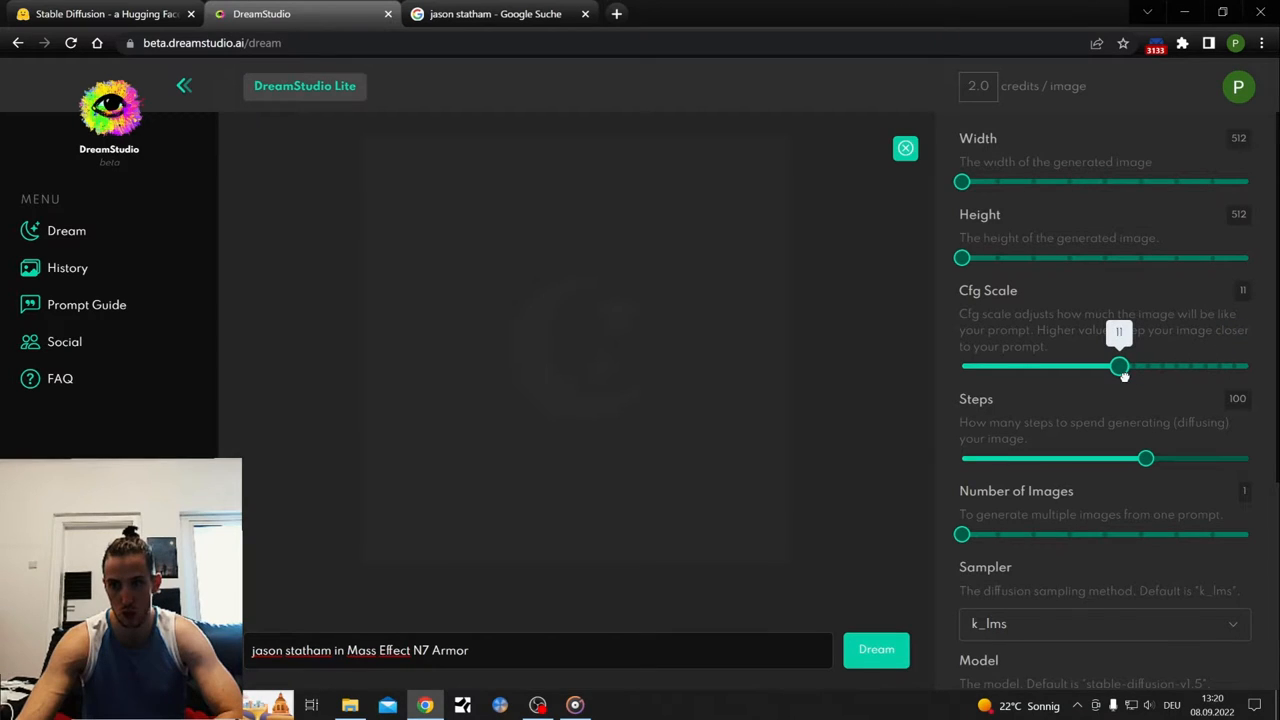
{"action": "left_click_drag", "start_coordinate": [1118, 366], "coordinate": [1104, 366]}
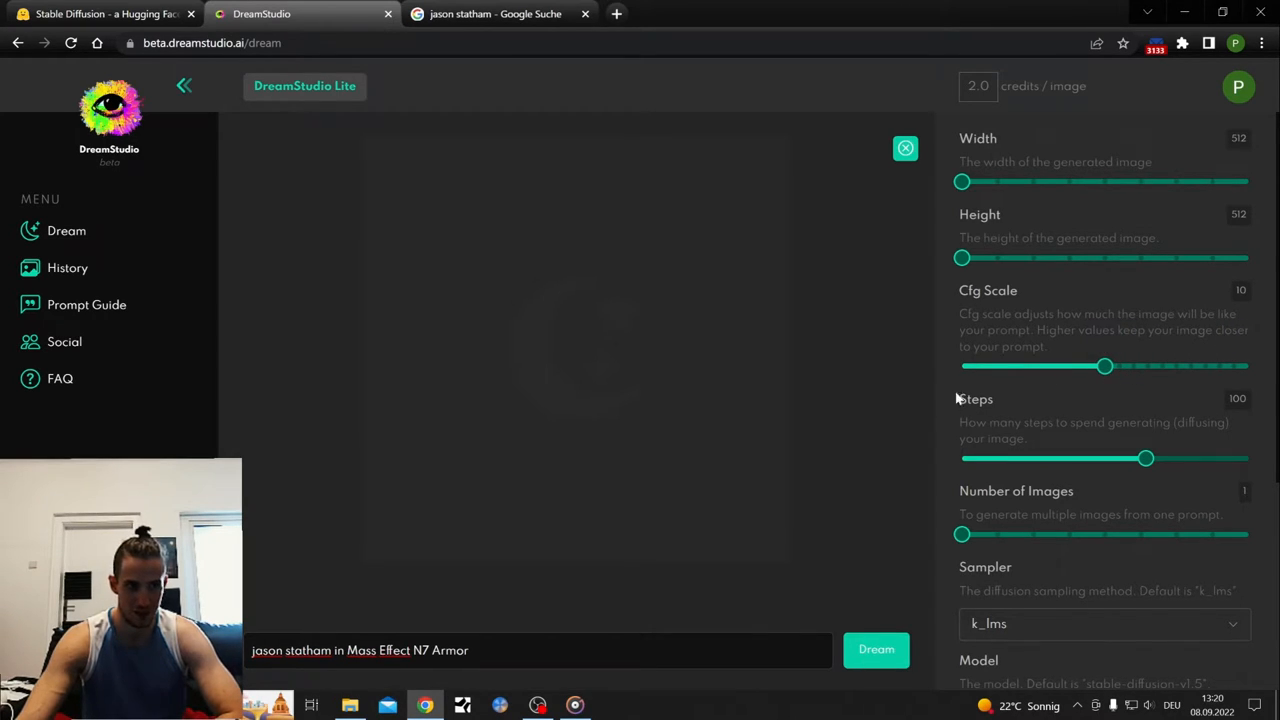
{"action": "mouse_move", "coordinate": [88, 304]}
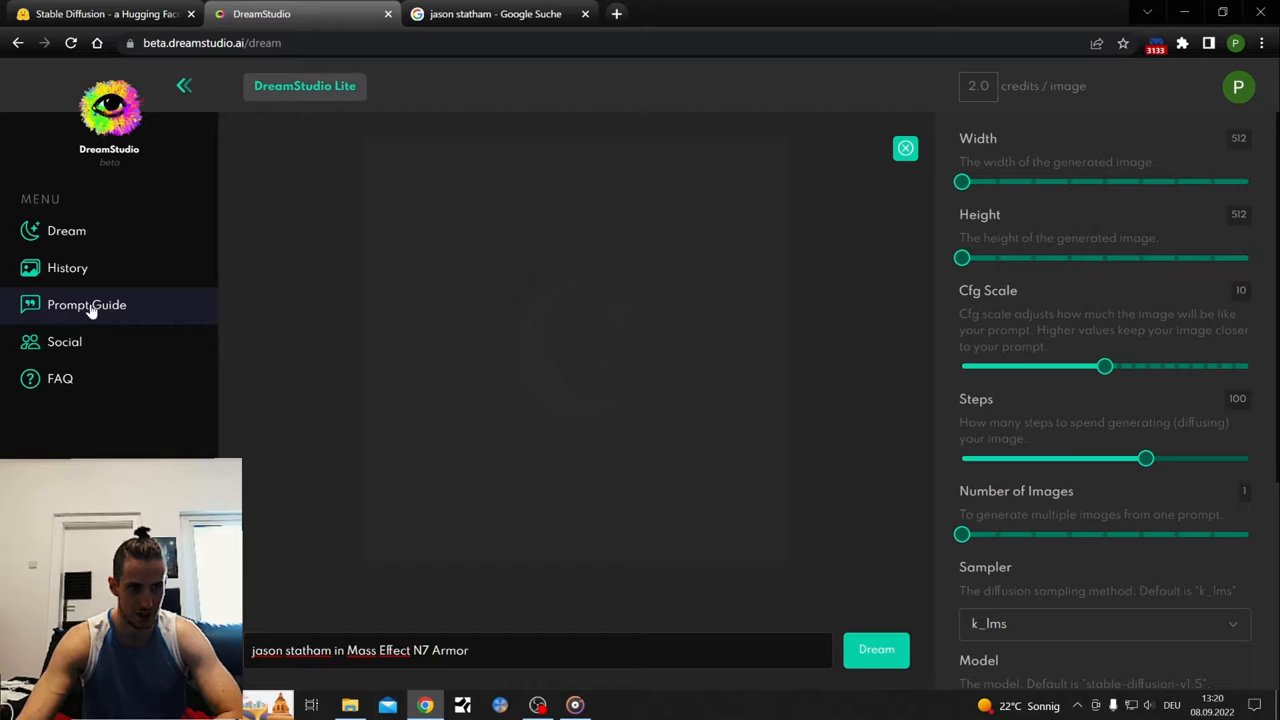
Step: Read through the Prompt Guide's basics of prompt engineering
{"action": "left_click", "coordinate": [86, 304]}
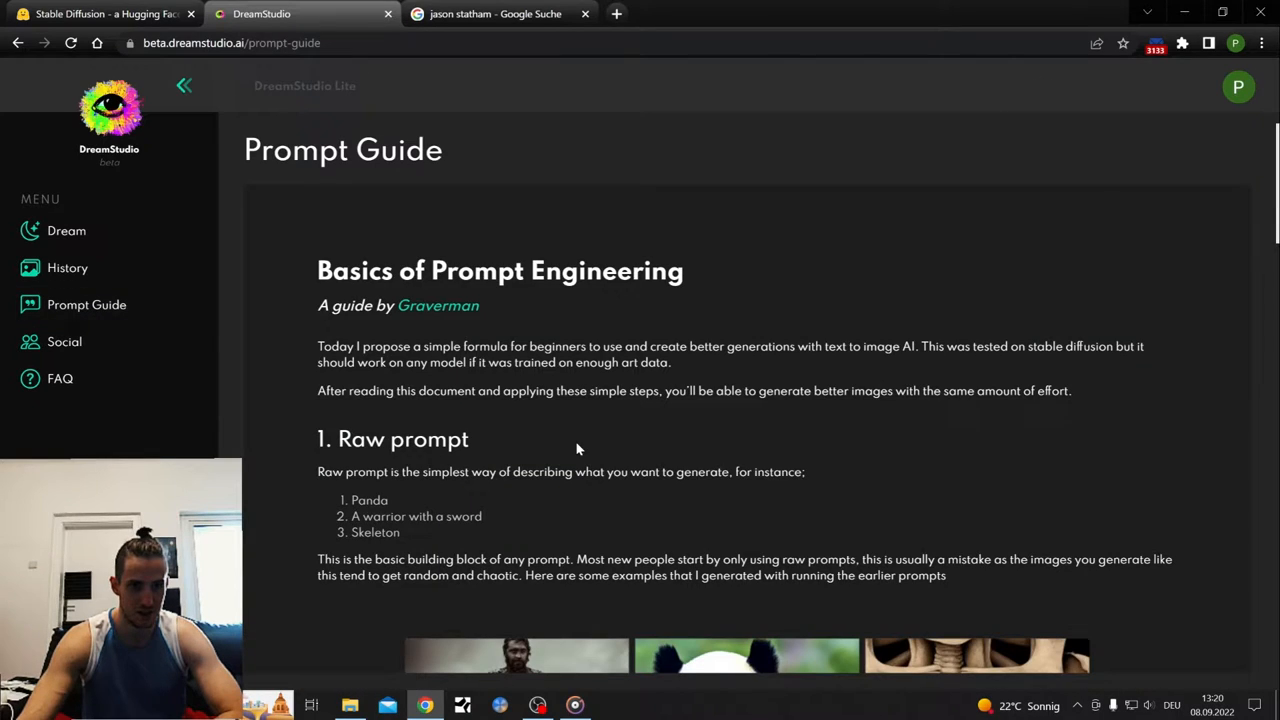
{"action": "scroll", "scroll_direction": "down", "scroll_amount": 3}
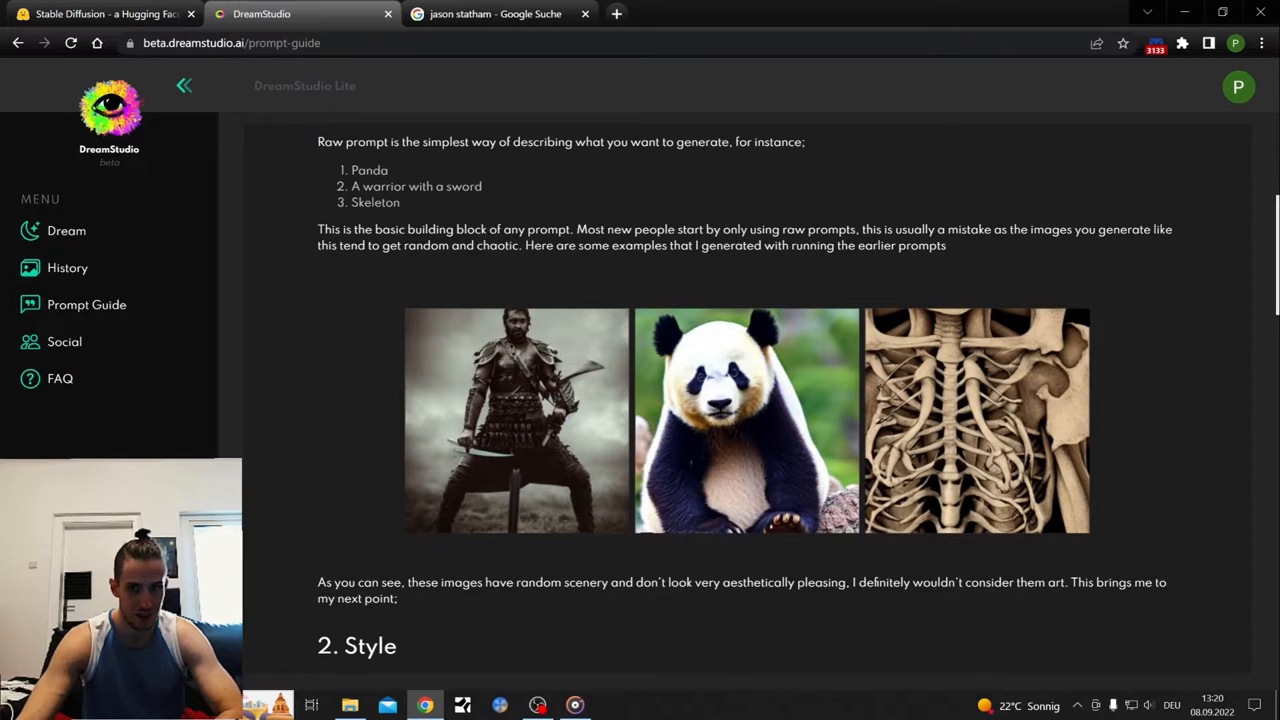
{"action": "mouse_move", "coordinate": [16, 44]}
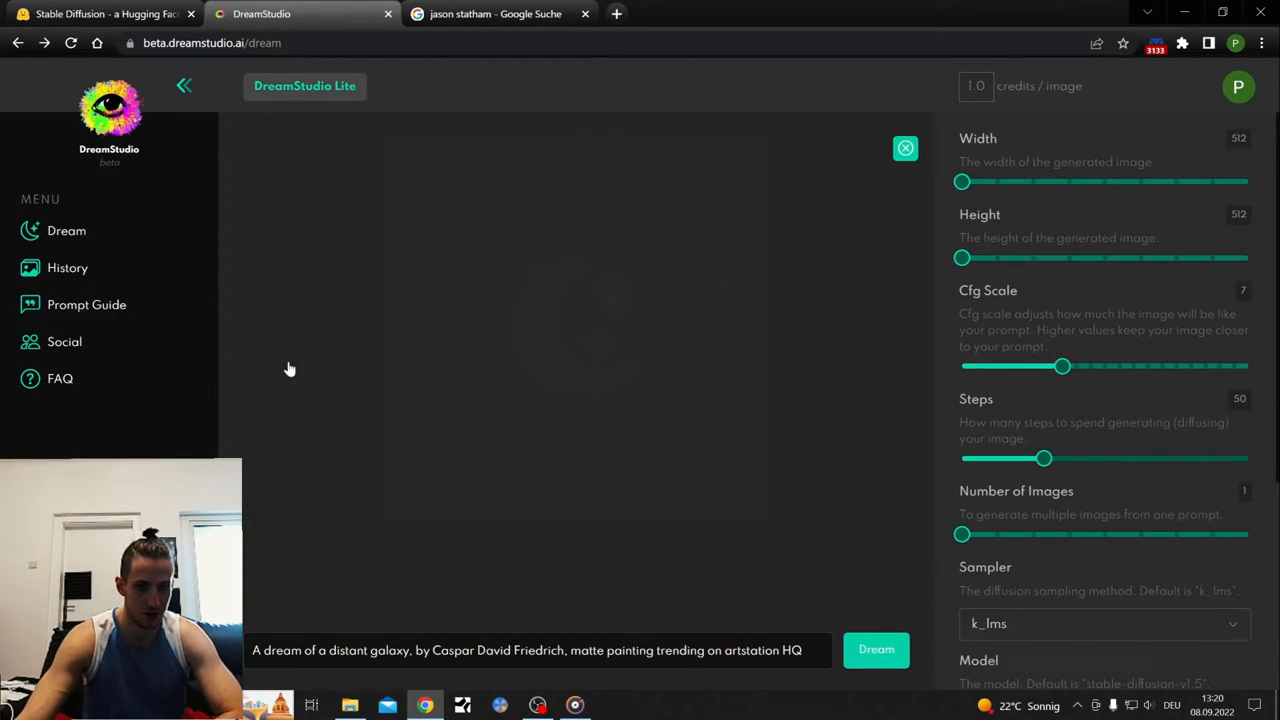
Step: Replace the prompt with 'jason statham in Mass Effect N7 Armor' and generate it
{"action": "triple_click", "coordinate": [528, 650]}
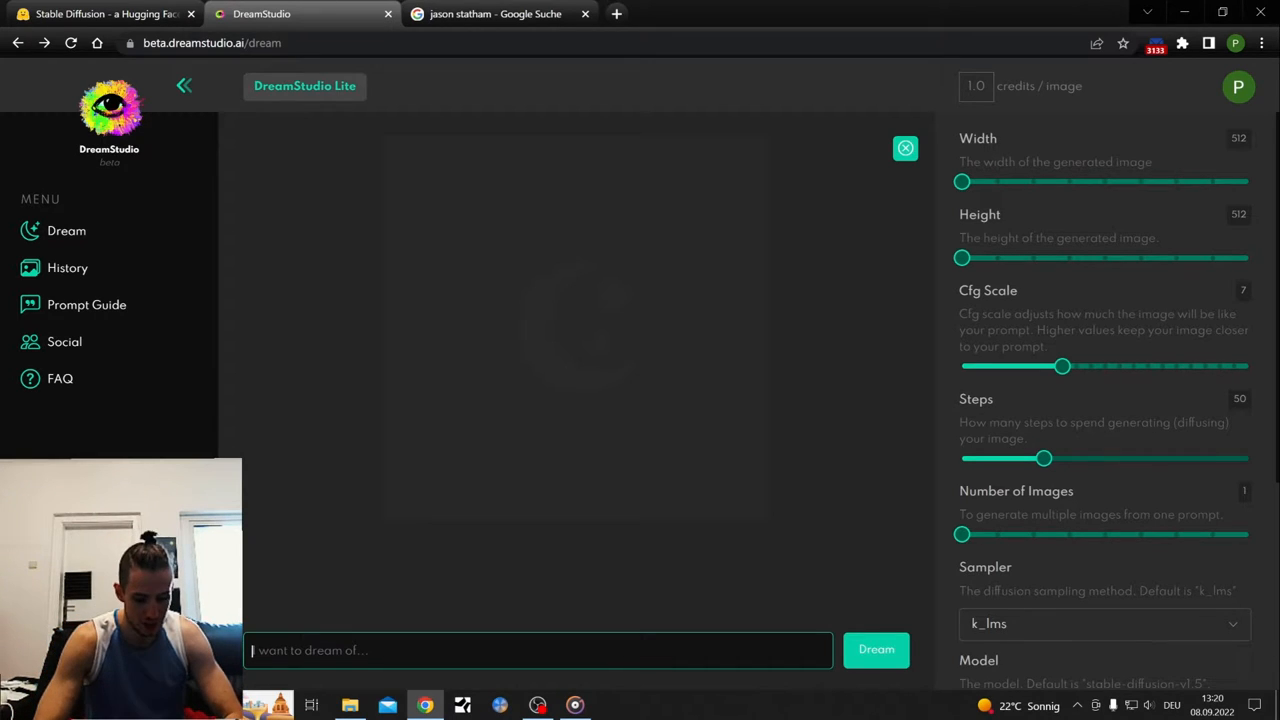
{"action": "type", "text": "jason statham in Mass Effect N7 Armor"}
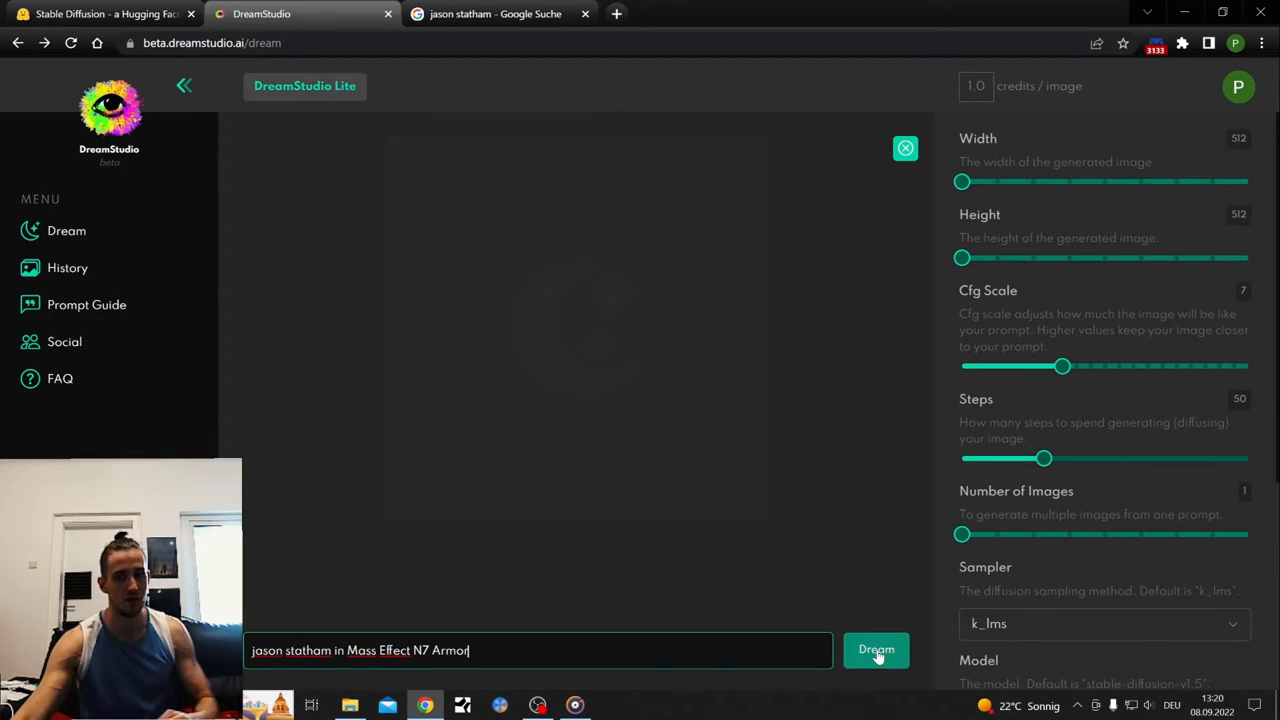
{"action": "left_click", "coordinate": [876, 650]}
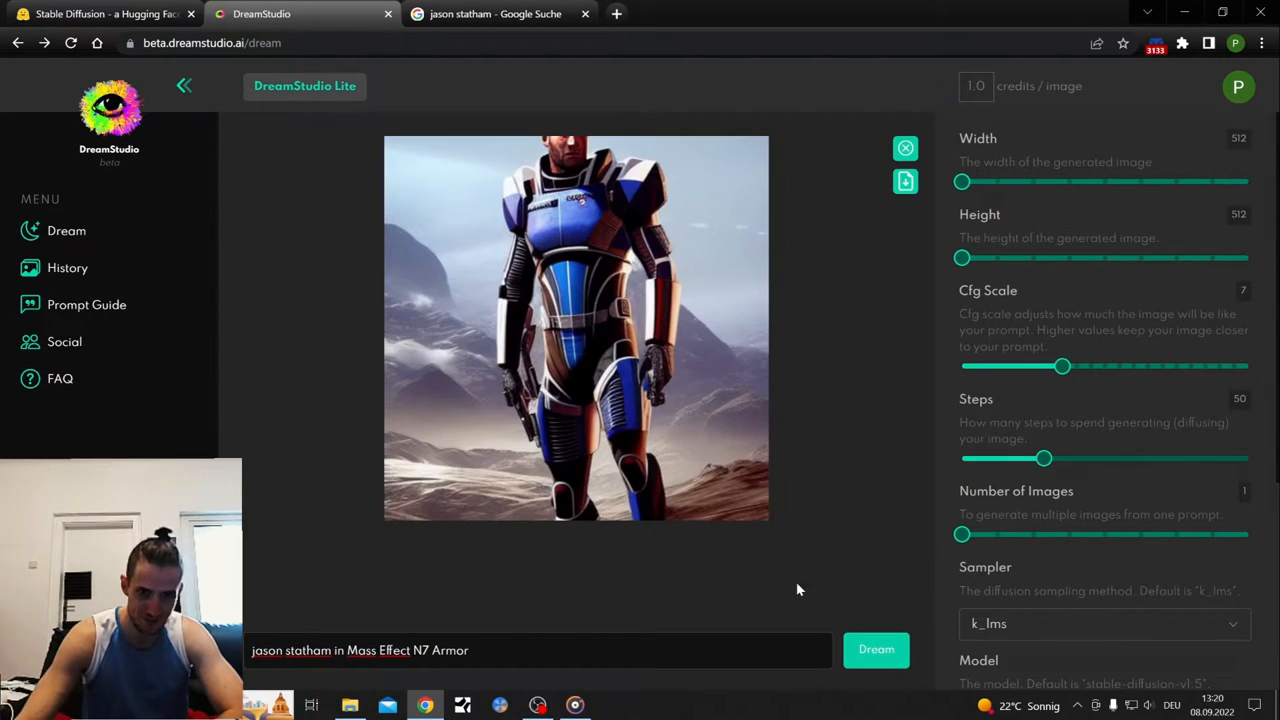
{"action": "mouse_move", "coordinate": [876, 376]}
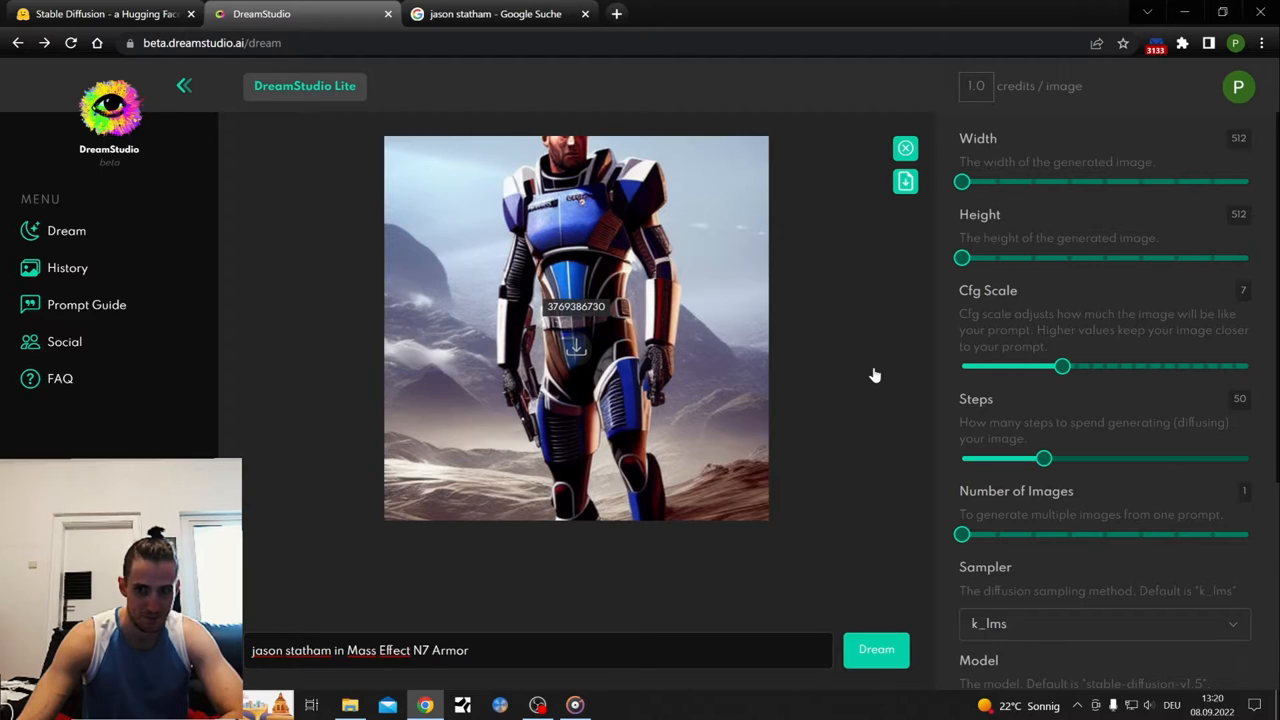
{"action": "mouse_move", "coordinate": [1090, 402]}
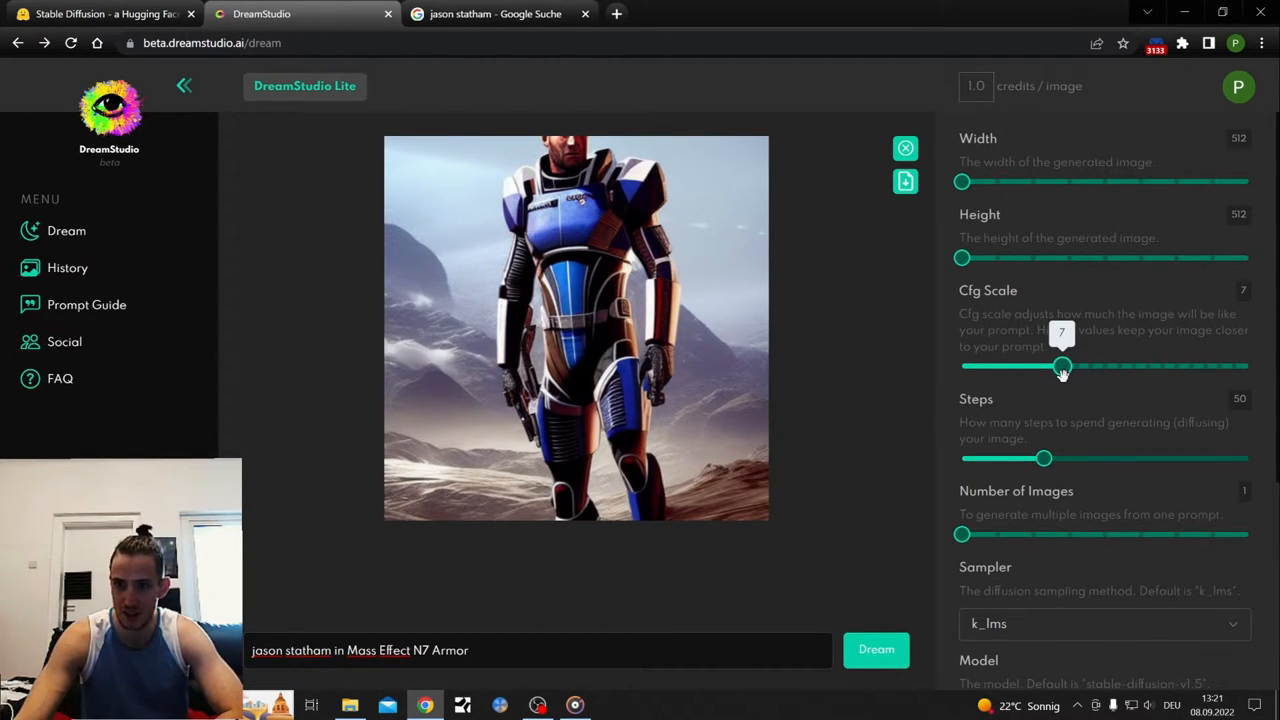
Step: Raise the CFG scale to 20 and the generation steps to 150
{"action": "left_click_drag", "start_coordinate": [1062, 366], "coordinate": [1132, 366]}
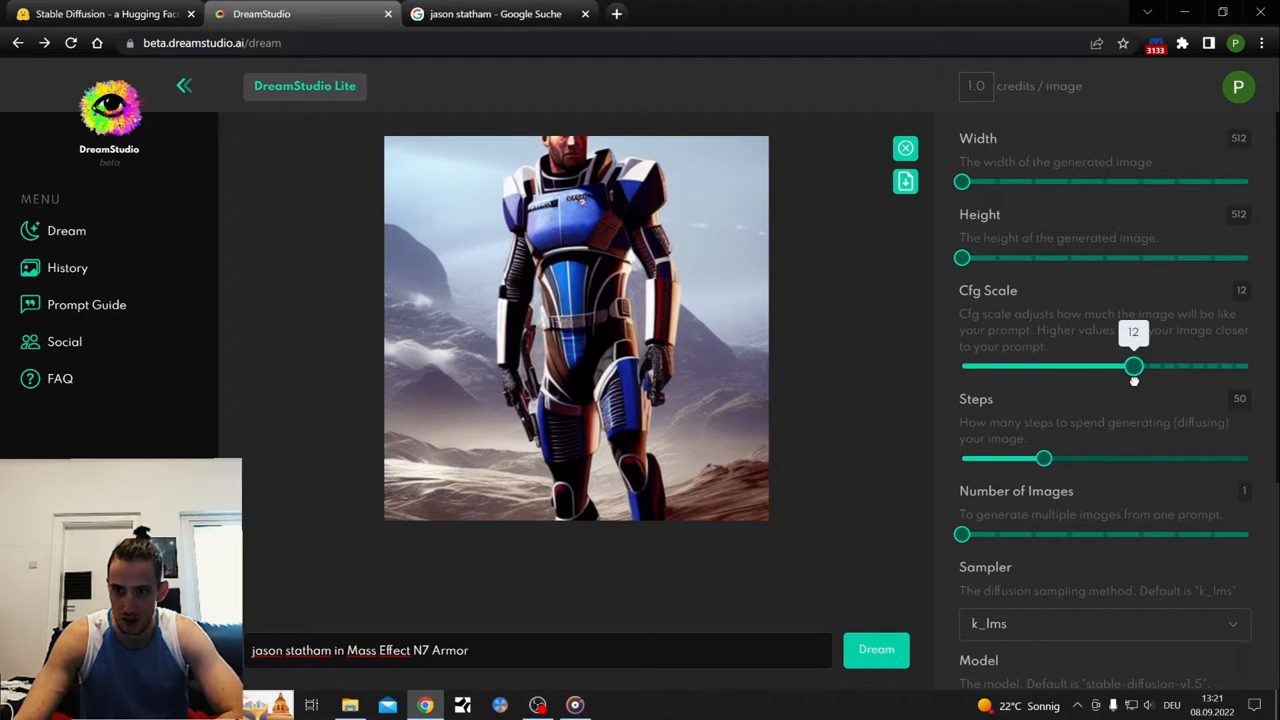
{"action": "left_click_drag", "start_coordinate": [1132, 366], "coordinate": [1248, 366]}
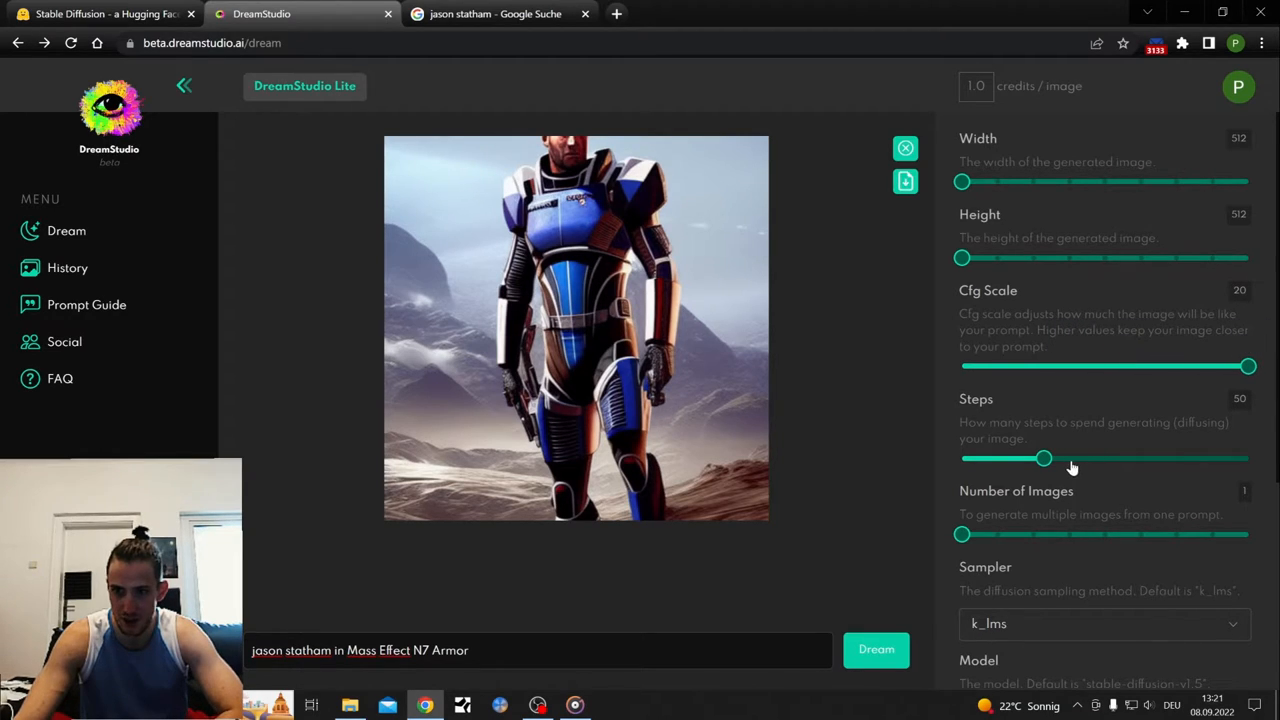
{"action": "left_click_drag", "start_coordinate": [1044, 458], "coordinate": [1248, 458]}
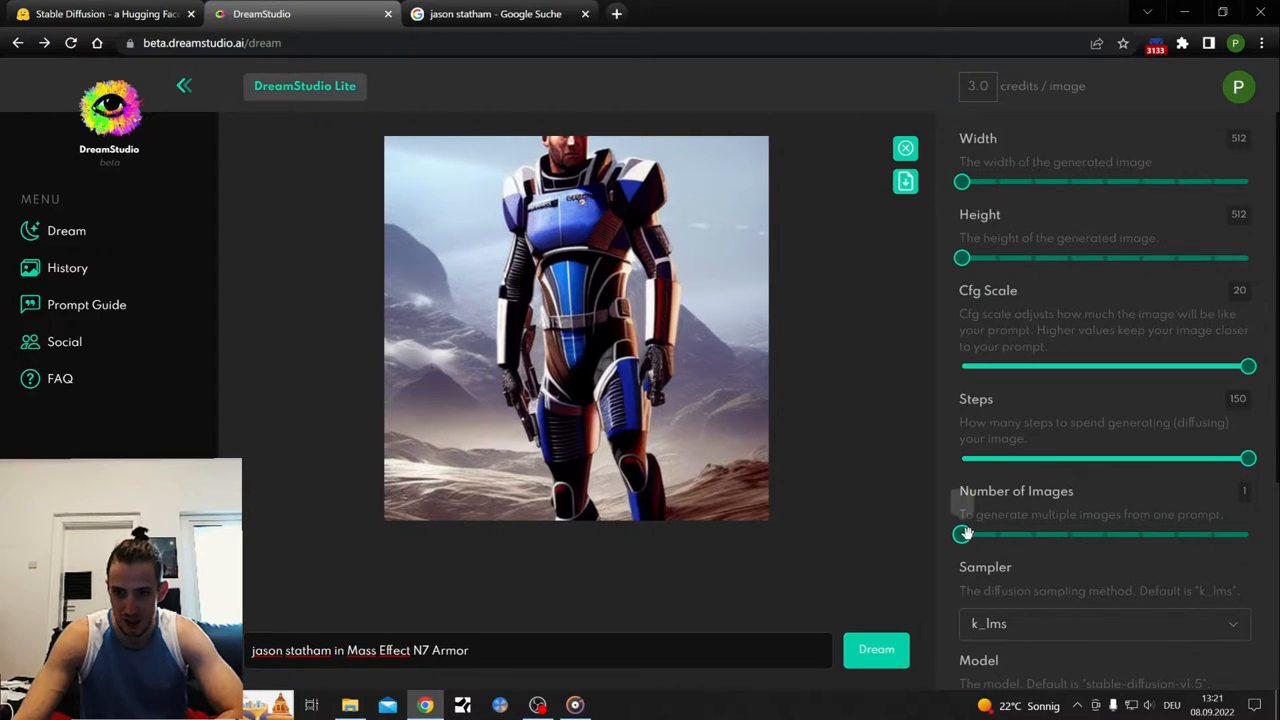
Step: Generate two armor images at 832 px width, then check the Hugging Face demo
{"action": "left_click_drag", "start_coordinate": [964, 532], "coordinate": [996, 532]}
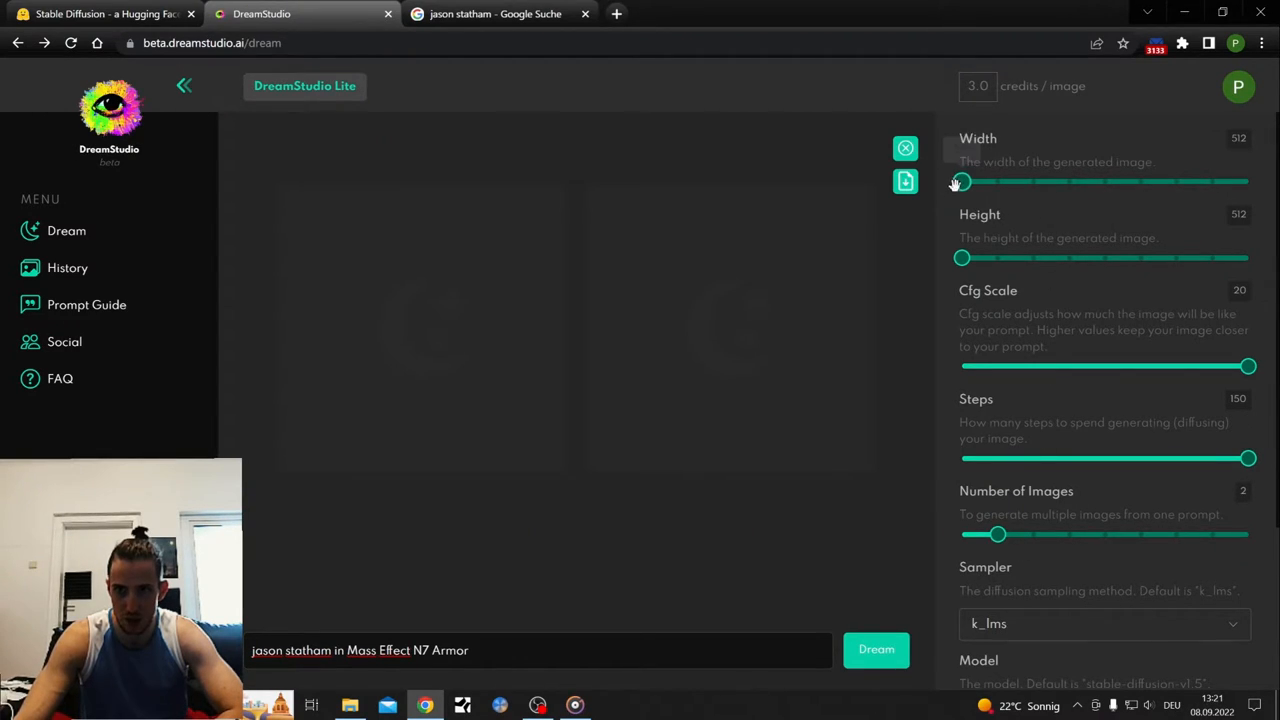
{"action": "left_click_drag", "start_coordinate": [962, 180], "coordinate": [998, 180]}
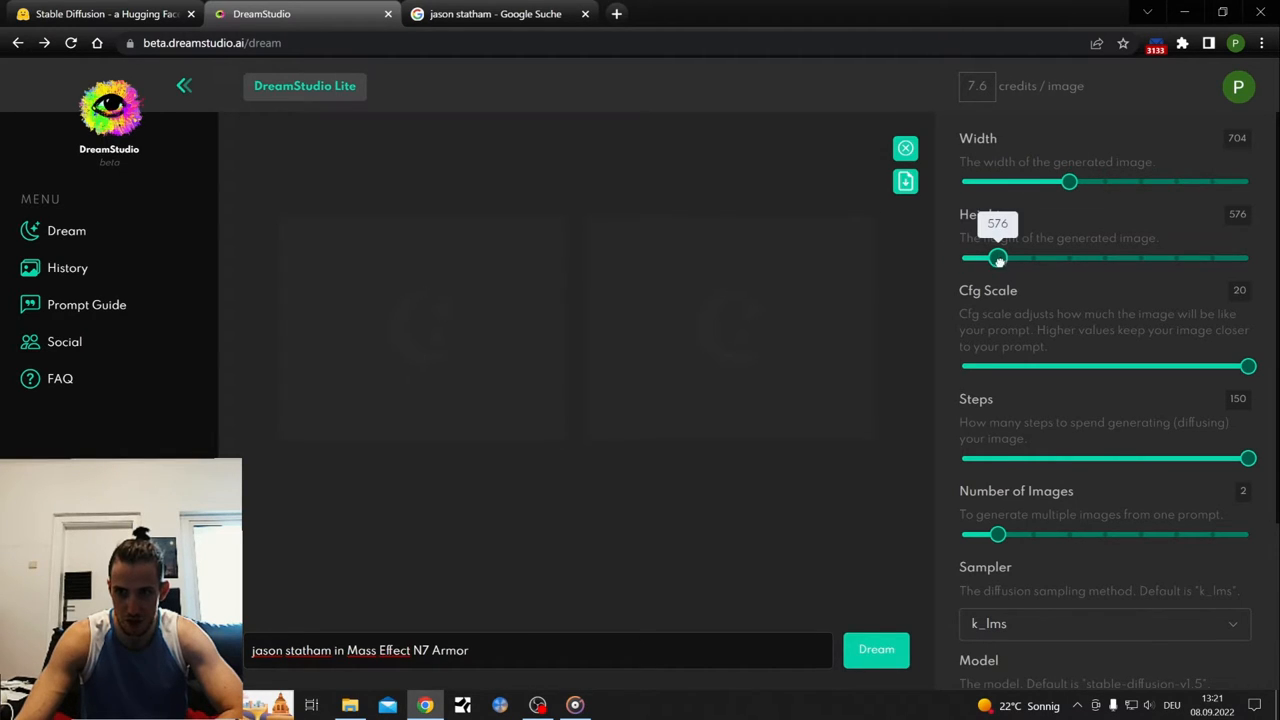
{"action": "left_click_drag", "start_coordinate": [1068, 180], "coordinate": [1140, 180]}
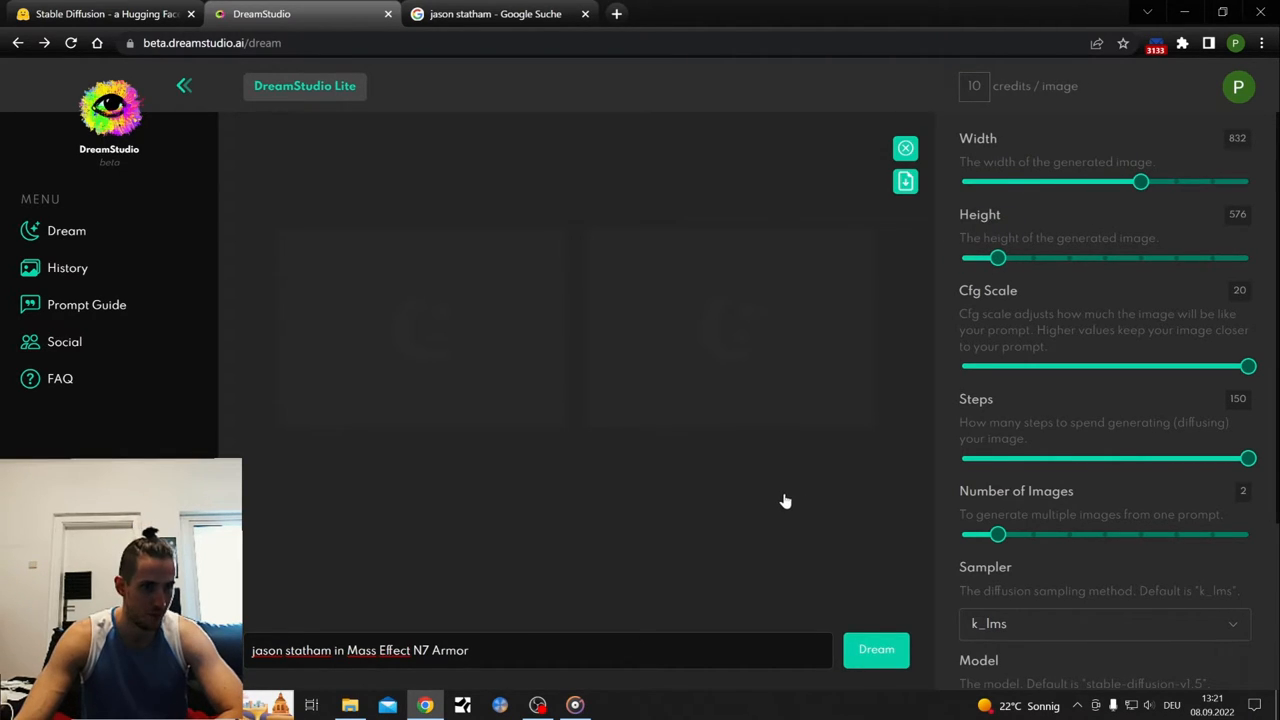
{"action": "mouse_move", "coordinate": [584, 354]}
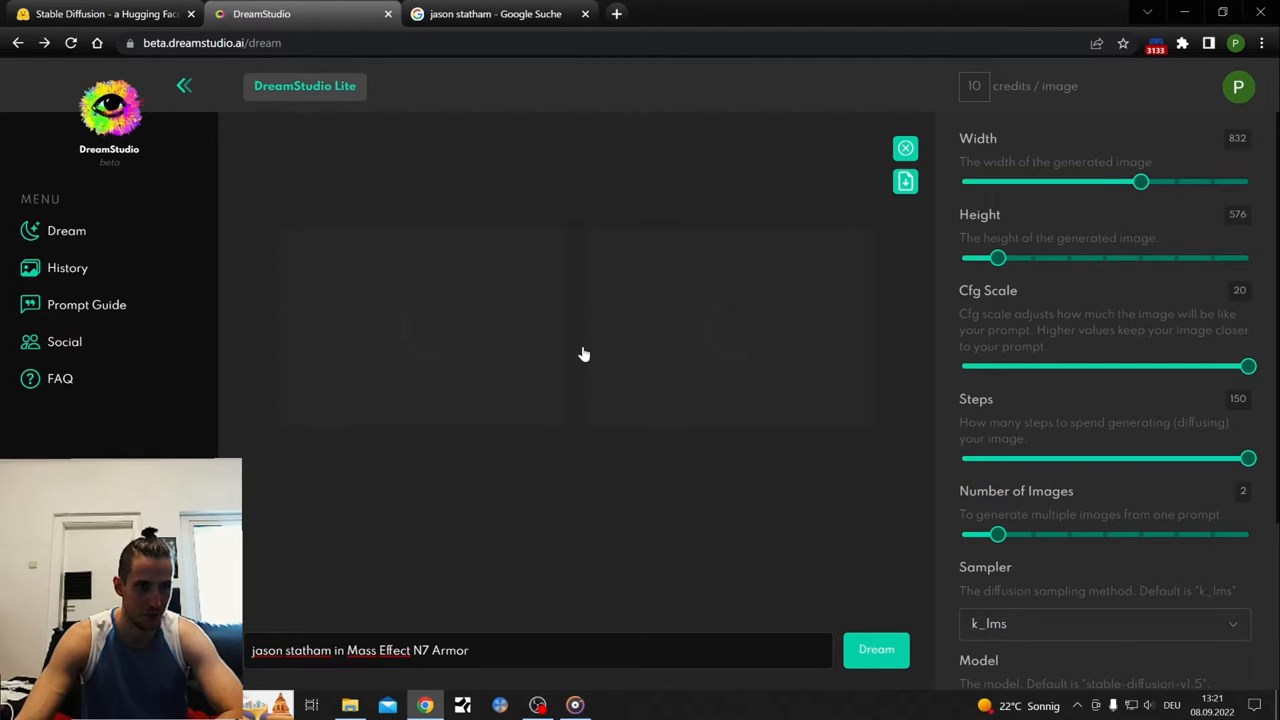
{"action": "mouse_move", "coordinate": [1040, 106]}
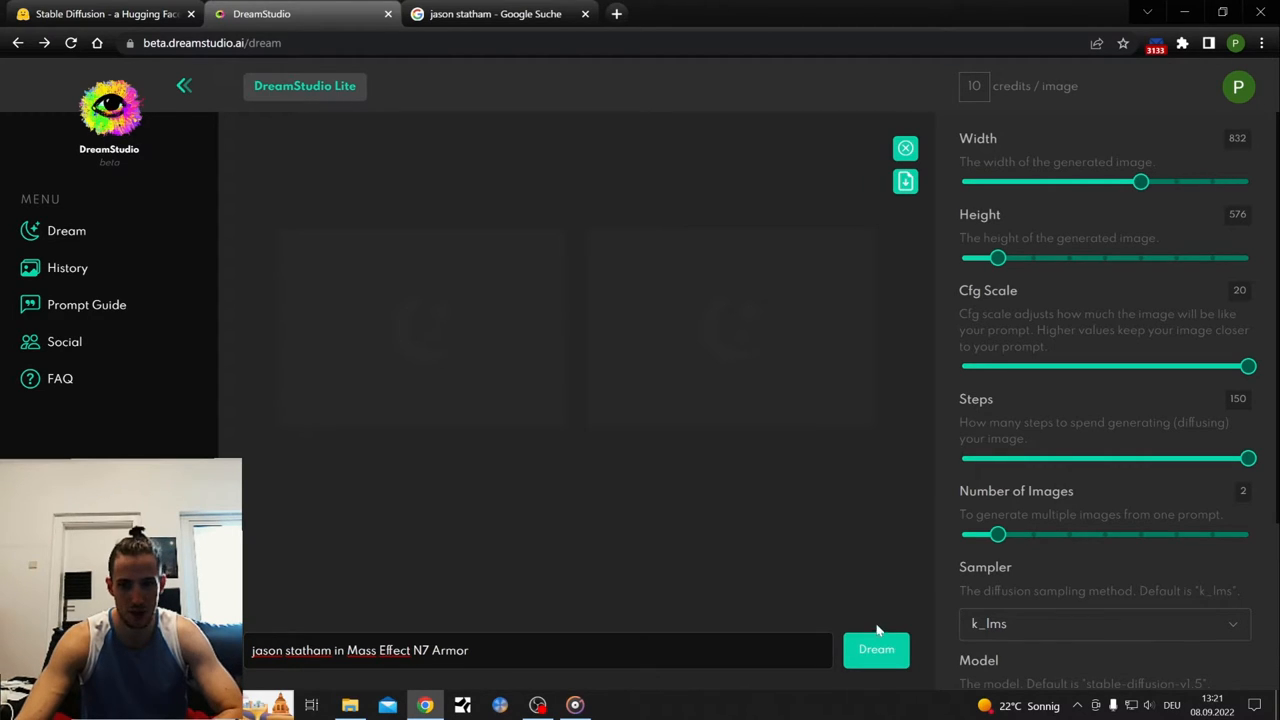
{"action": "left_click", "coordinate": [876, 648]}
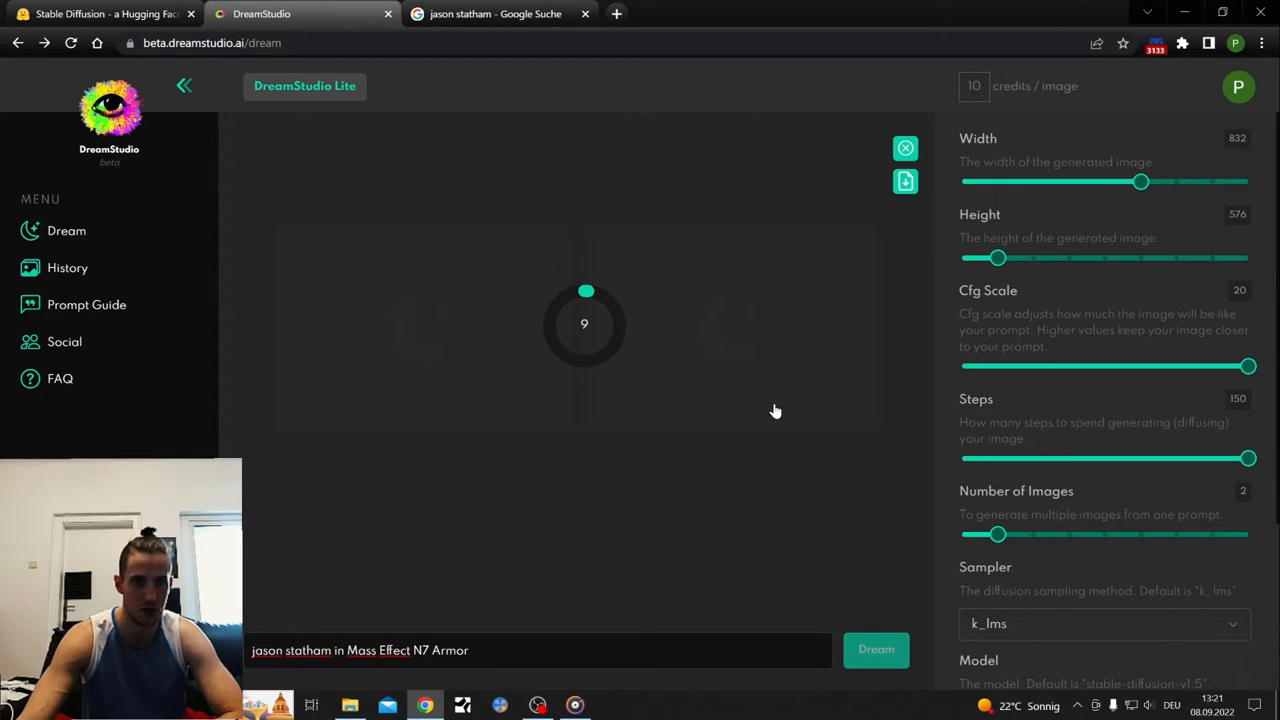
{"action": "left_click", "coordinate": [104, 12]}
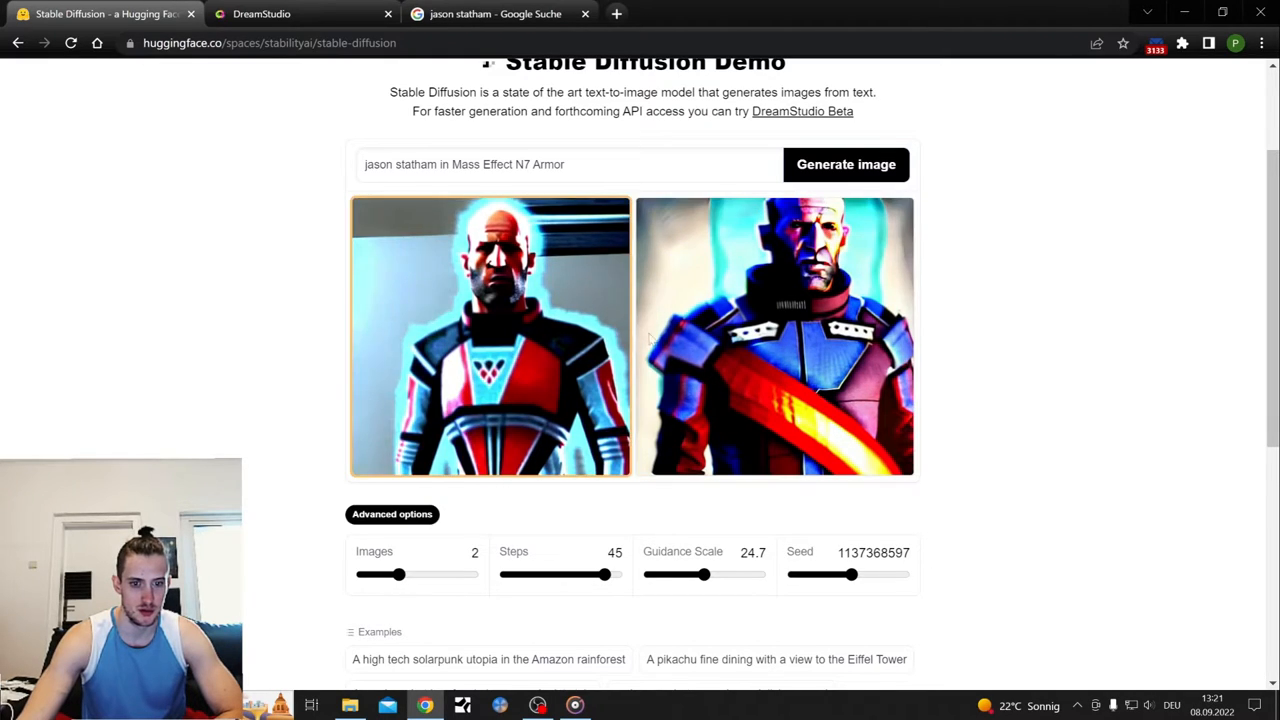
{"action": "mouse_move", "coordinate": [548, 336]}
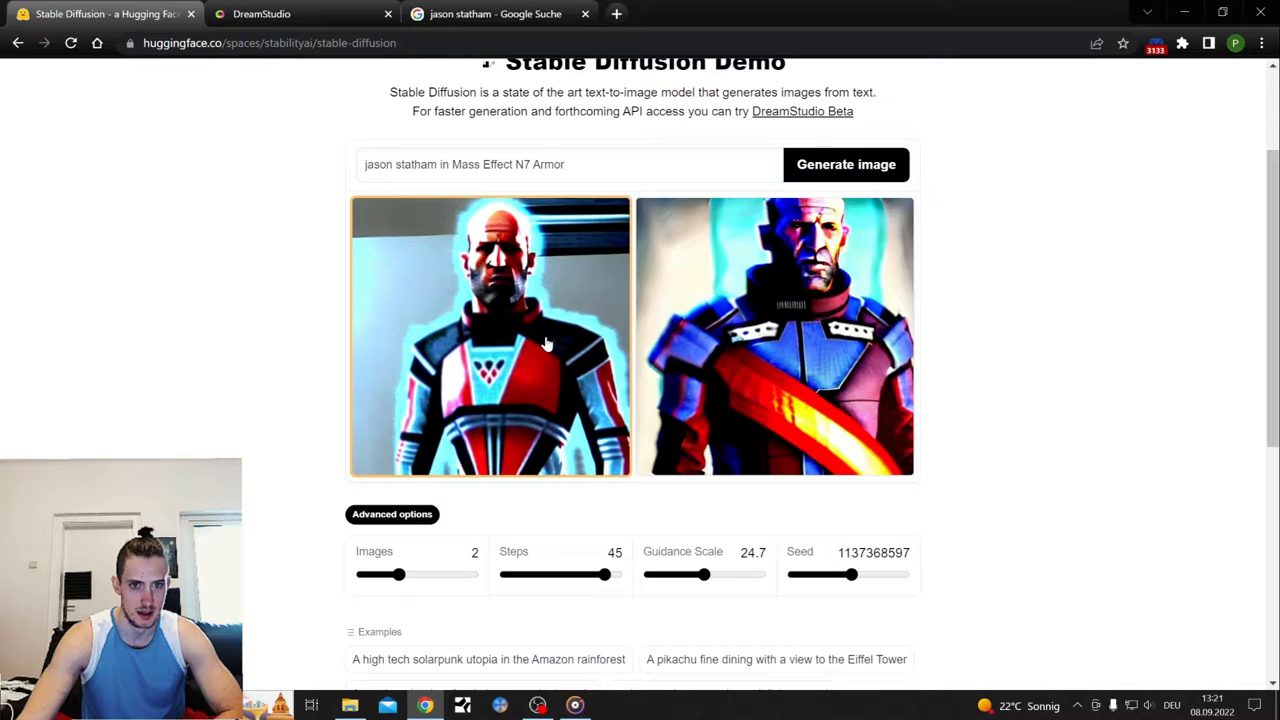
Step: Save both demo armor portraits as PNGs into the Bildschirmfotos folder
{"action": "left_click", "coordinate": [490, 336]}
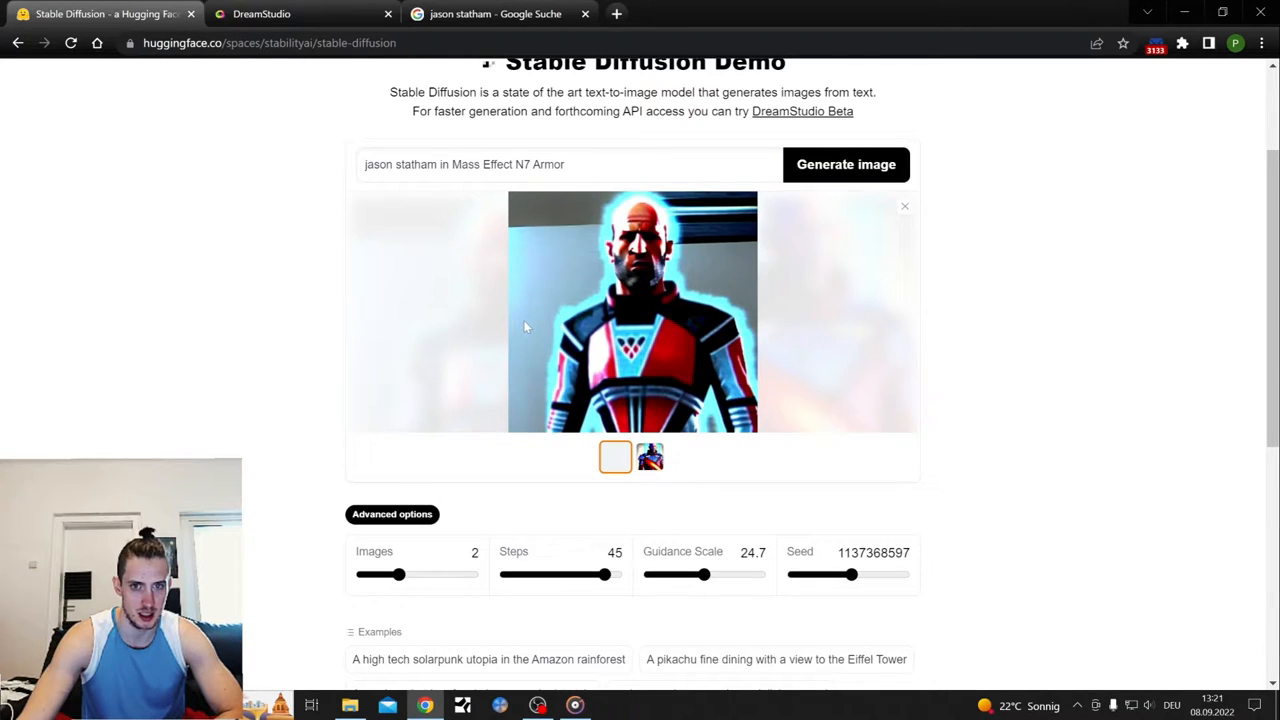
{"action": "left_click", "coordinate": [616, 456]}
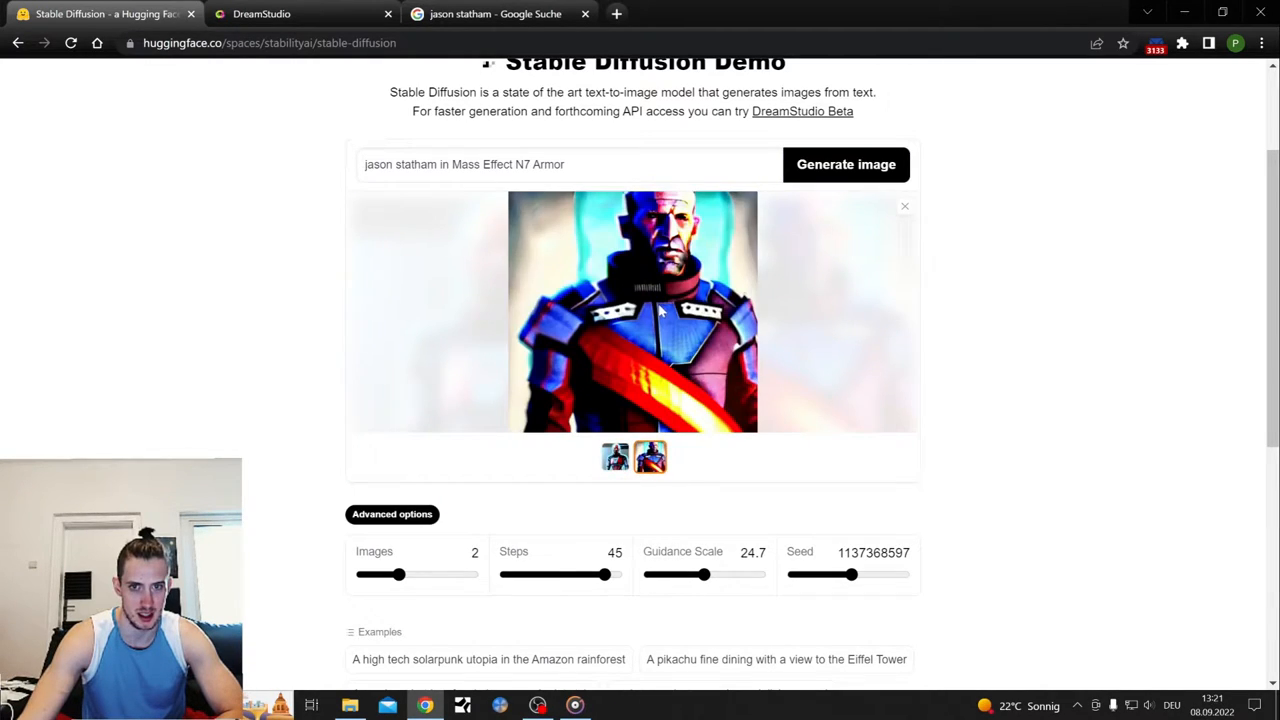
{"action": "right_click", "coordinate": [630, 310]}
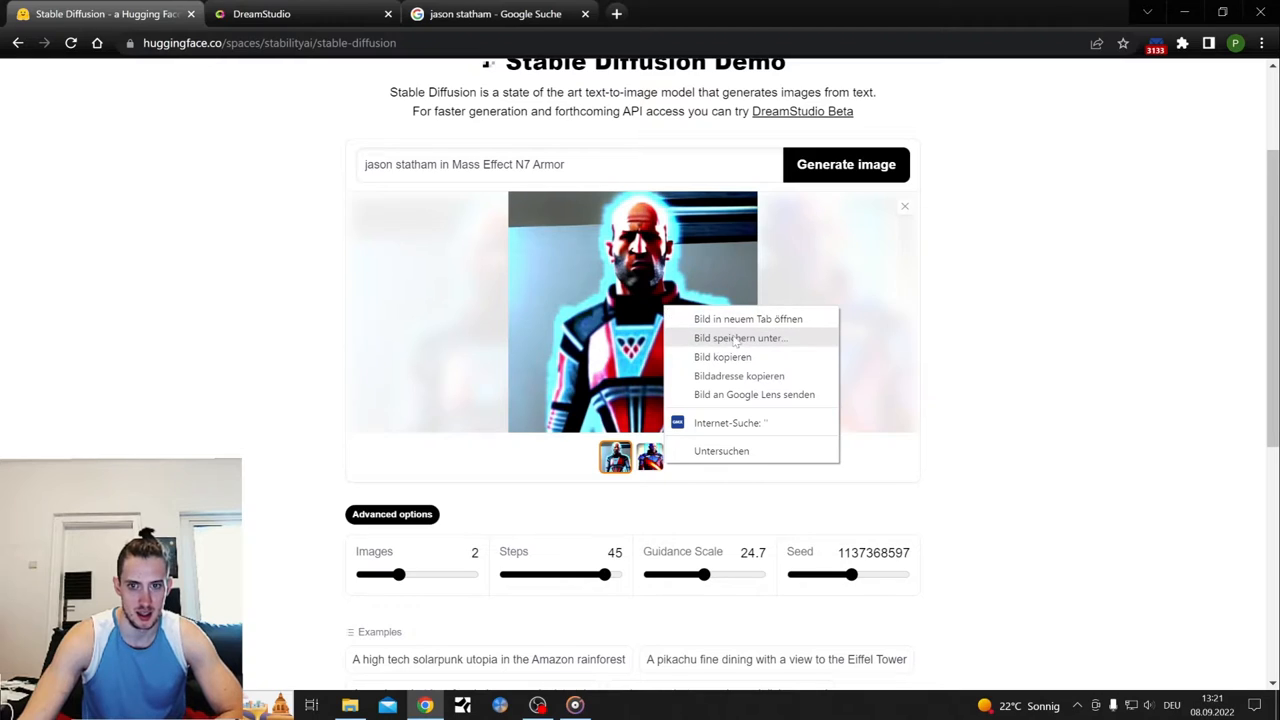
{"action": "left_click", "coordinate": [740, 338]}
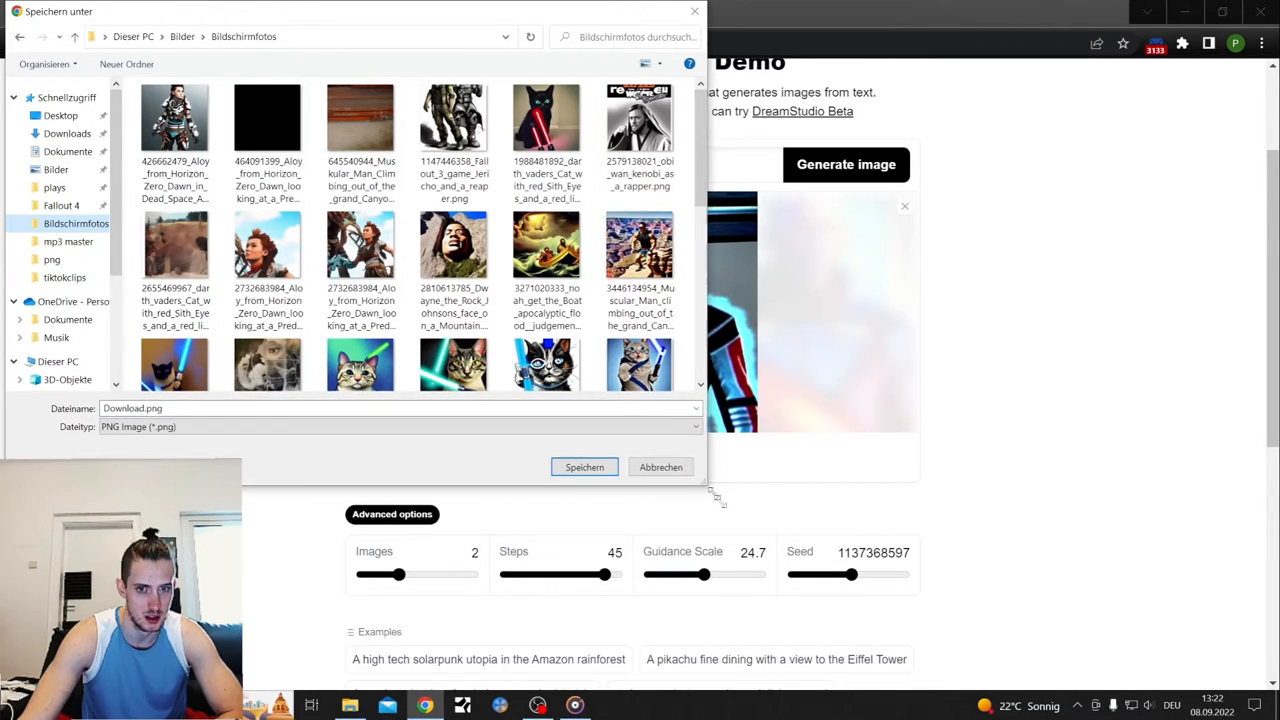
{"action": "left_click_drag", "start_coordinate": [712, 492], "coordinate": [740, 520]}
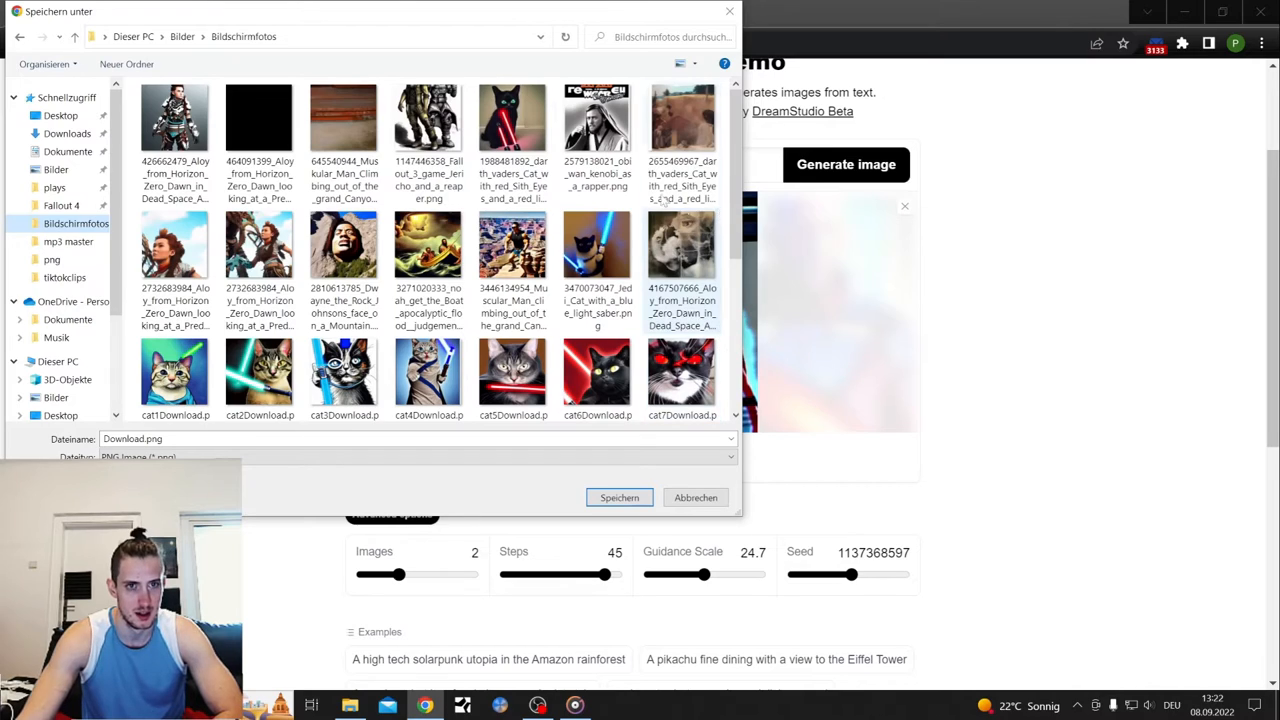
{"action": "scroll", "scroll_direction": "down", "scroll_amount": 3}
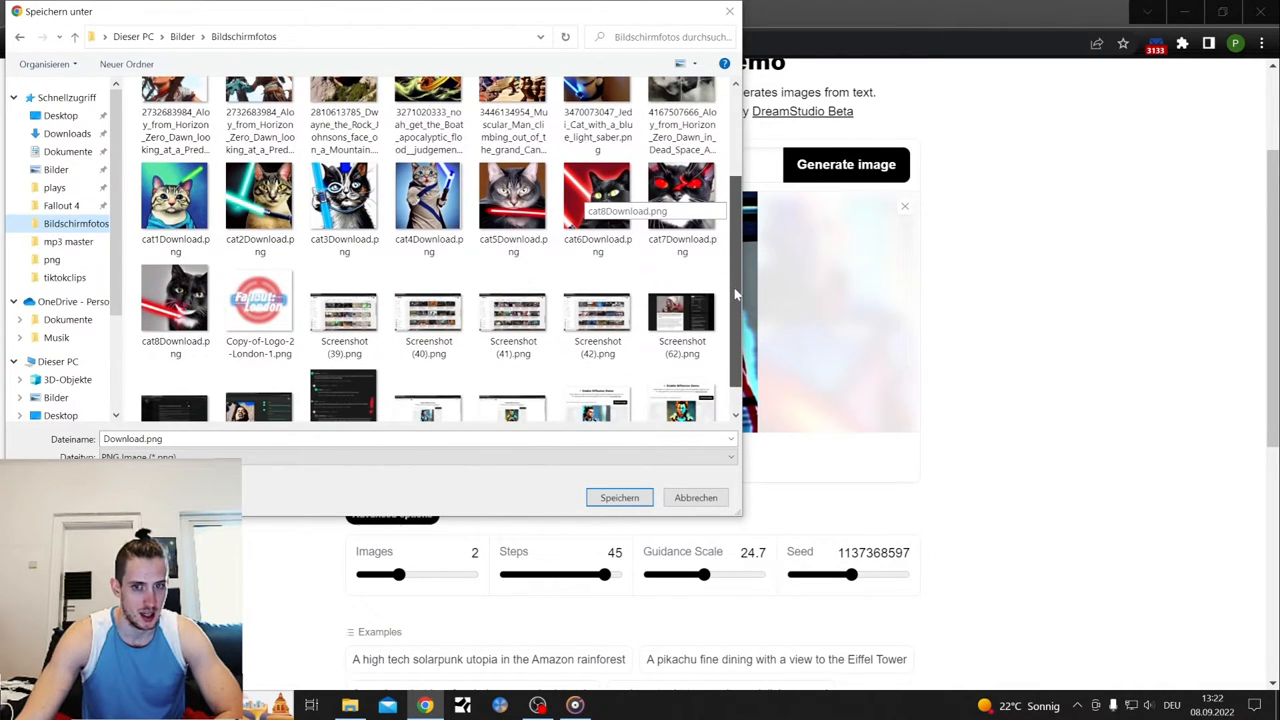
{"action": "scroll", "scroll_direction": "up", "scroll_amount": 3}
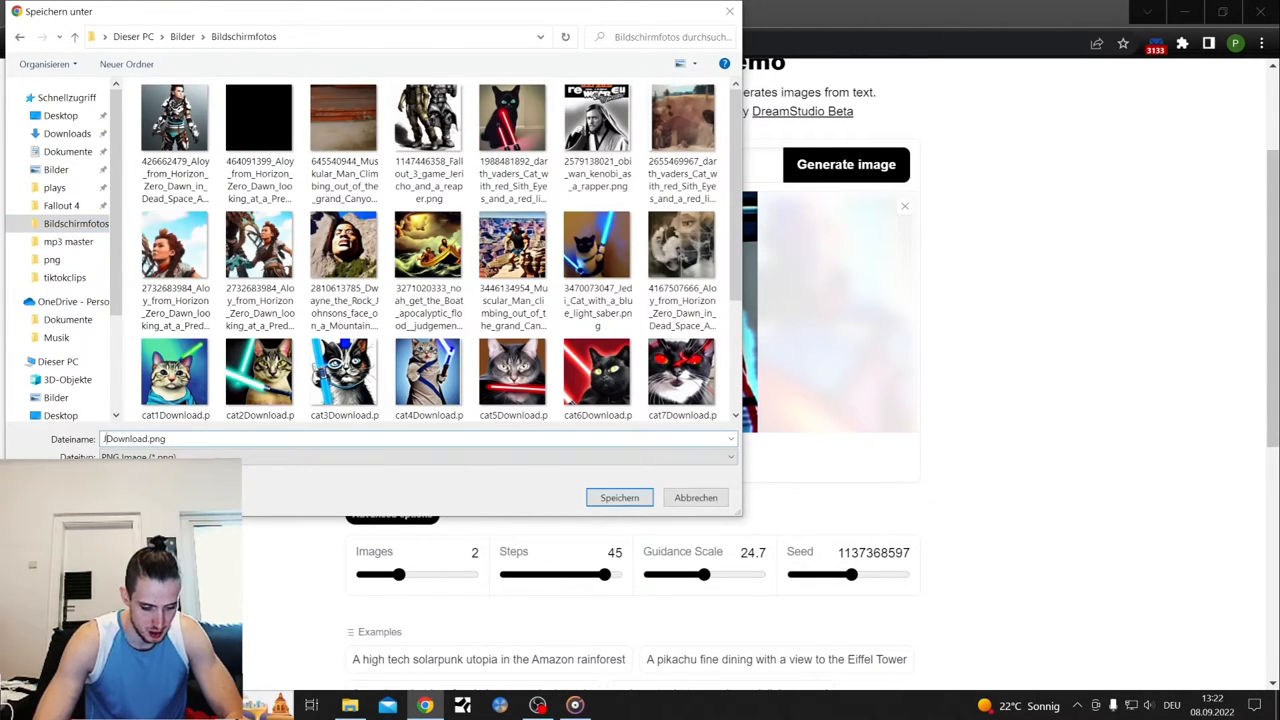
{"action": "left_click", "coordinate": [620, 496]}
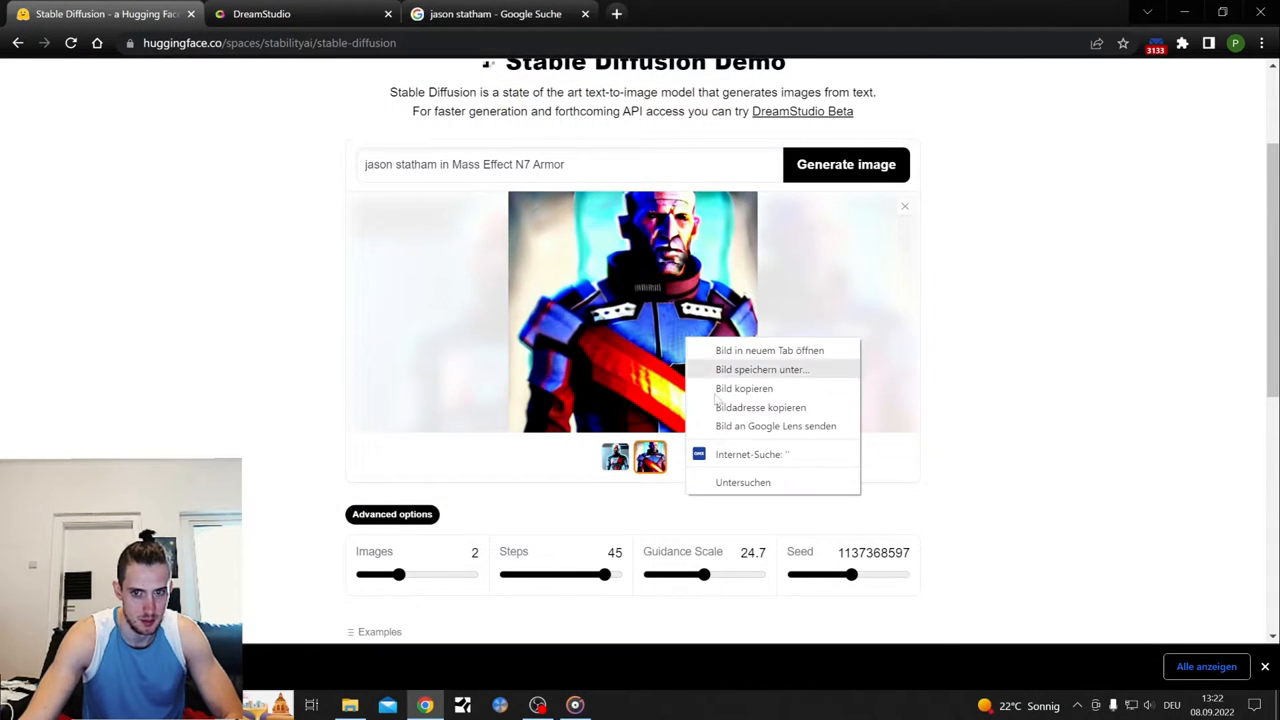
{"action": "left_click", "coordinate": [760, 368]}
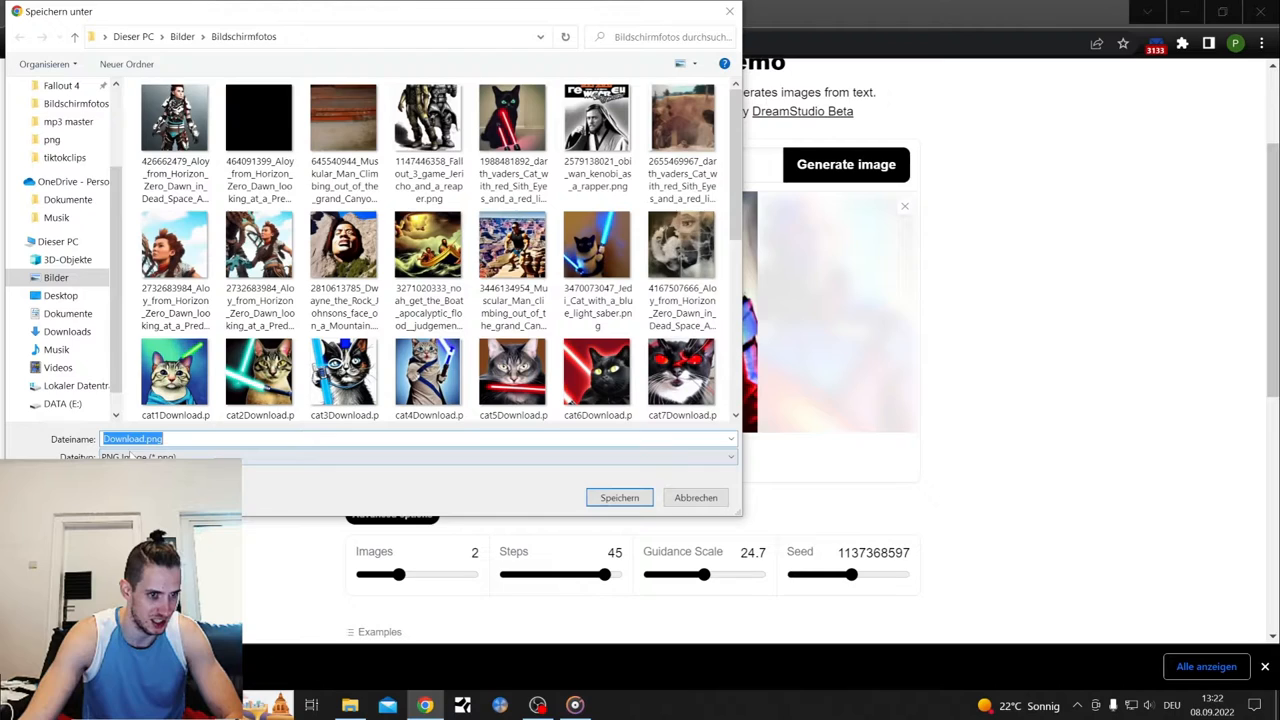
{"action": "left_click", "coordinate": [620, 496]}
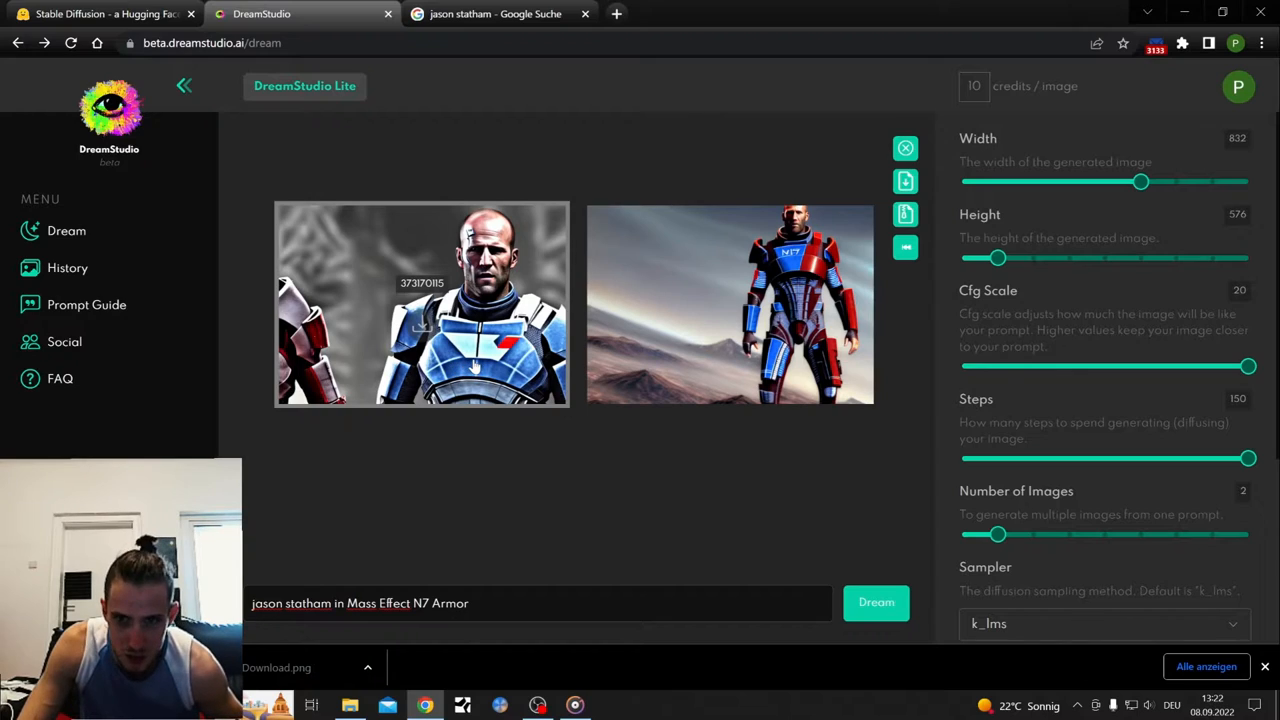
{"action": "mouse_move", "coordinate": [730, 324]}
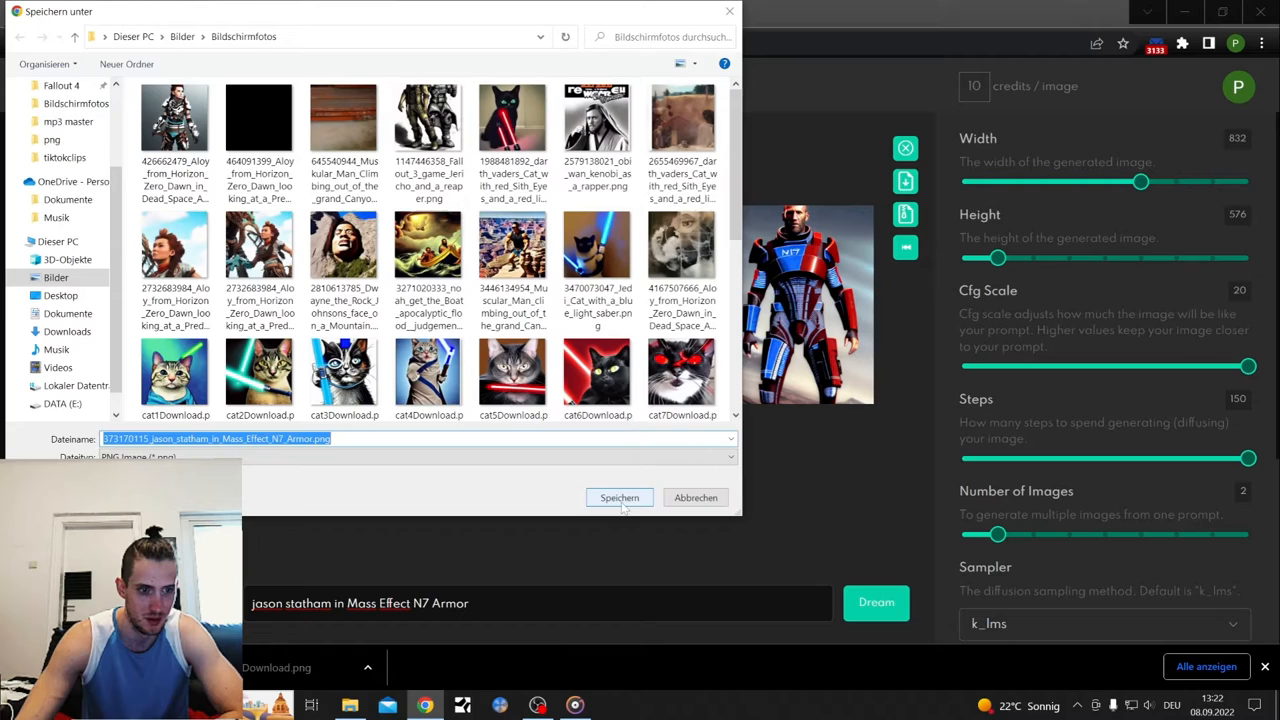
Step: Save both DreamStudio armor renders into the Bildschirmfotos folder
{"action": "left_click", "coordinate": [620, 496]}
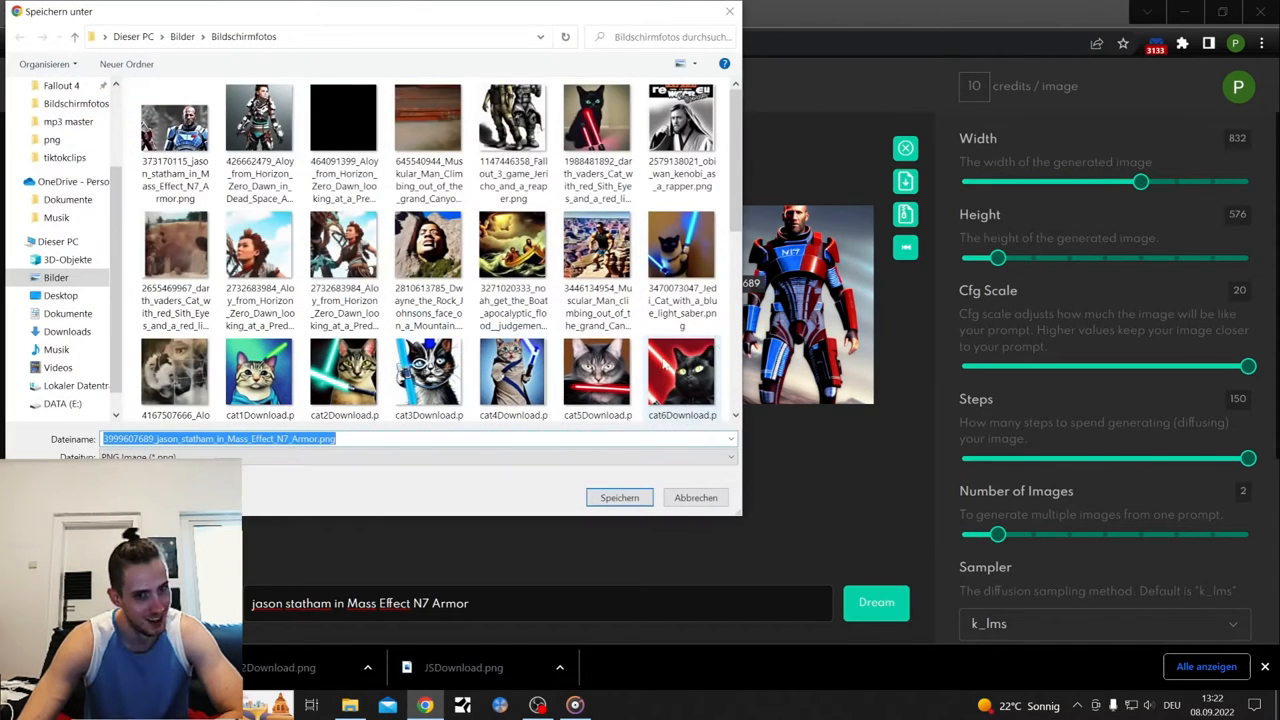
{"action": "left_click", "coordinate": [618, 496]}
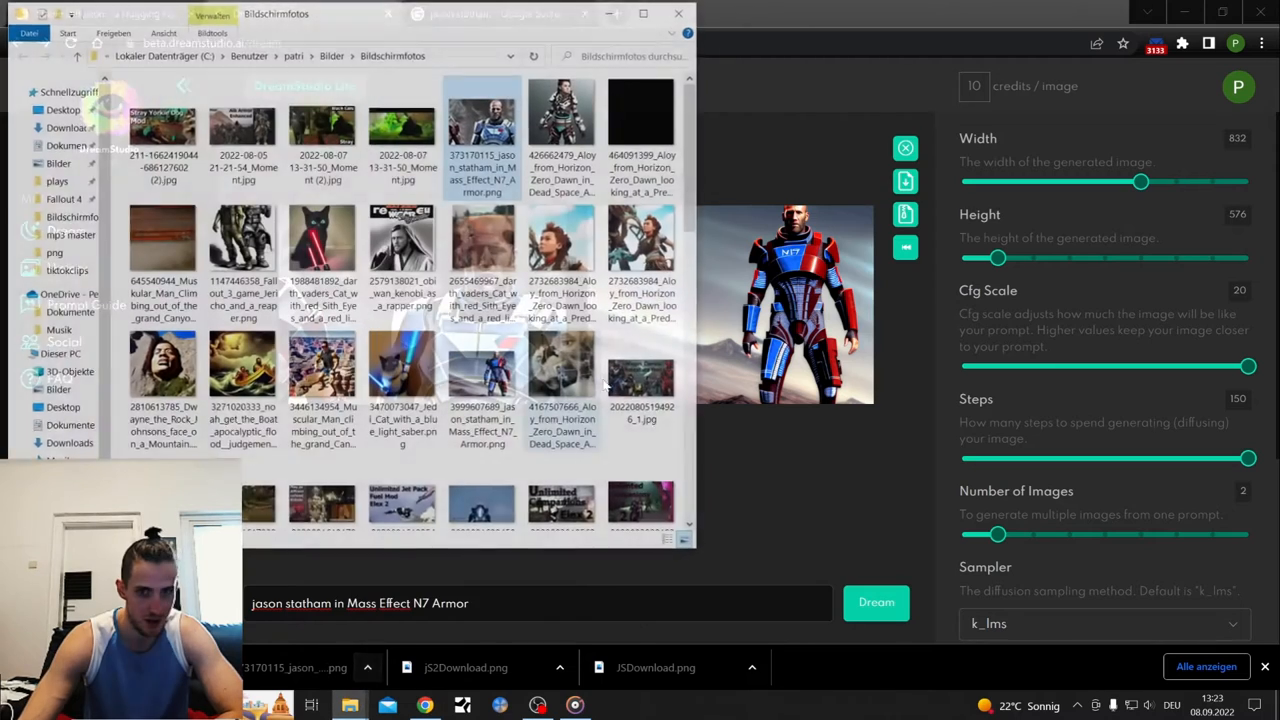
Step: View the saved 373170115 armor portrait in Photos, then reveal DreamStudio again
{"action": "double_click", "coordinate": [482, 136]}
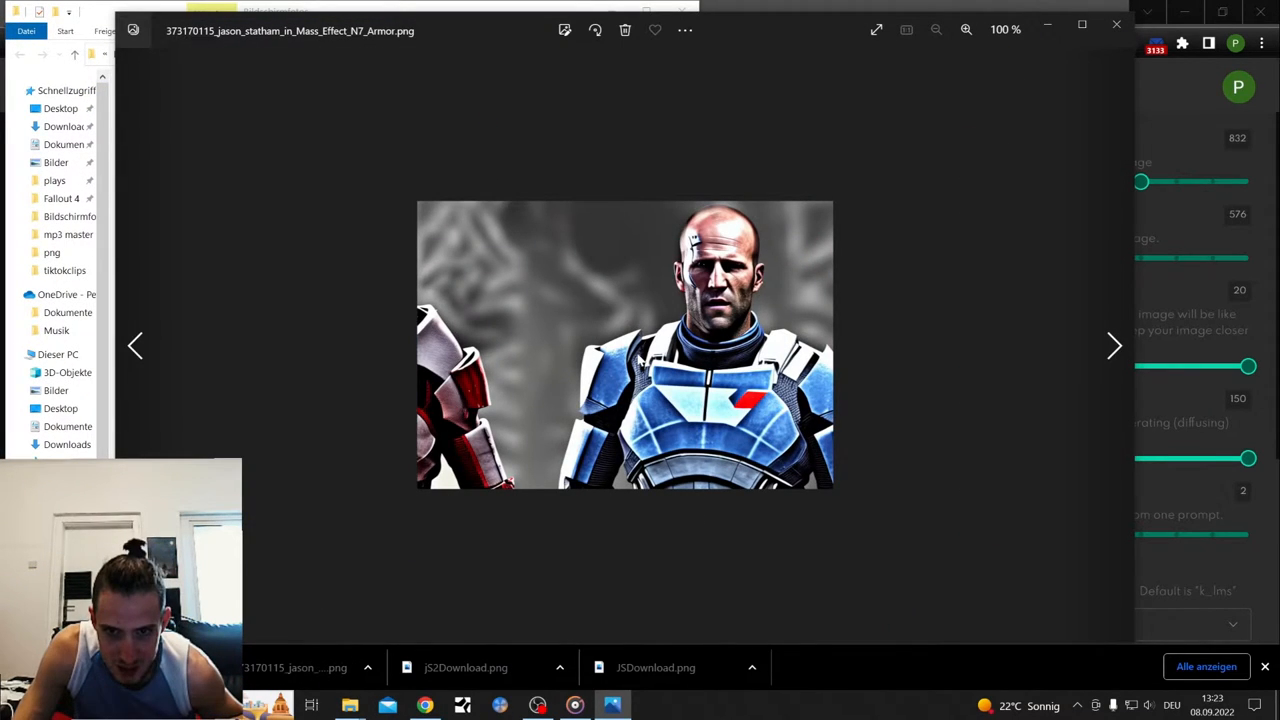
{"action": "mouse_move", "coordinate": [744, 176]}
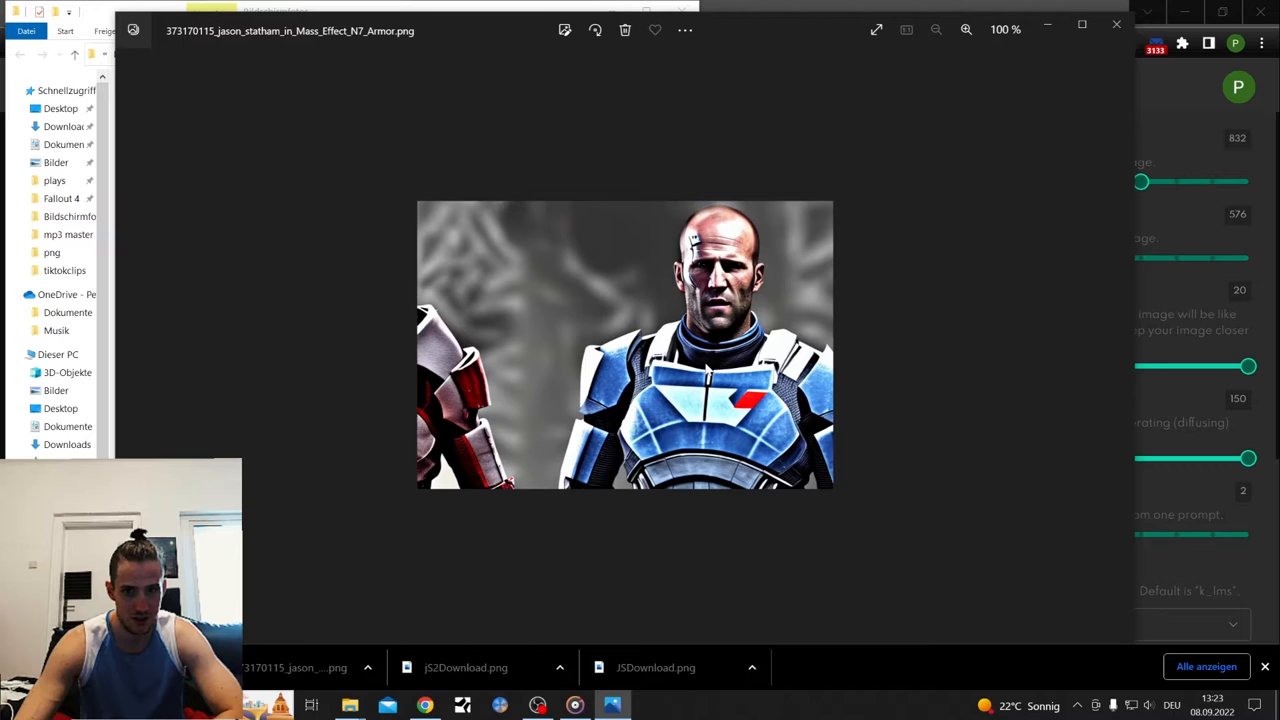
{"action": "mouse_move", "coordinate": [868, 248]}
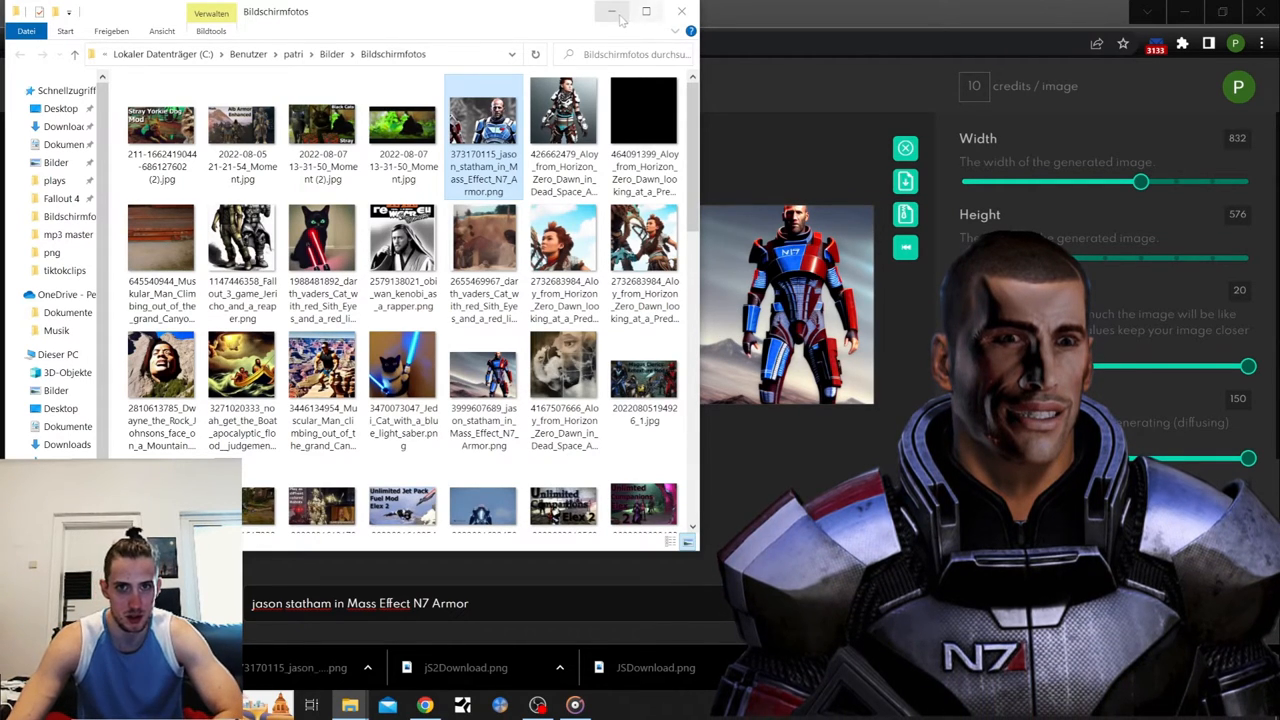
{"action": "left_click", "coordinate": [612, 12]}
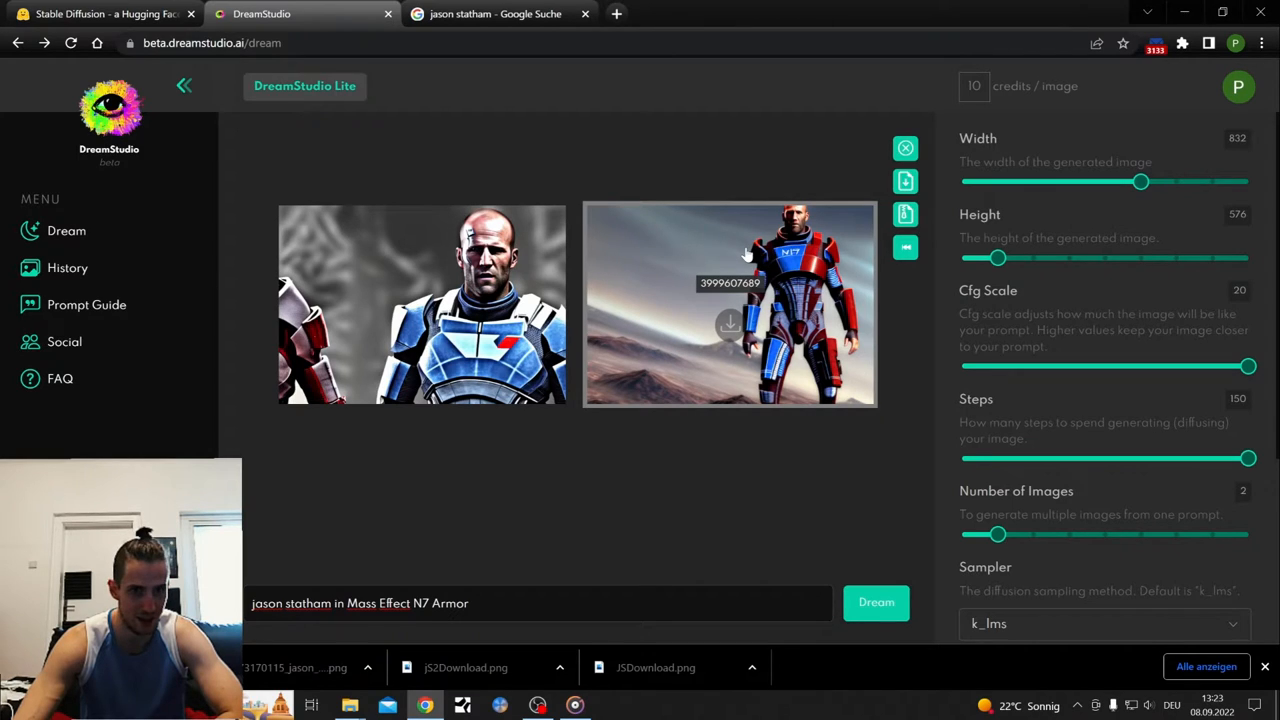
{"action": "mouse_move", "coordinate": [420, 320]}
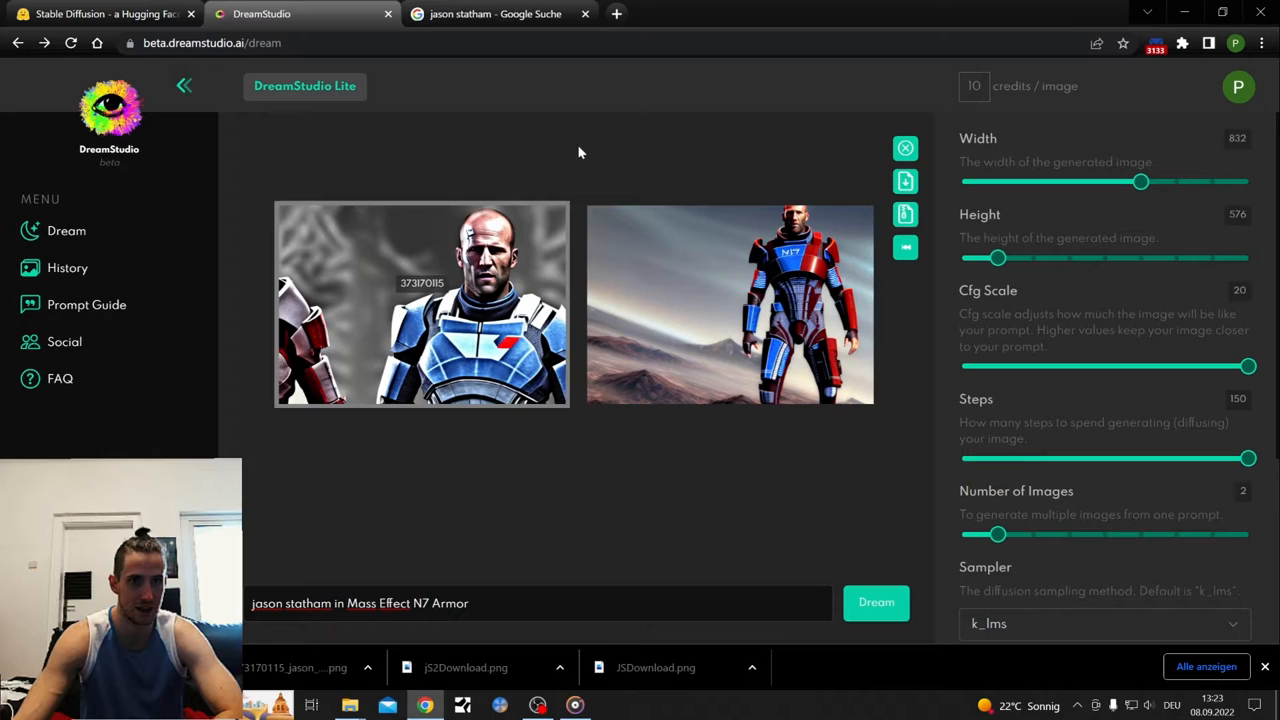
{"action": "mouse_move", "coordinate": [496, 12]}
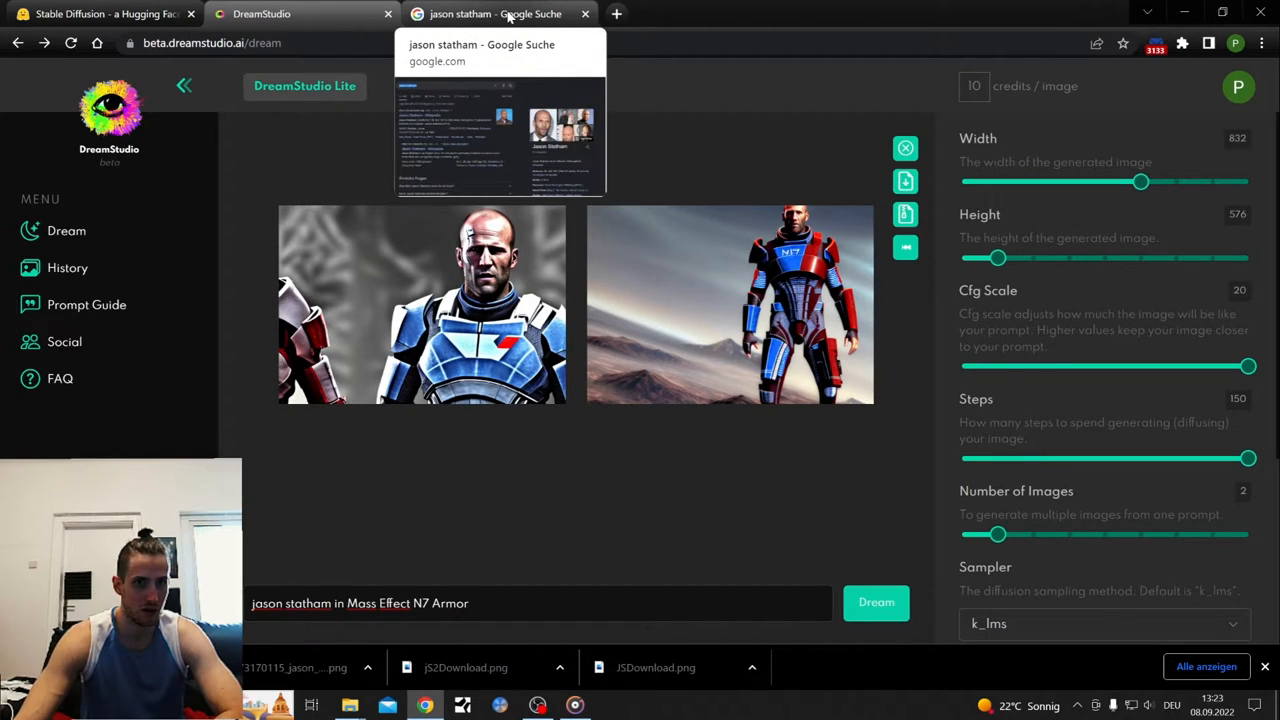
Step: Switch to the Hugging Face demo and back to DreamStudio's cleared default canvas
{"action": "left_click", "coordinate": [496, 12]}
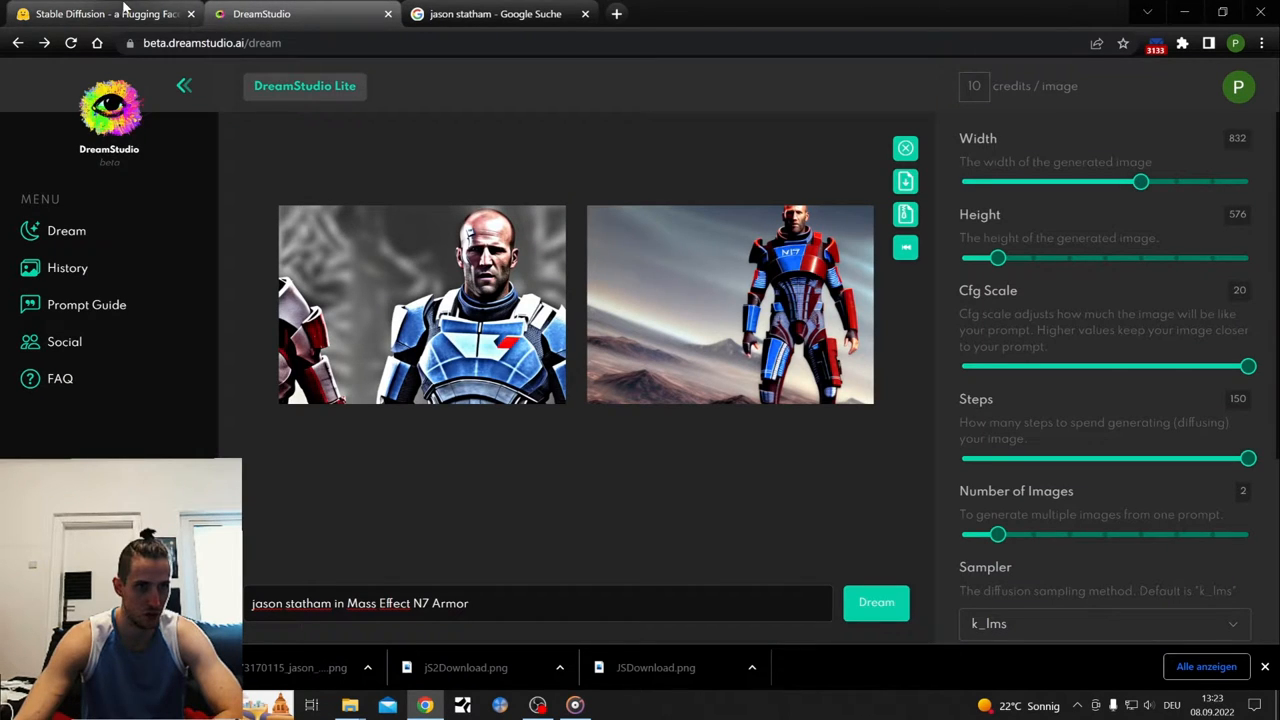
{"action": "left_click", "coordinate": [96, 12]}
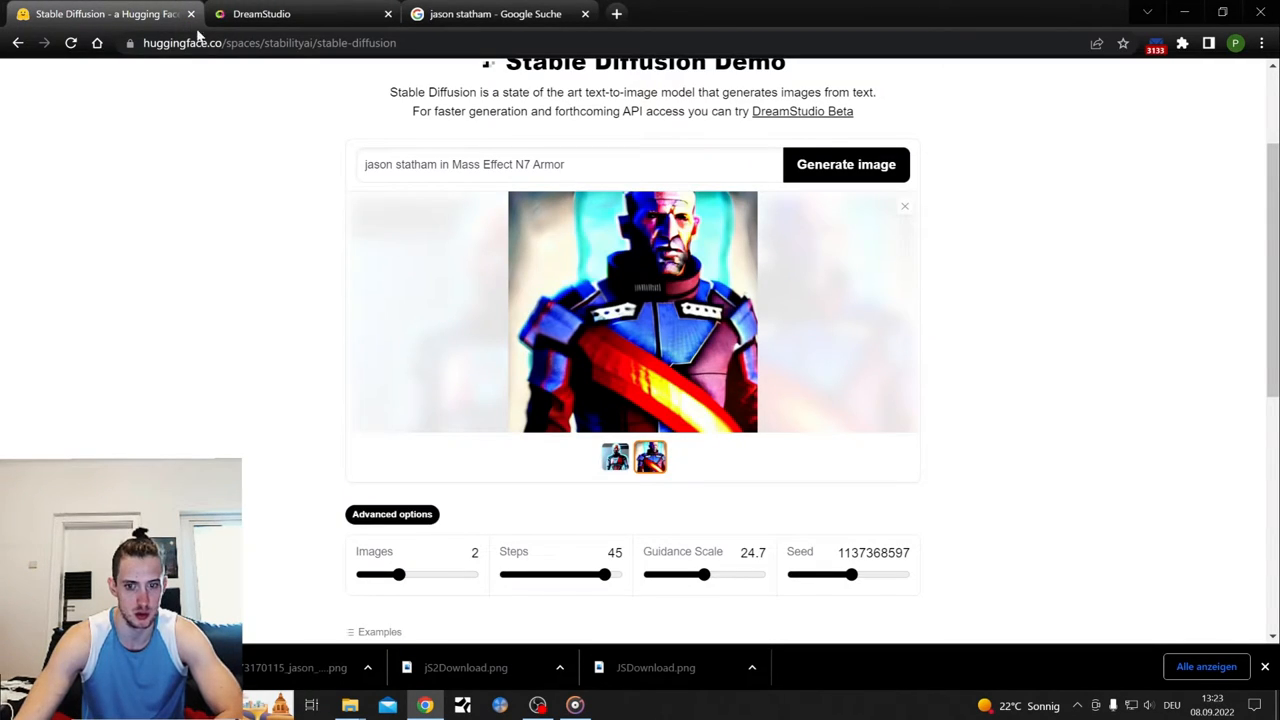
{"action": "mouse_move", "coordinate": [668, 296]}
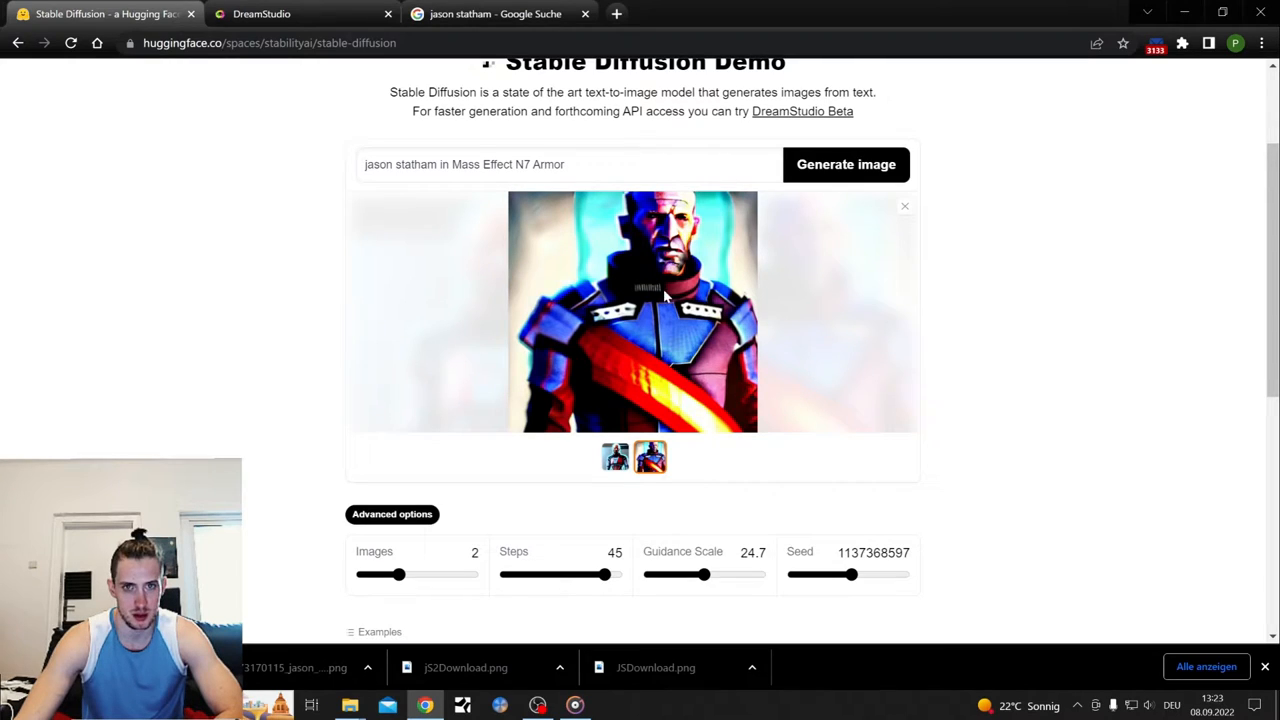
{"action": "left_click", "coordinate": [262, 12]}
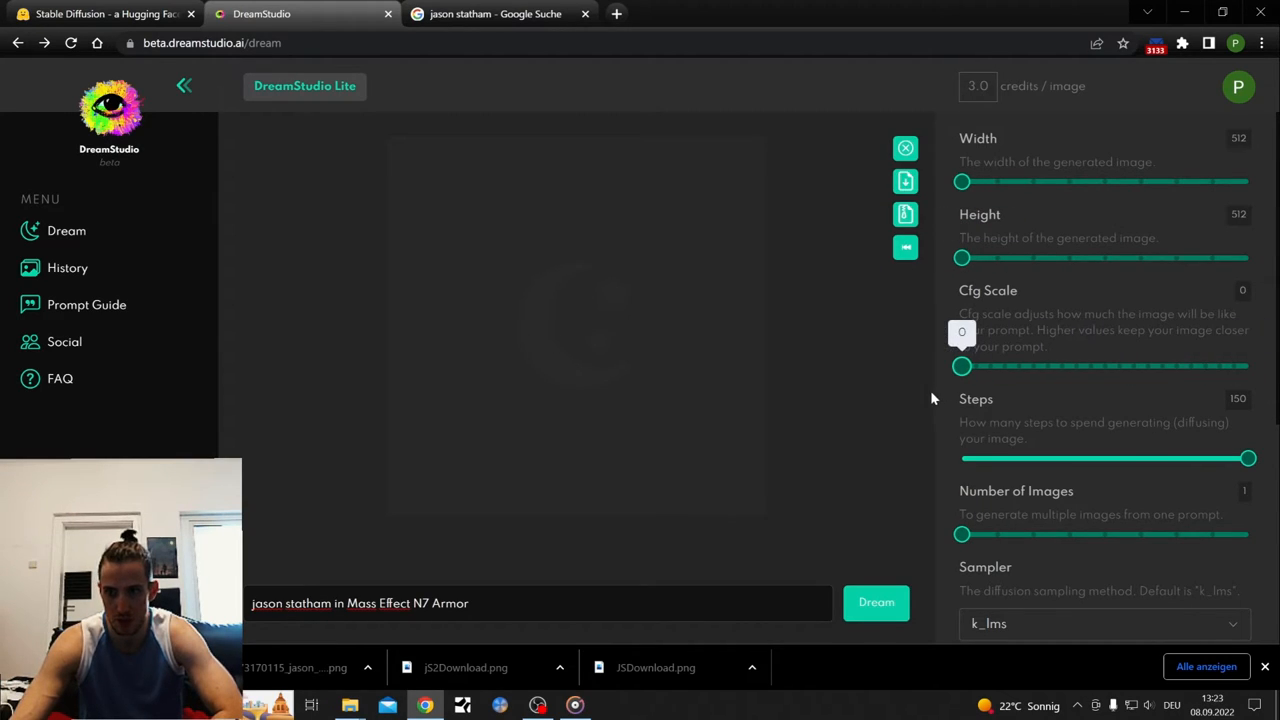
Step: Lower the generation steps from 150 to 50
{"action": "left_click_drag", "start_coordinate": [1248, 458], "coordinate": [1056, 458]}
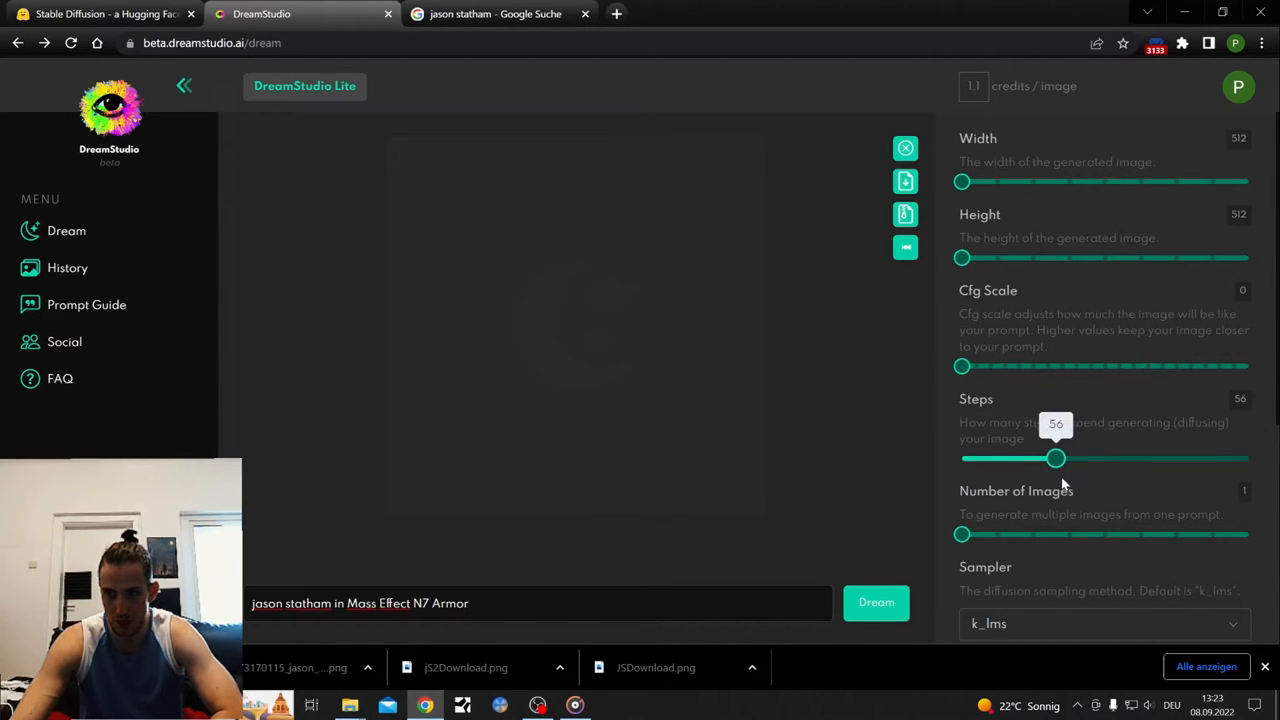
{"action": "left_click_drag", "start_coordinate": [1056, 458], "coordinate": [1032, 458]}
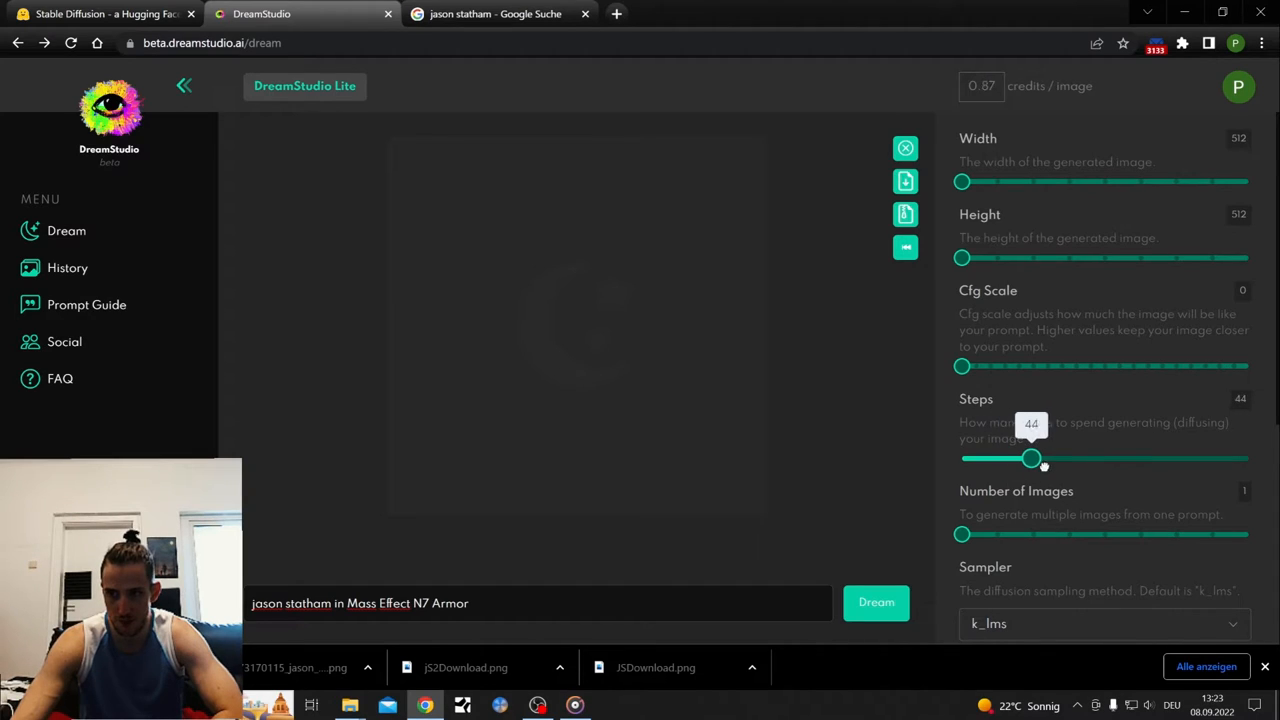
{"action": "left_click_drag", "start_coordinate": [1032, 458], "coordinate": [1044, 458]}
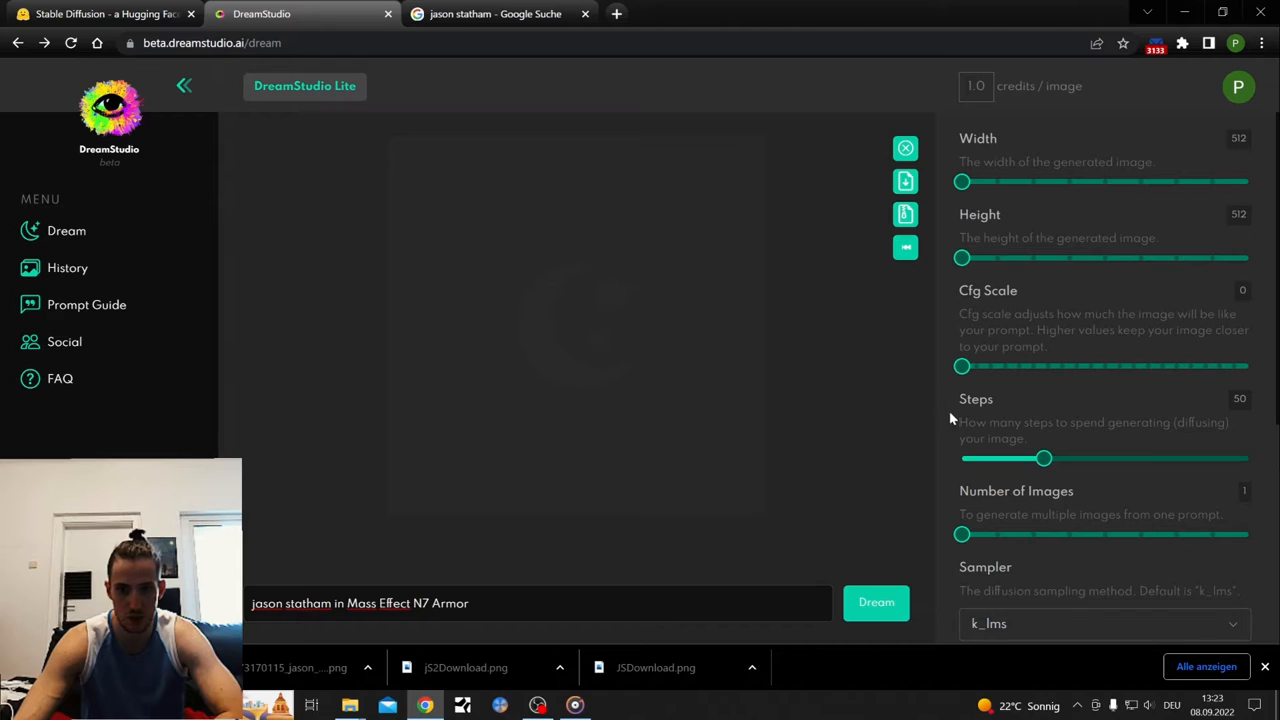
{"action": "scroll", "scroll_direction": "down", "scroll_amount": 3}
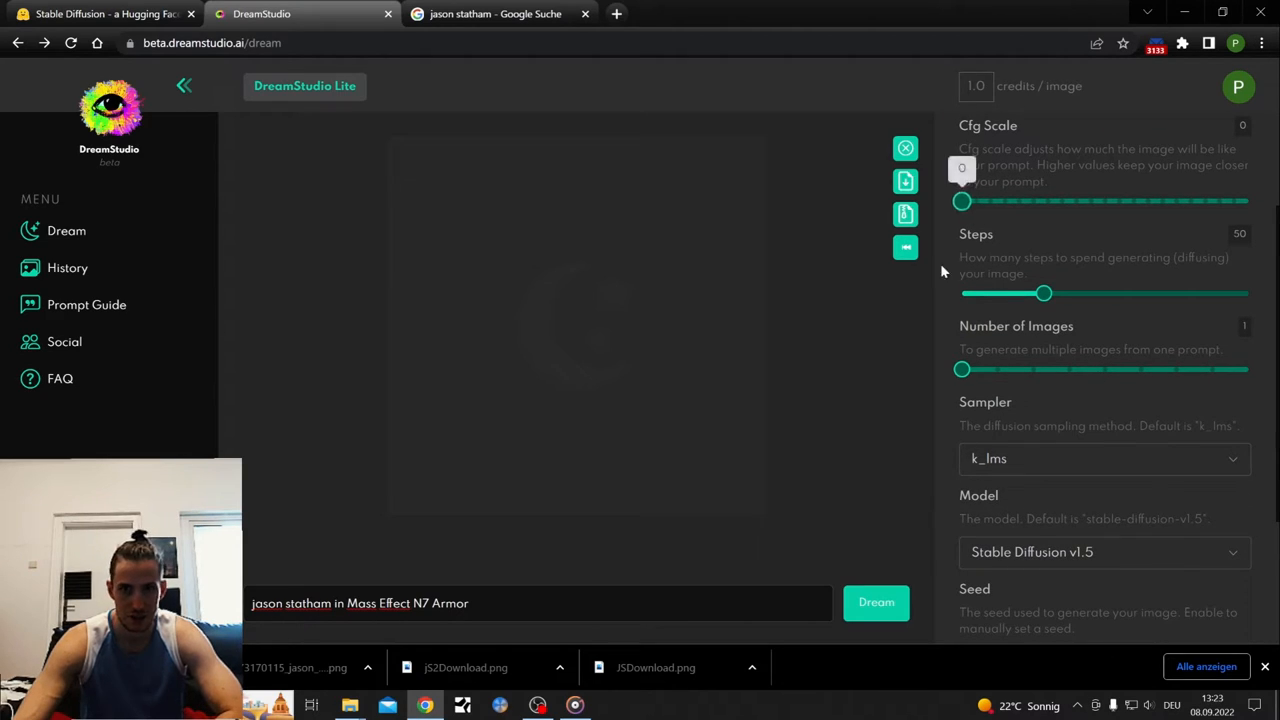
Step: Generate the N7 Armor prompt and save the resulting warehouse image into Bildschirmfotos
{"action": "left_click", "coordinate": [876, 602]}
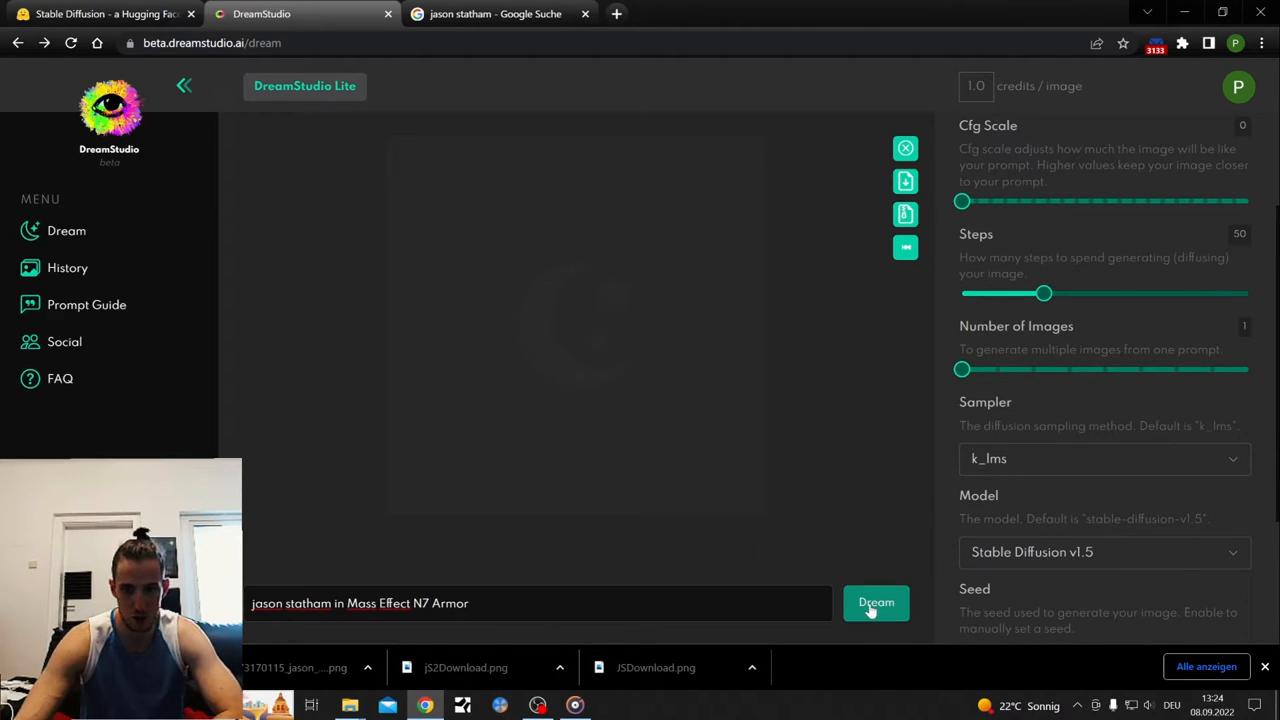
{"action": "left_click", "coordinate": [876, 602]}
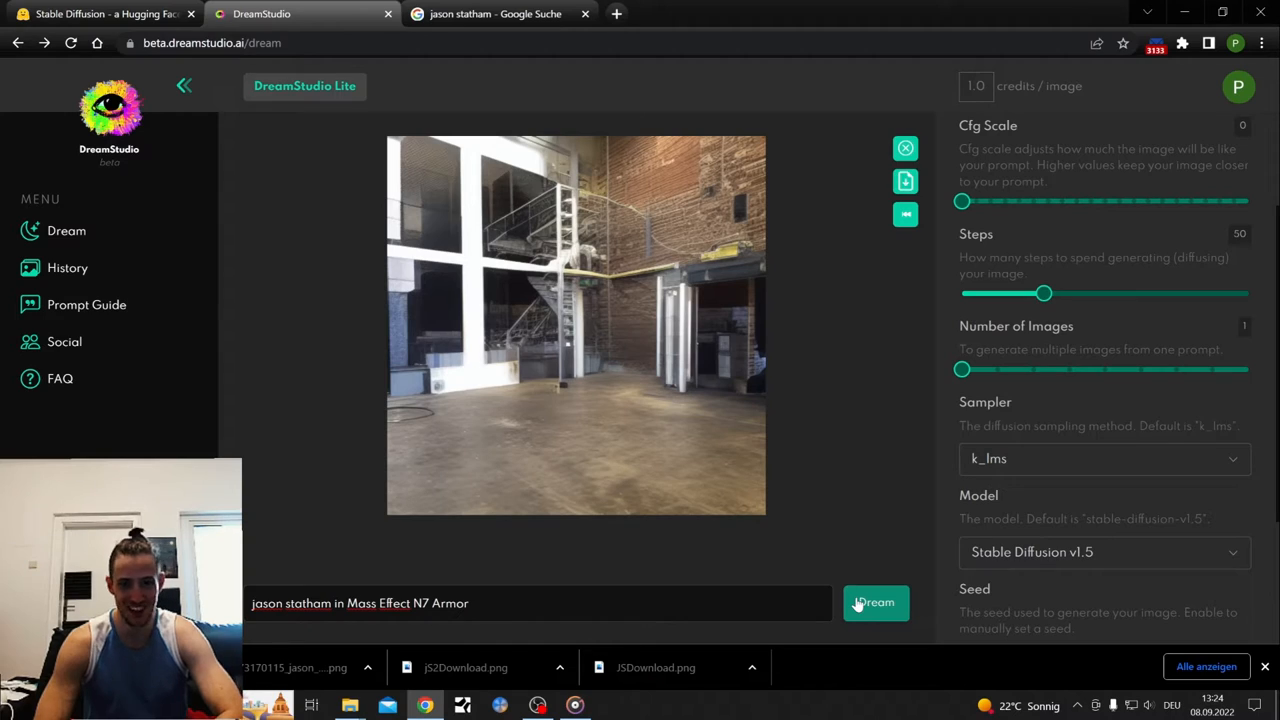
{"action": "mouse_move", "coordinate": [1214, 632]}
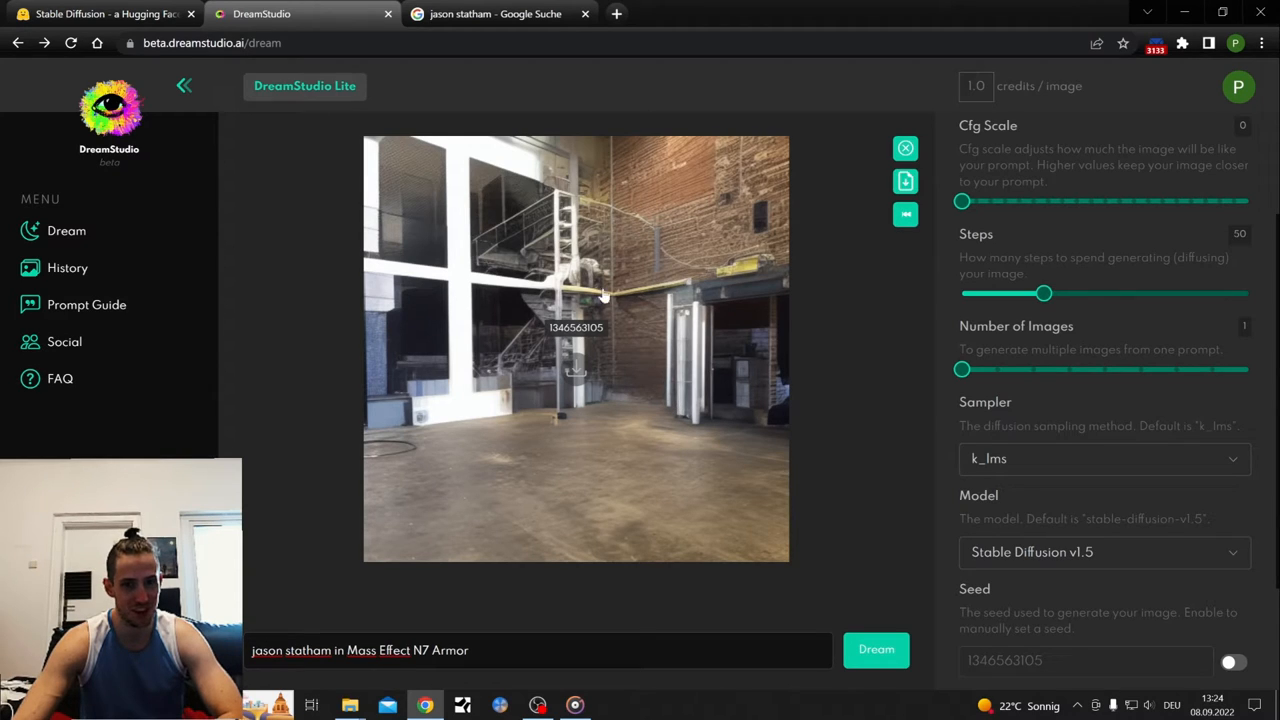
{"action": "mouse_move", "coordinate": [590, 444]}
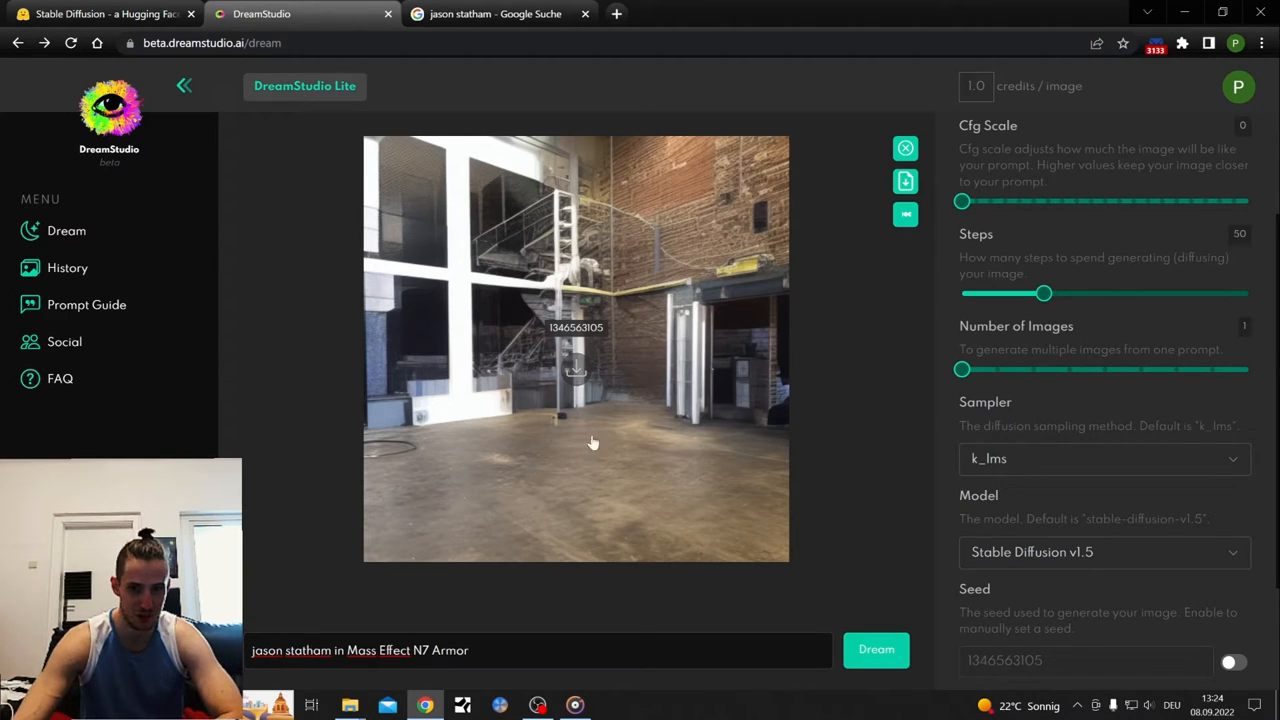
{"action": "left_click", "coordinate": [904, 180]}
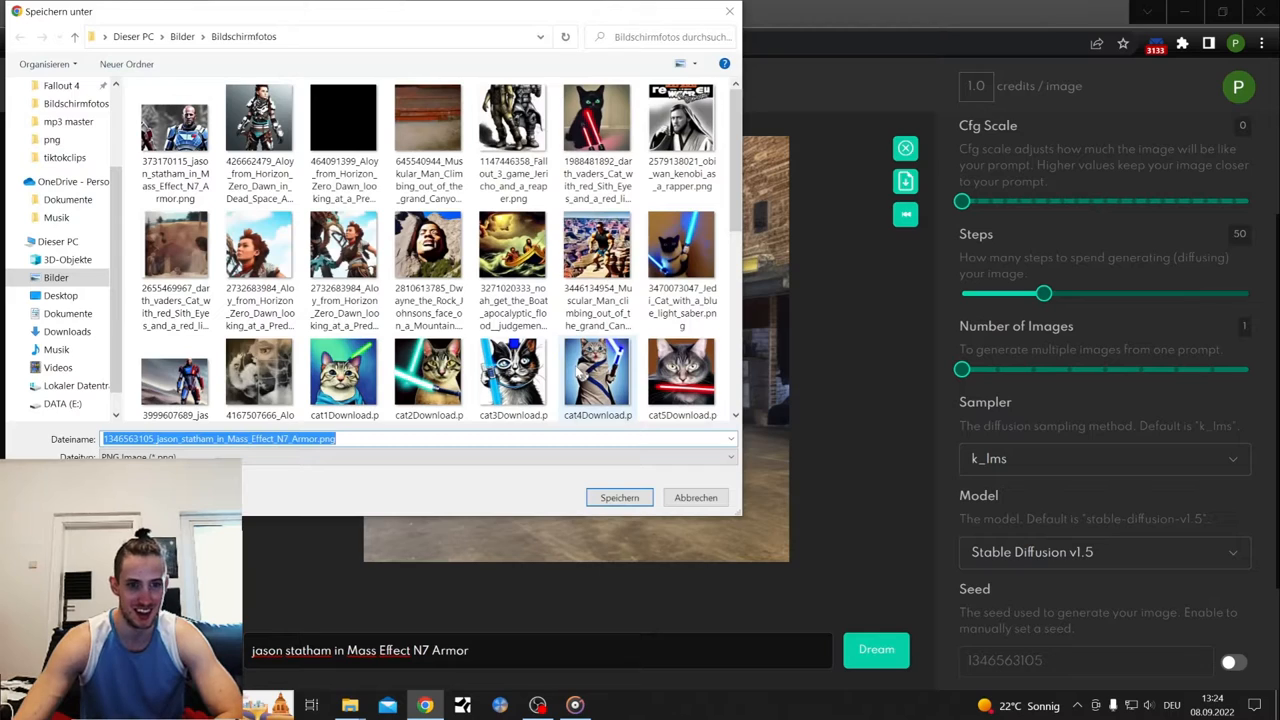
{"action": "left_click", "coordinate": [618, 496]}
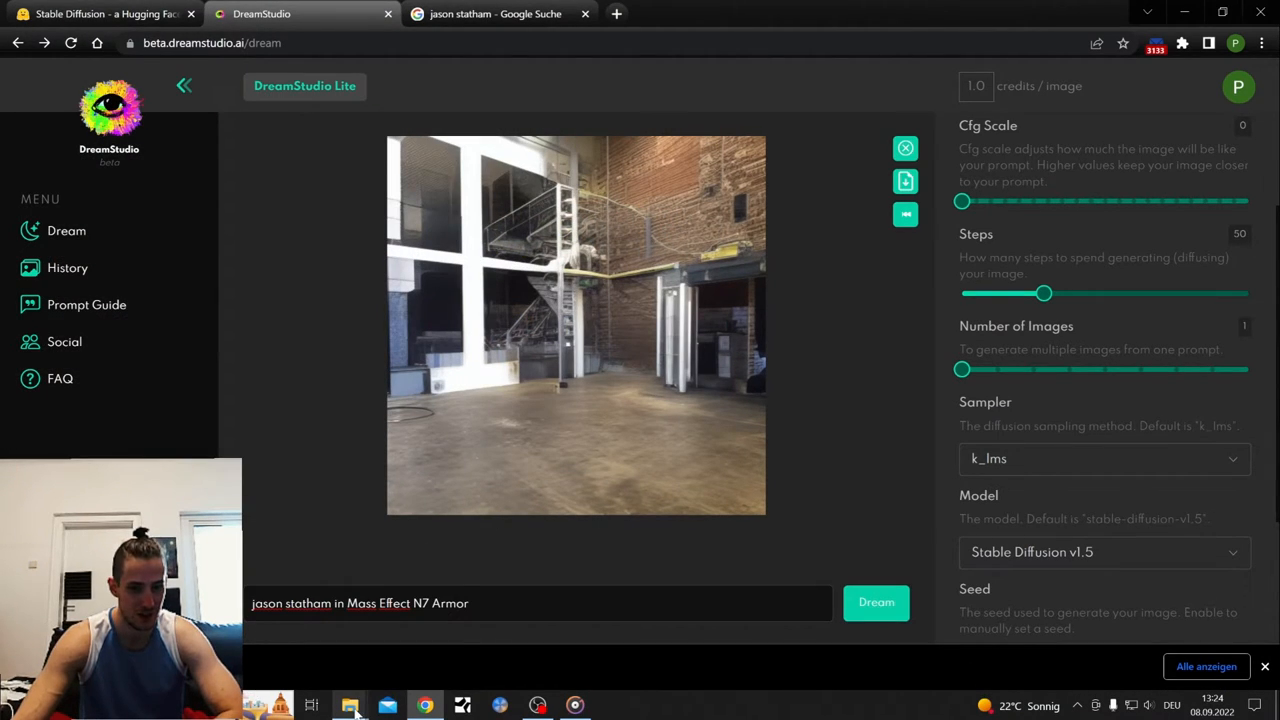
Step: Browse saved images in Bildschirmfotos and bring up Crop & Rotate on the Noah boat painting
{"action": "left_click", "coordinate": [348, 704]}
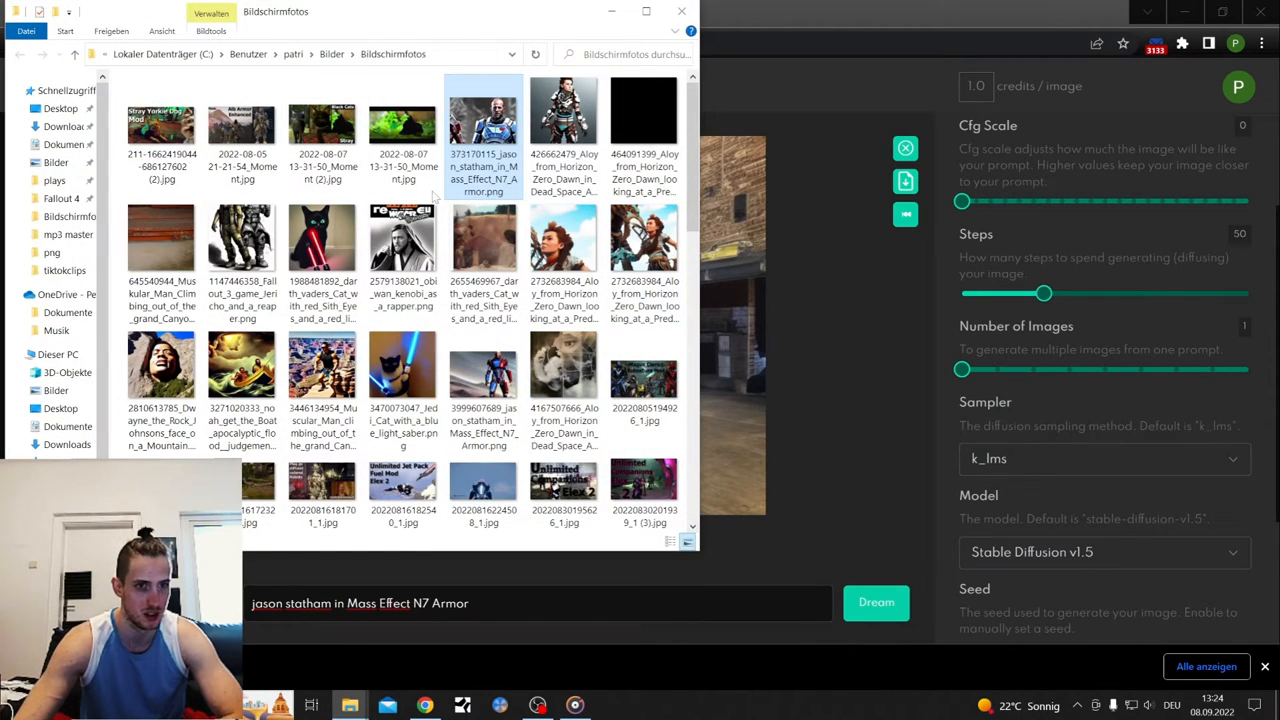
{"action": "double_click", "coordinate": [404, 238]}
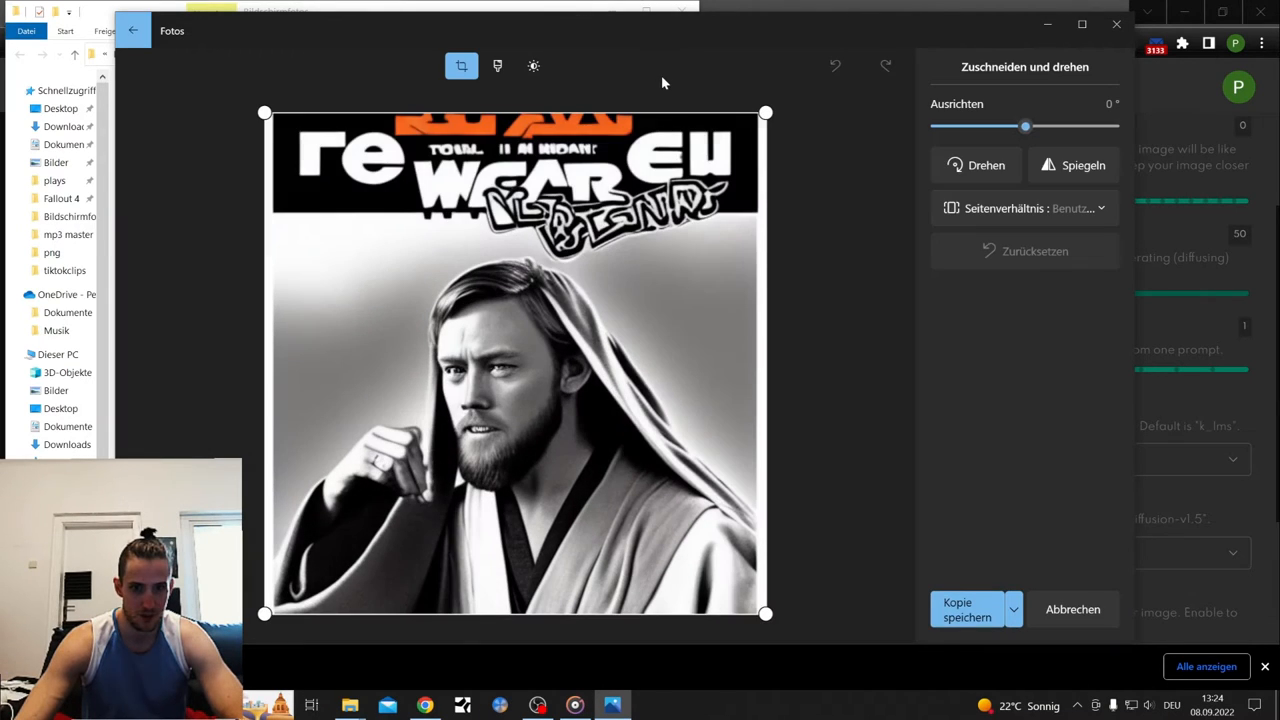
{"action": "mouse_move", "coordinate": [740, 256]}
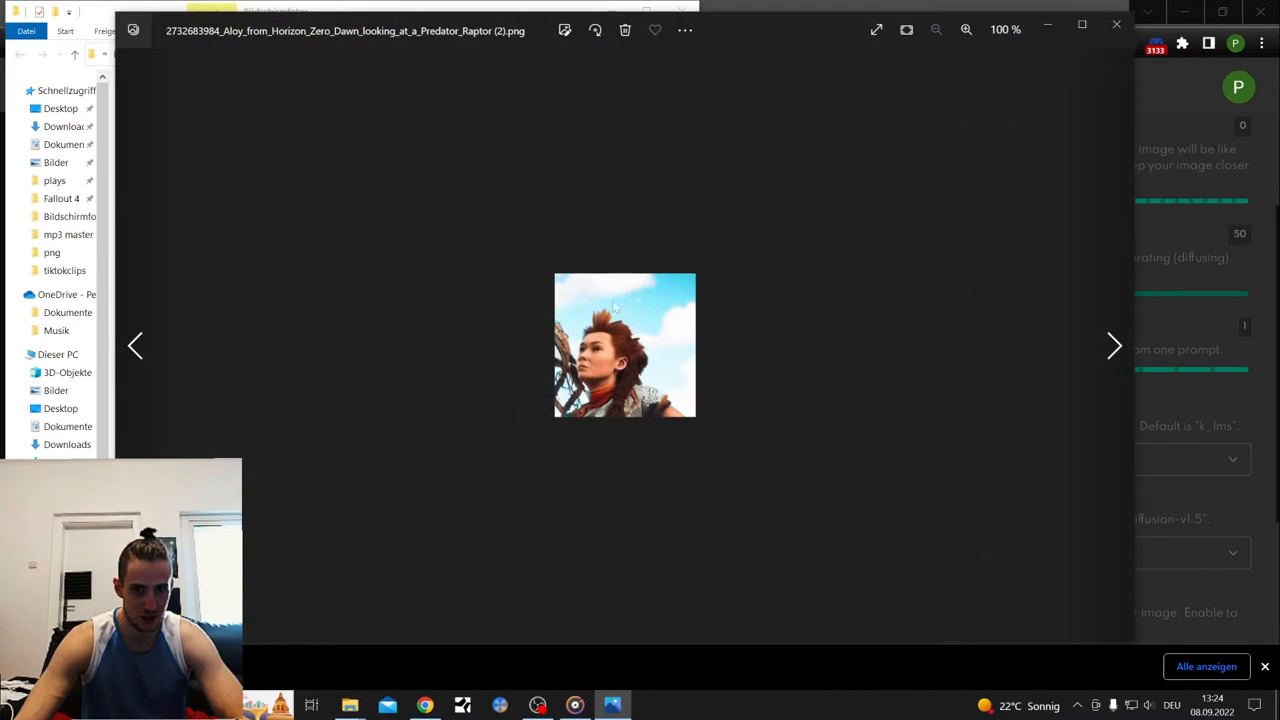
{"action": "left_click", "coordinate": [908, 30]}
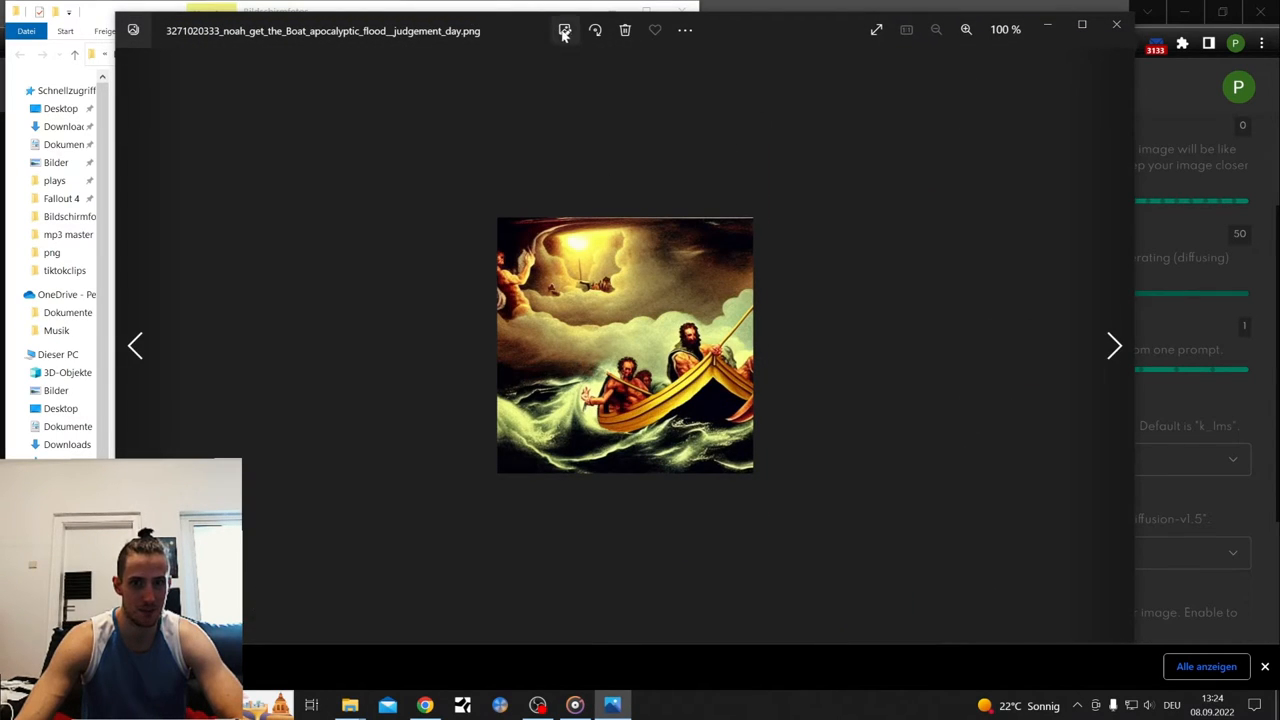
{"action": "left_click", "coordinate": [564, 30]}
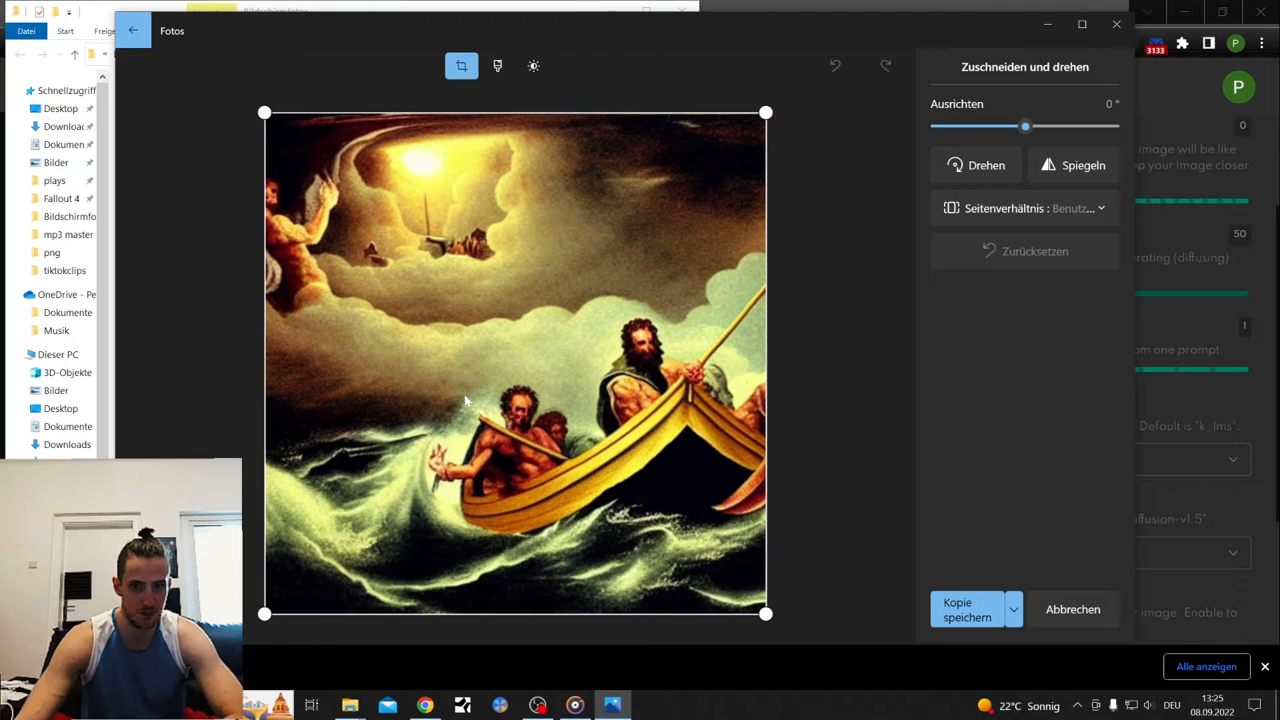
{"action": "mouse_move", "coordinate": [500, 392]}
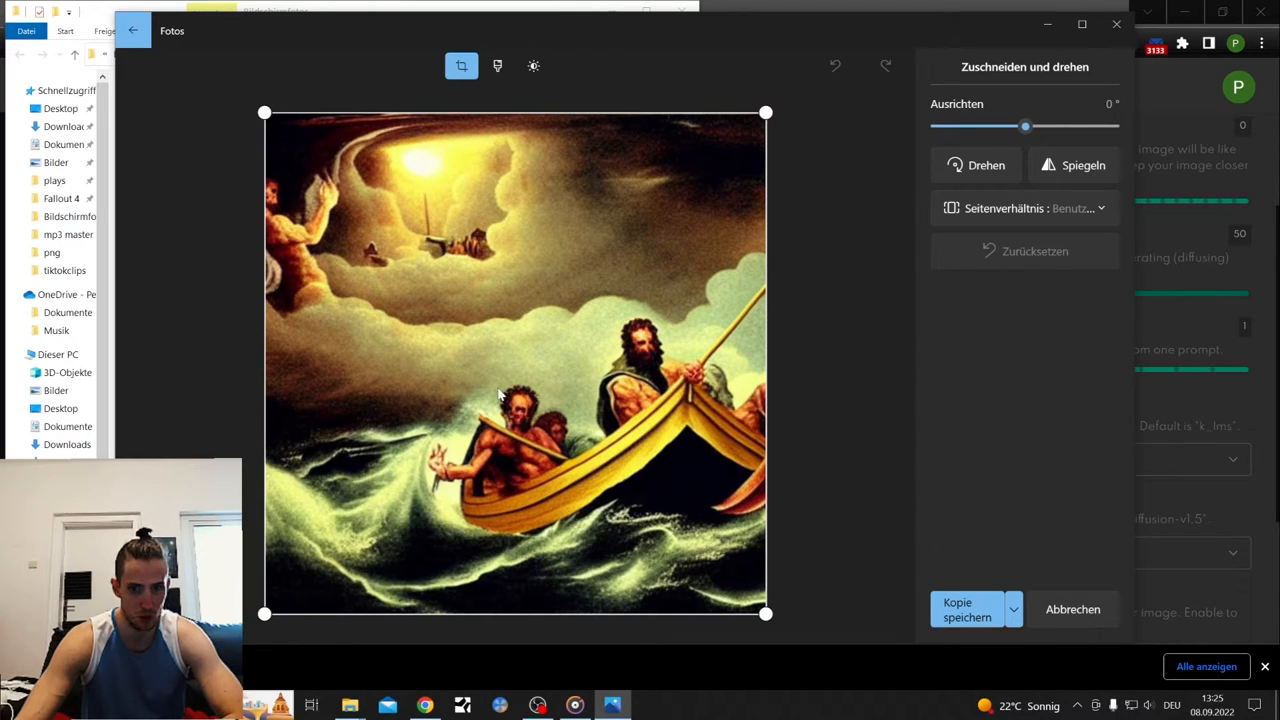
{"action": "mouse_move", "coordinate": [580, 316]}
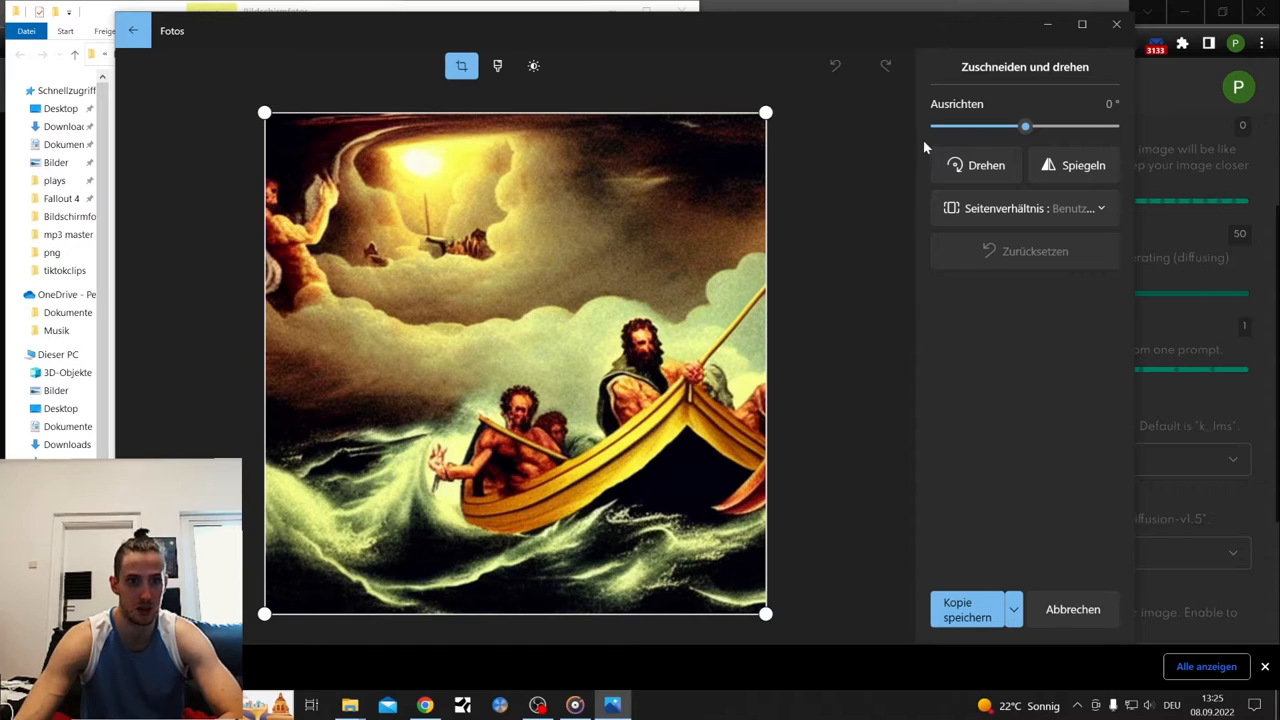
{"action": "mouse_move", "coordinate": [336, 160]}
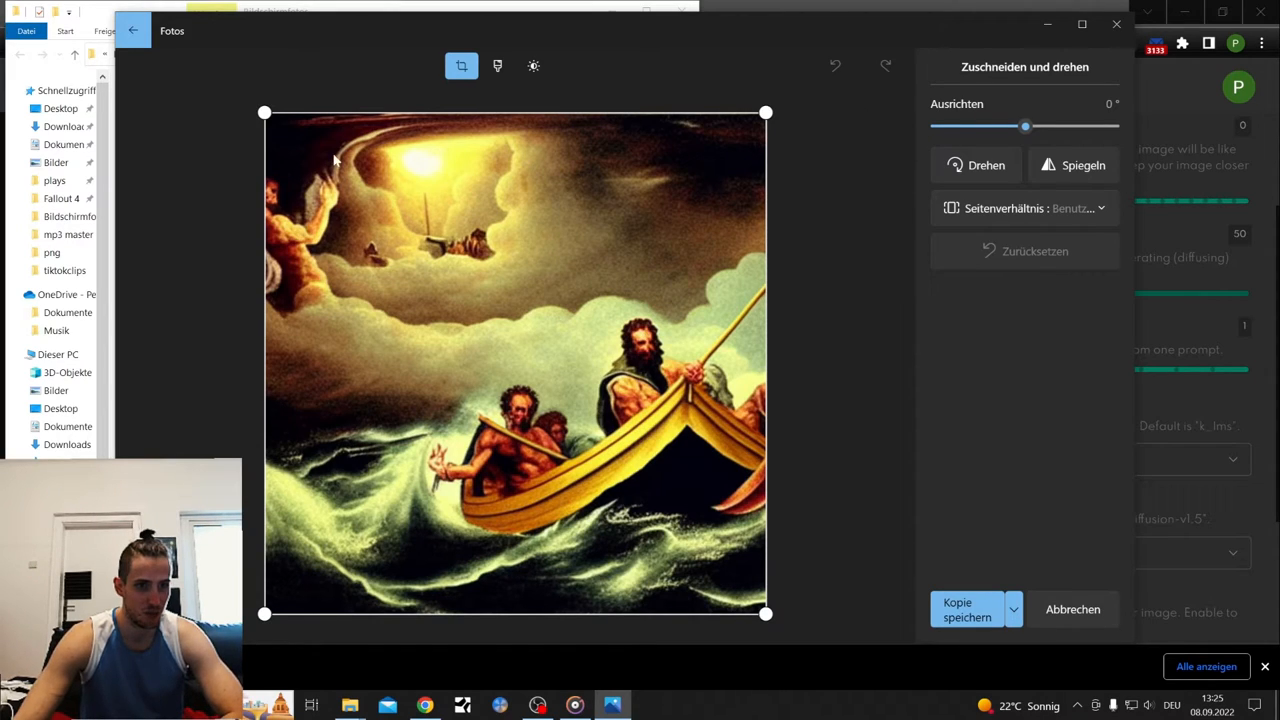
{"action": "mouse_move", "coordinate": [600, 128]}
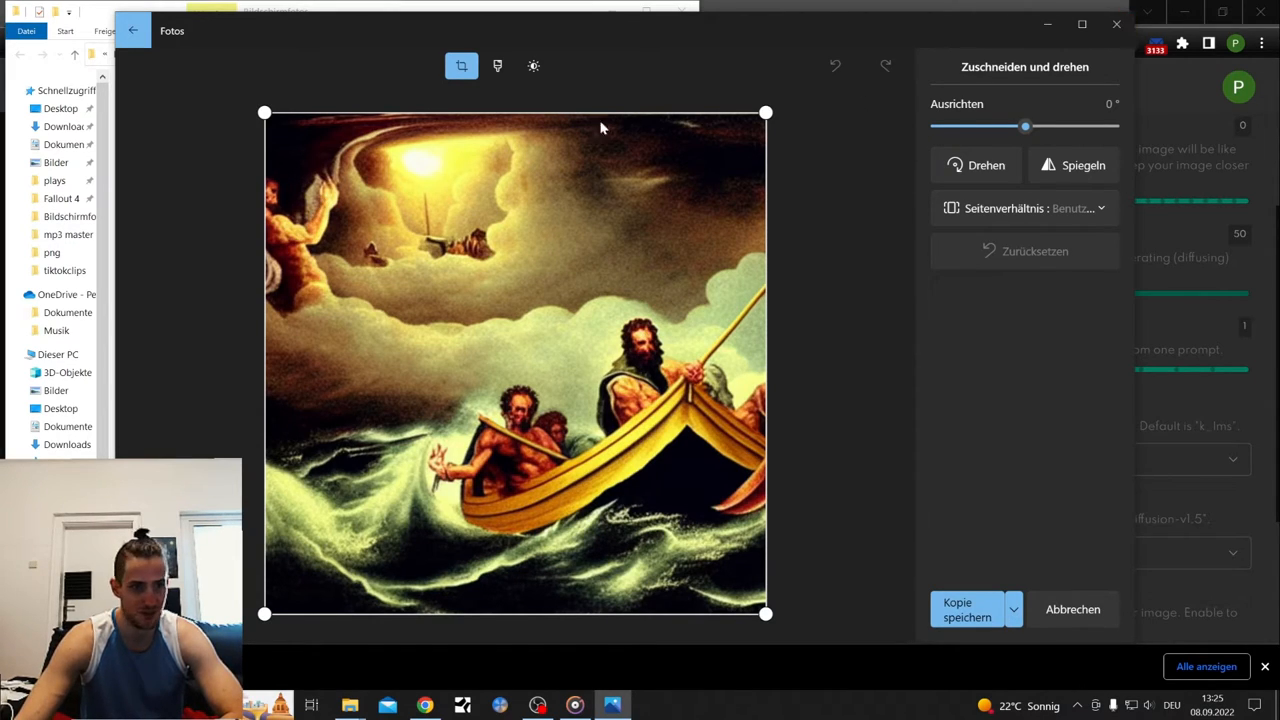
{"action": "mouse_move", "coordinate": [1100, 52]}
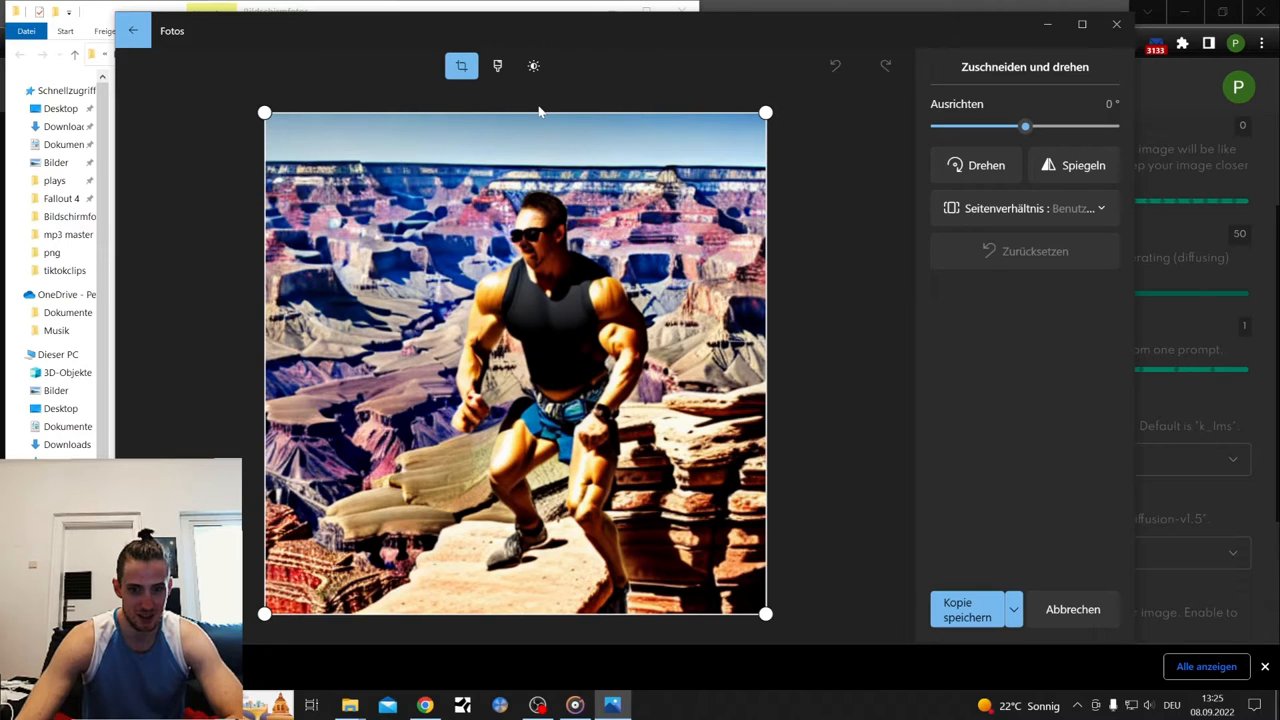
{"action": "mouse_move", "coordinate": [562, 124]}
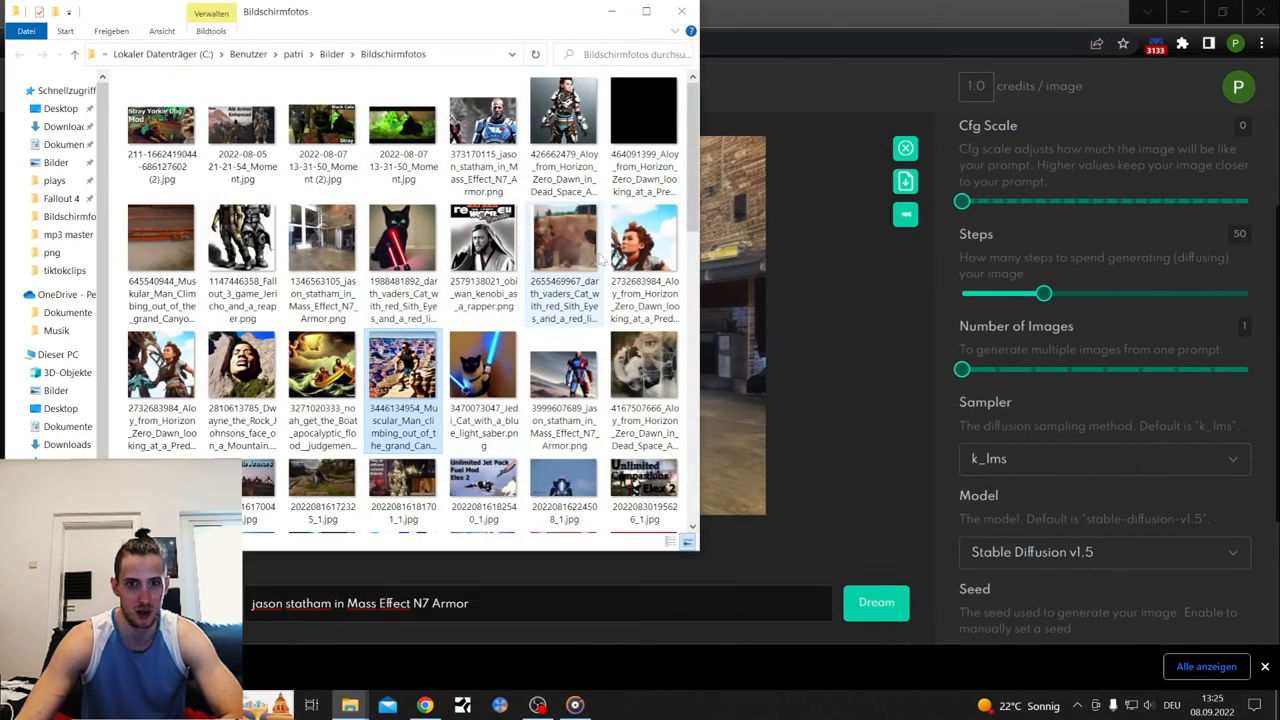
Step: Scroll the Bildschirmfotos folder down to the catDownload image files
{"action": "scroll", "scroll_direction": "down", "scroll_amount": 3}
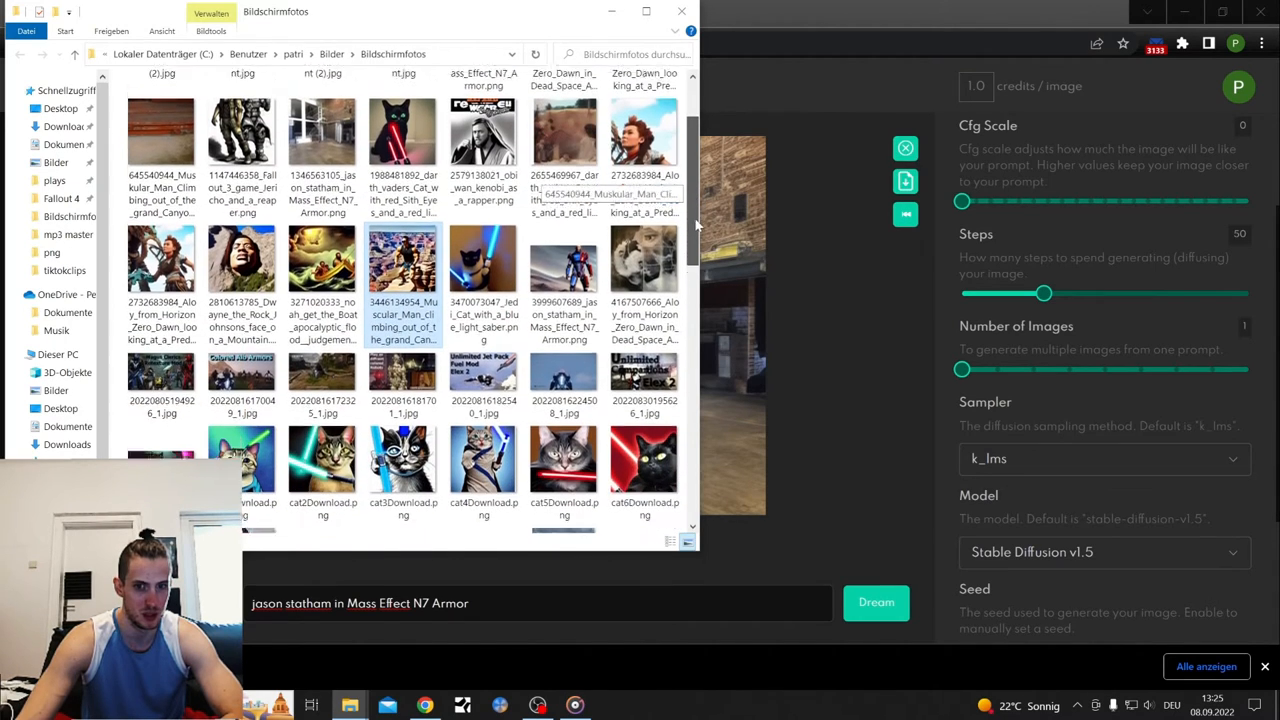
{"action": "scroll", "scroll_direction": "up", "scroll_amount": 3}
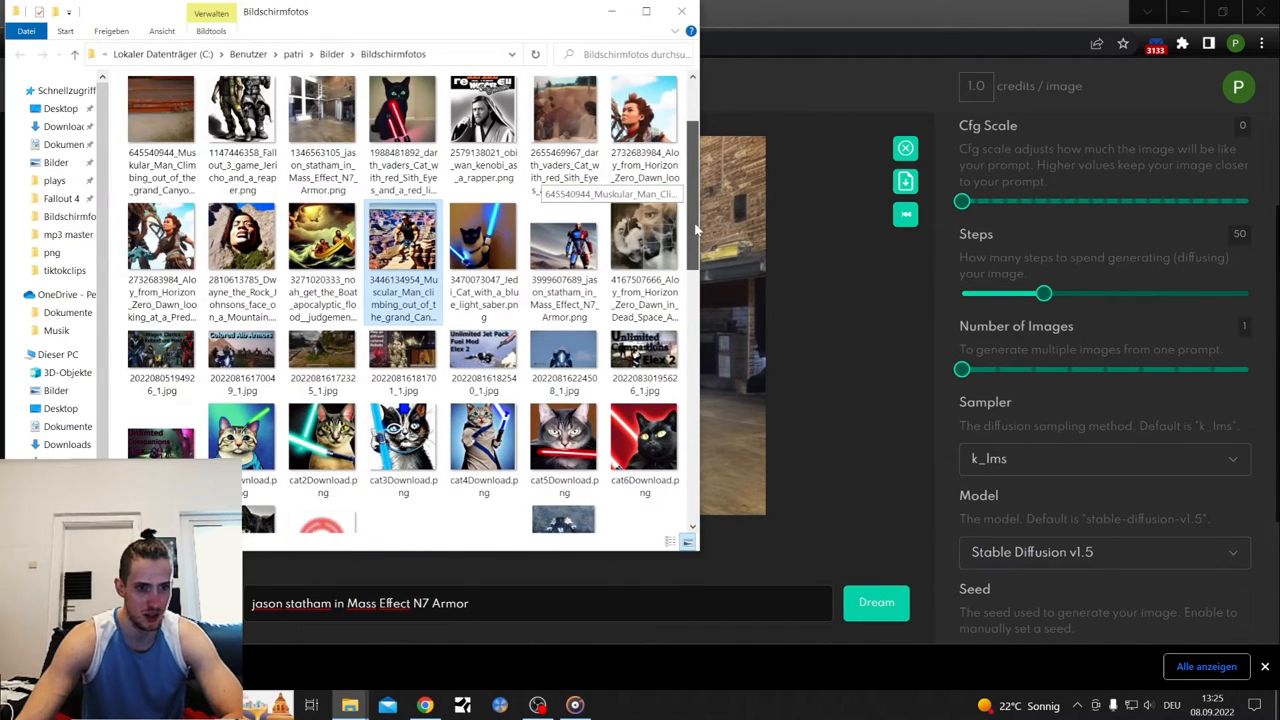
{"action": "scroll", "scroll_direction": "down", "scroll_amount": 3}
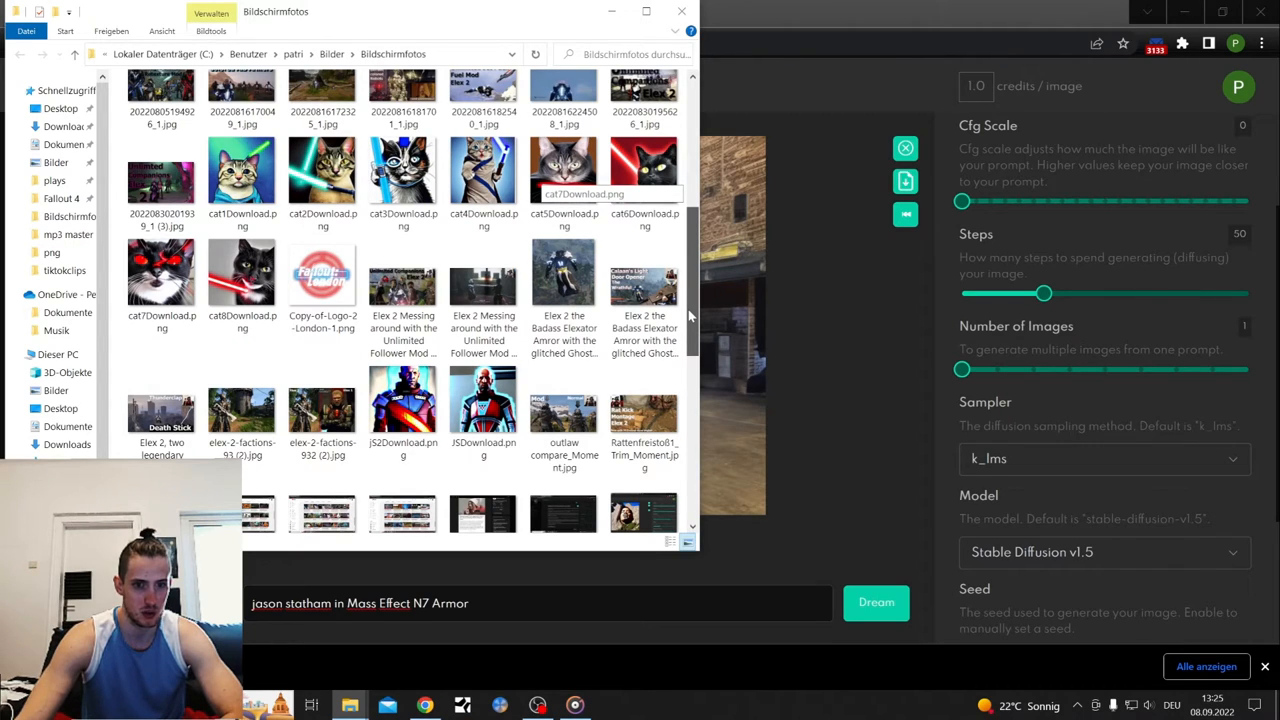
{"action": "scroll", "scroll_direction": "down", "scroll_amount": 3}
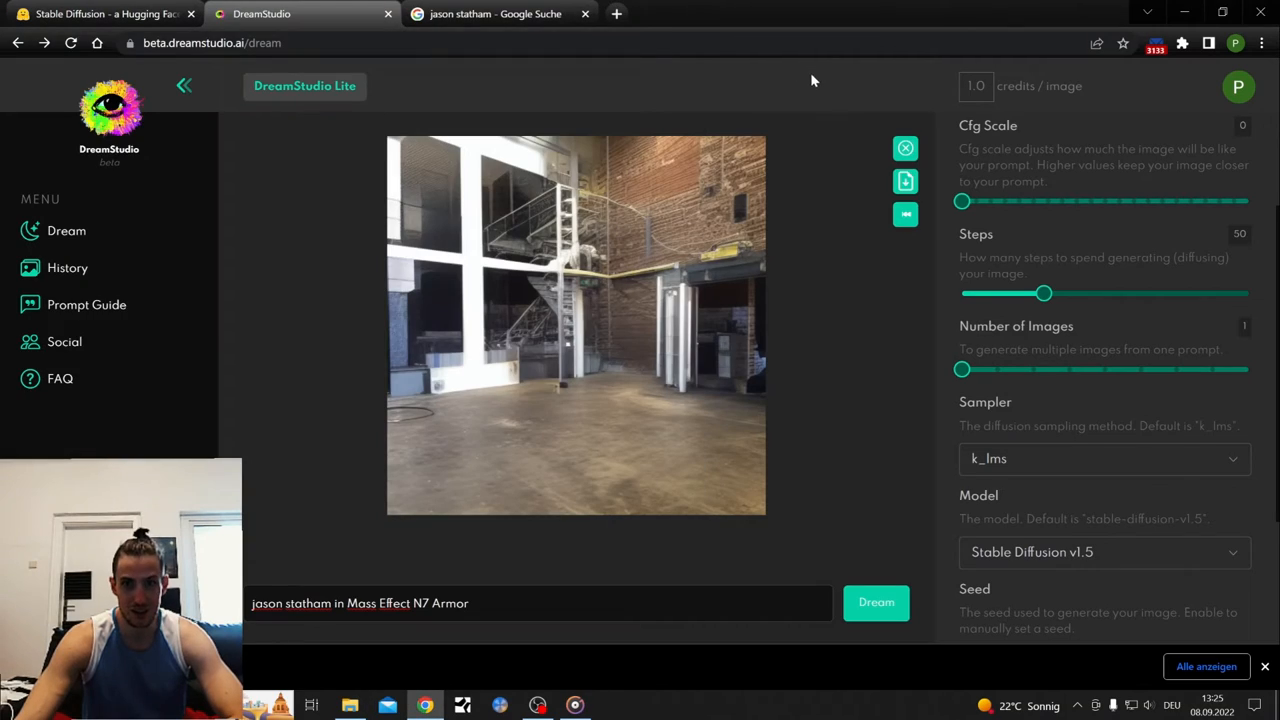
{"action": "mouse_move", "coordinate": [436, 120]}
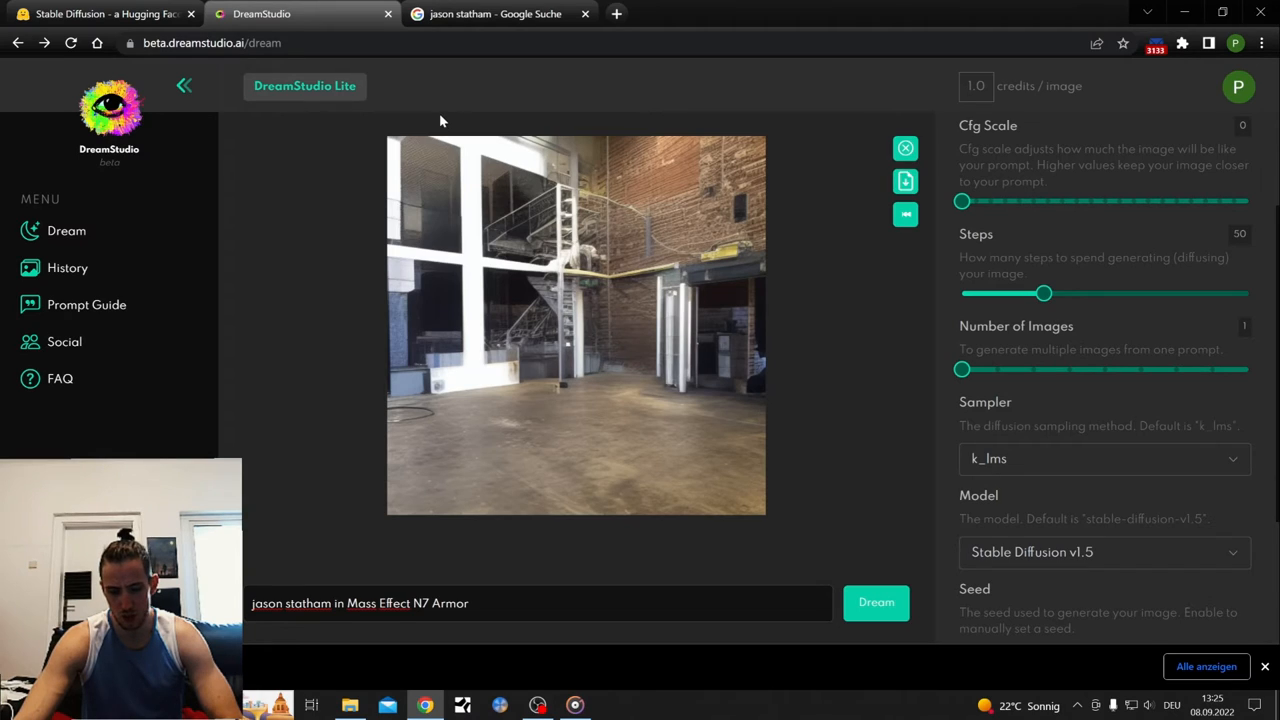
{"action": "mouse_move", "coordinate": [448, 120]}
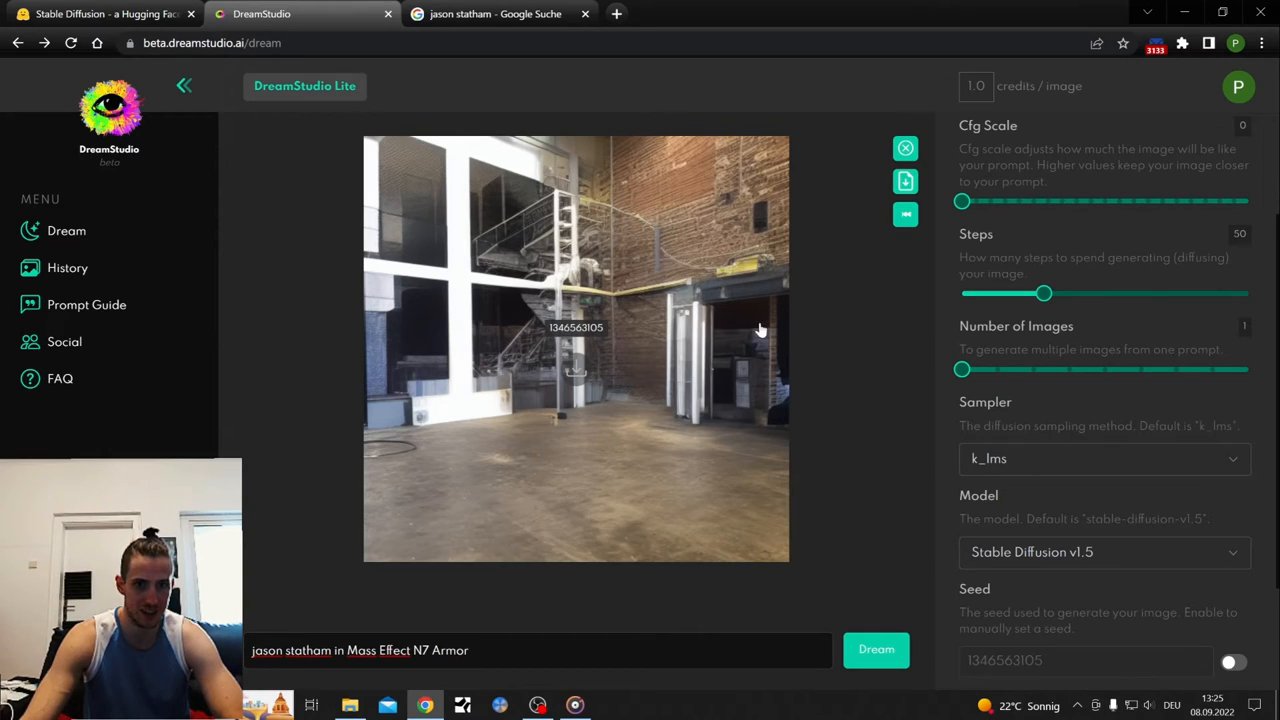
{"action": "mouse_move", "coordinate": [364, 678]}
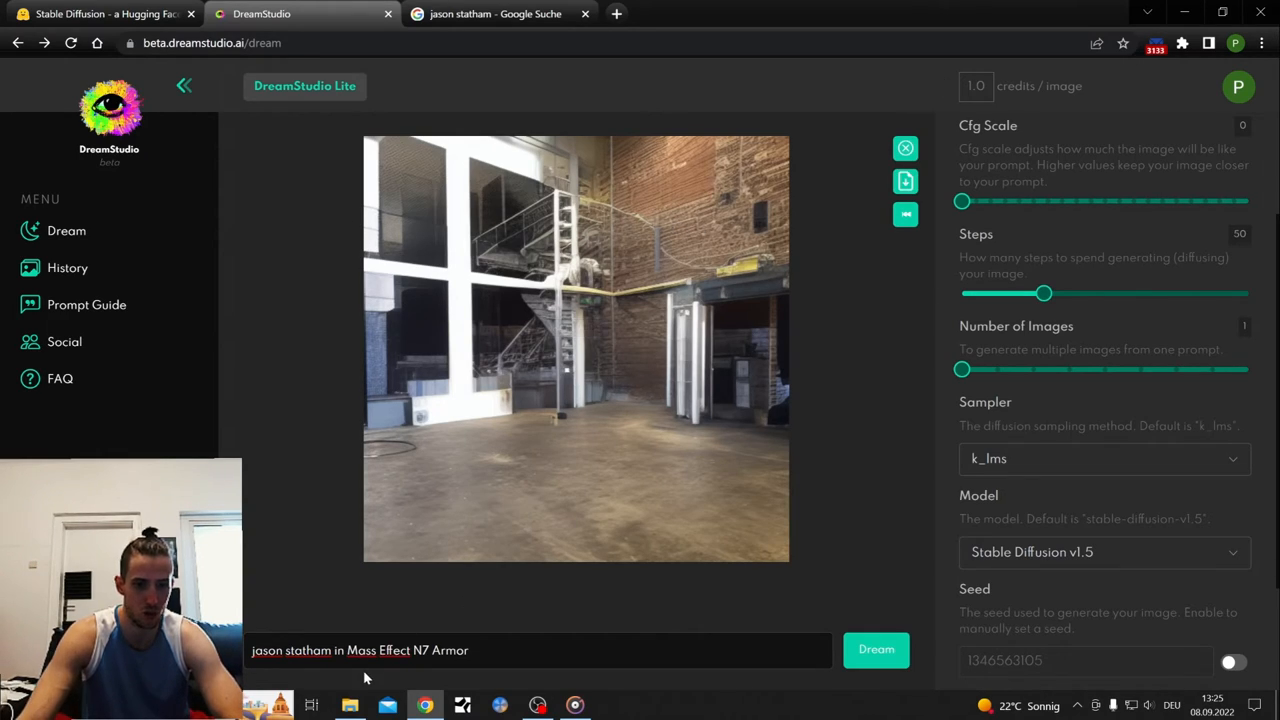
Step: Skim the plays gameplay-video folder, then switch to the Jason Statham Google results
{"action": "left_click", "coordinate": [348, 704]}
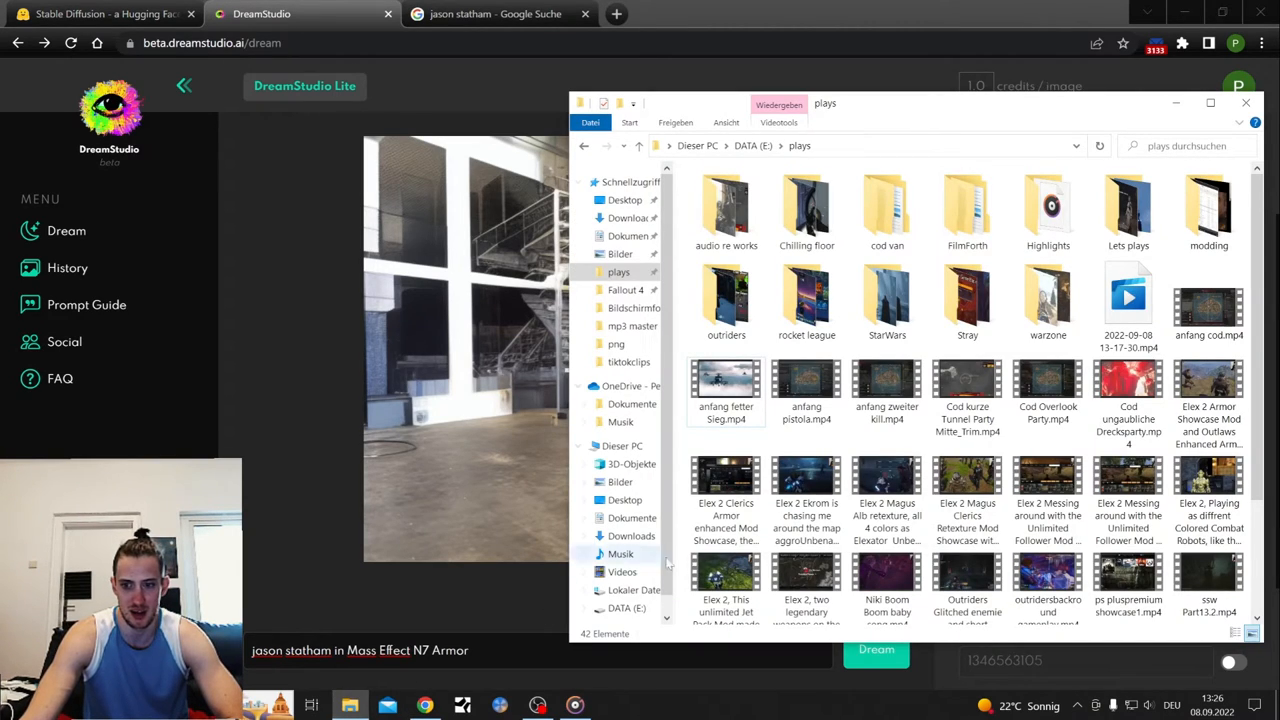
{"action": "scroll", "scroll_direction": "down", "scroll_amount": 3}
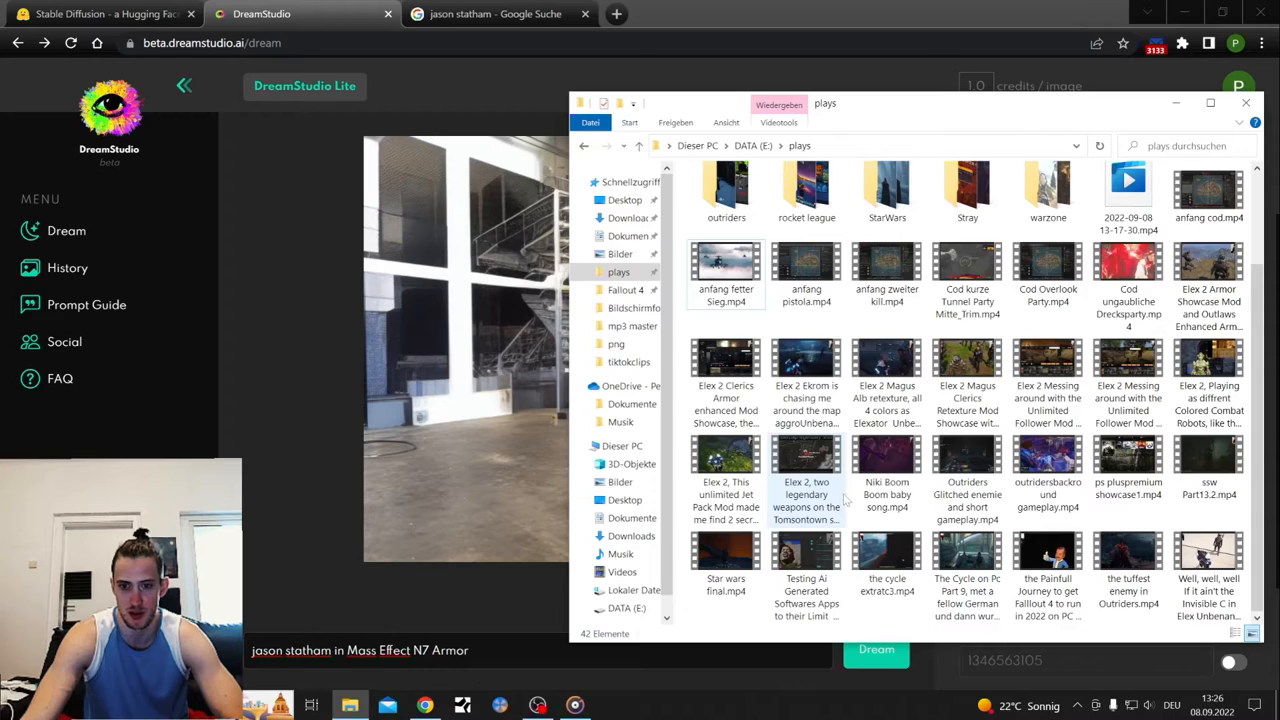
{"action": "scroll", "scroll_direction": "up", "scroll_amount": 3}
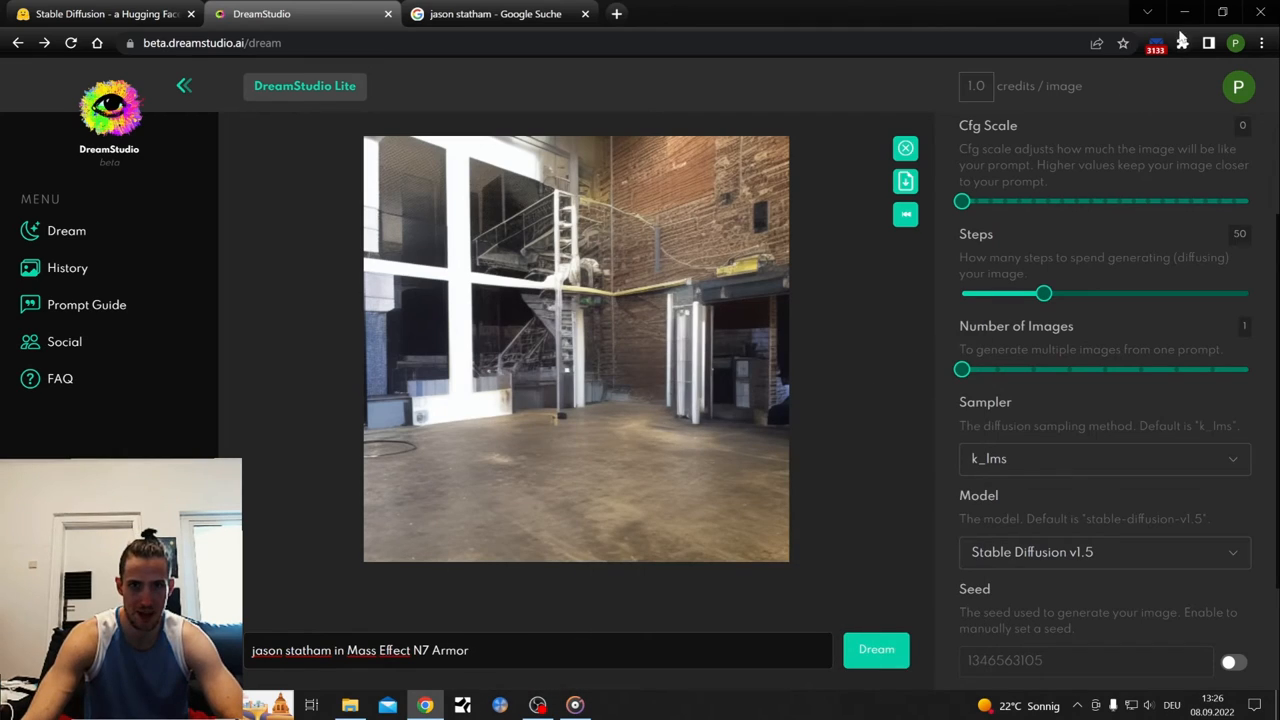
{"action": "left_click", "coordinate": [496, 12]}
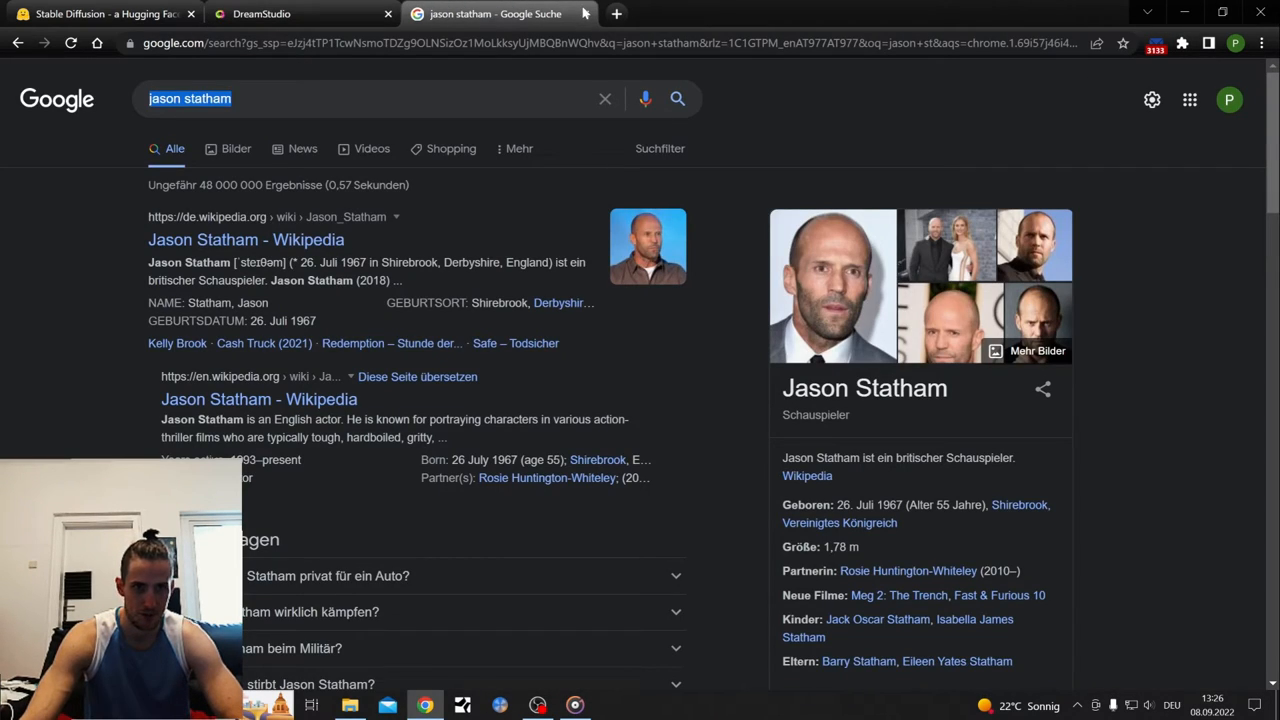
Step: Close the Google tab, set the demo's guidance scale to 50 and retry, then return to DreamStudio
{"action": "left_click", "coordinate": [300, 12]}
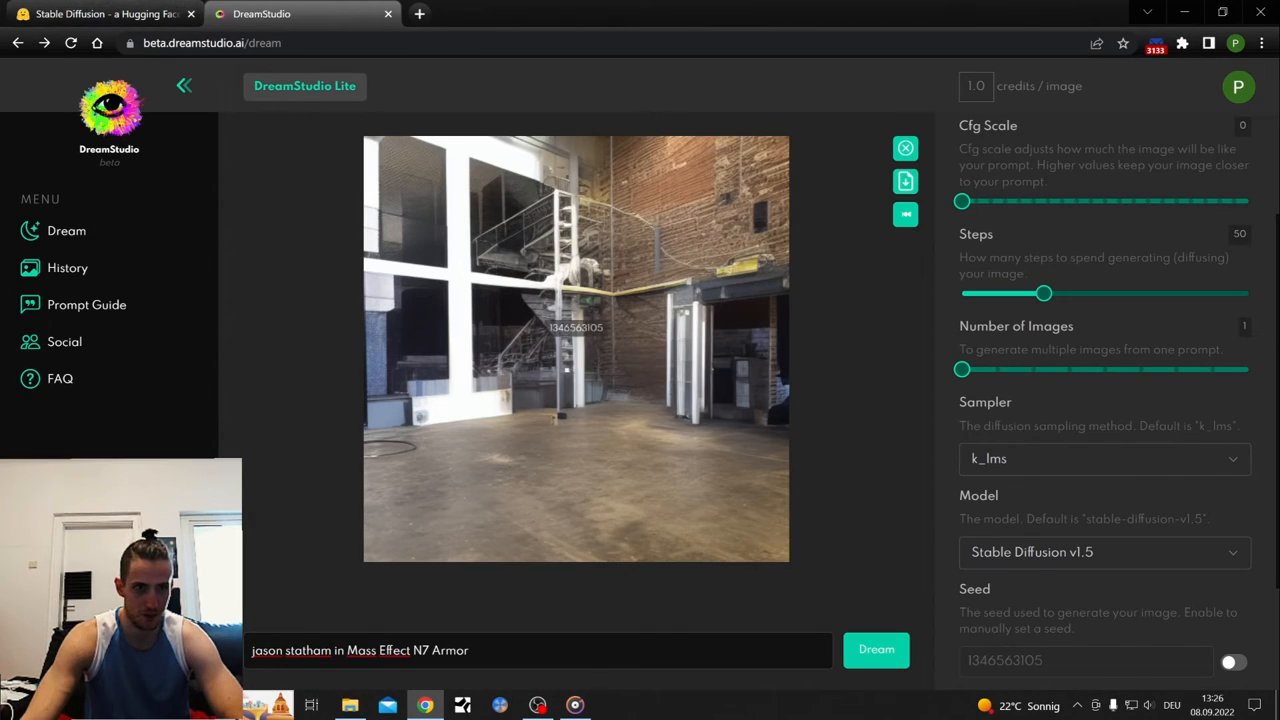
{"action": "left_click", "coordinate": [104, 12]}
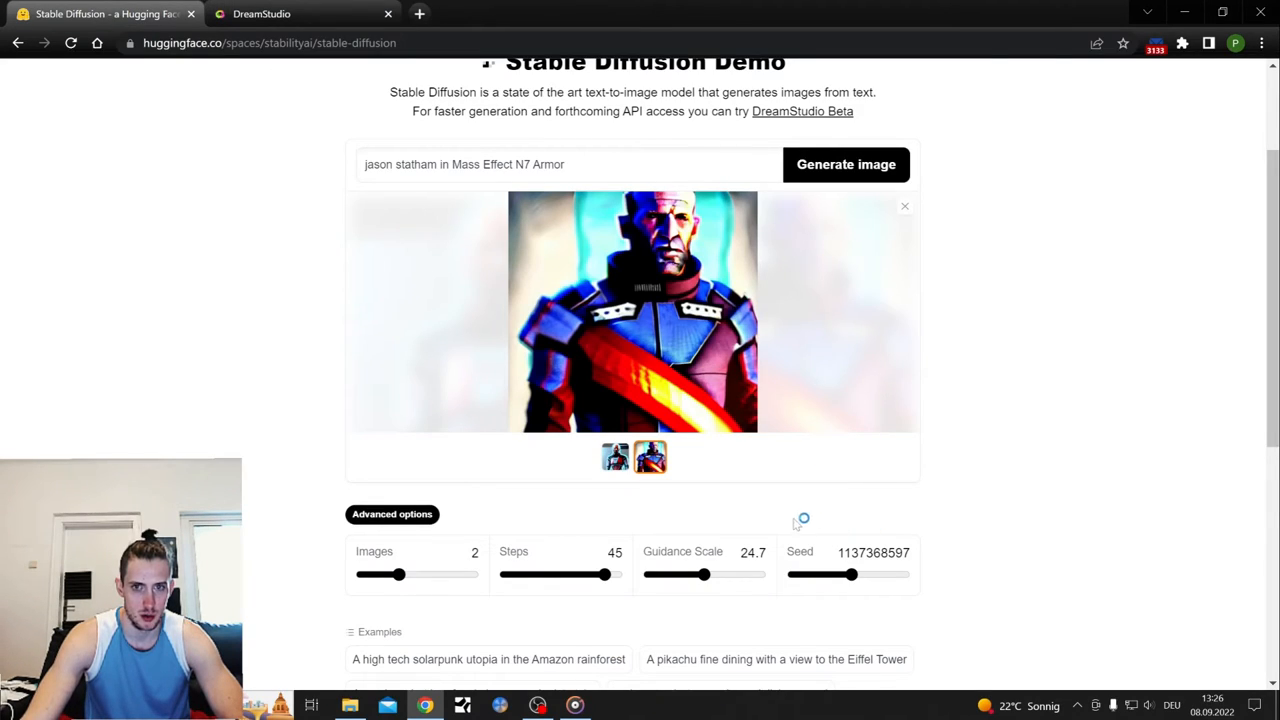
{"action": "left_click_drag", "start_coordinate": [398, 574], "coordinate": [360, 574]}
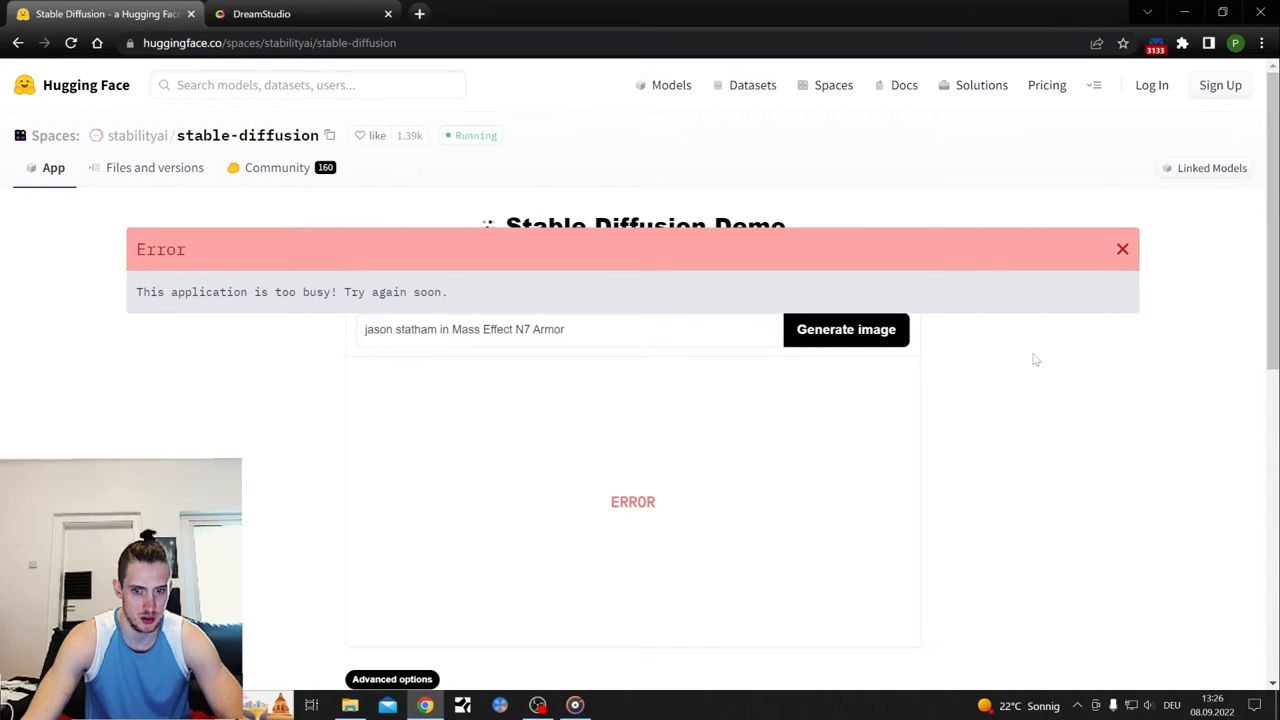
{"action": "scroll", "scroll_direction": "down", "scroll_amount": 3}
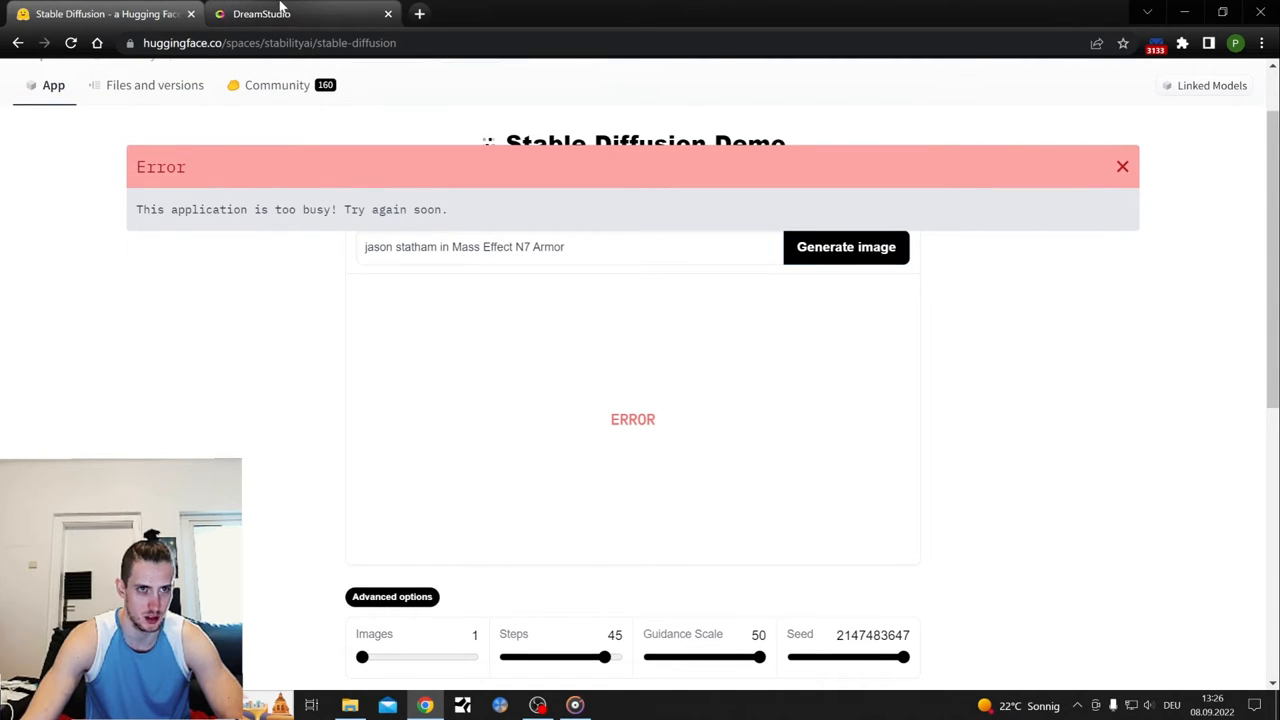
{"action": "left_click", "coordinate": [260, 12]}
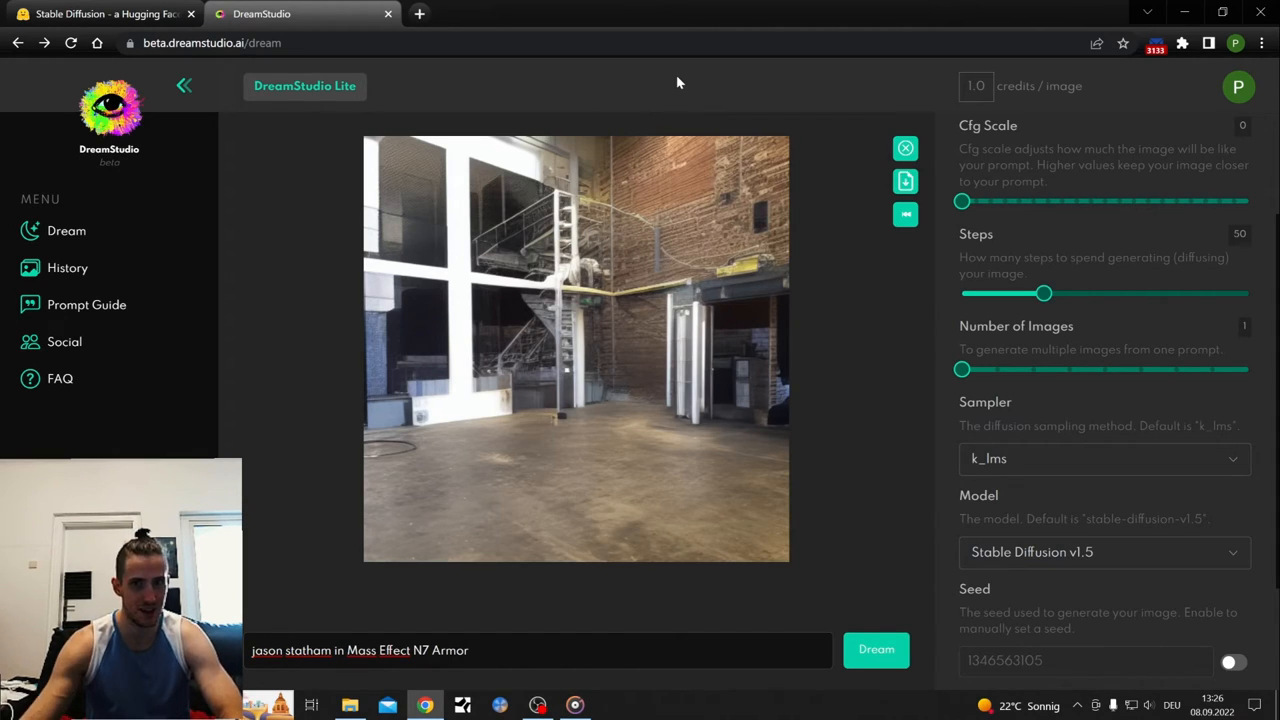
{"action": "mouse_move", "coordinate": [856, 260]}
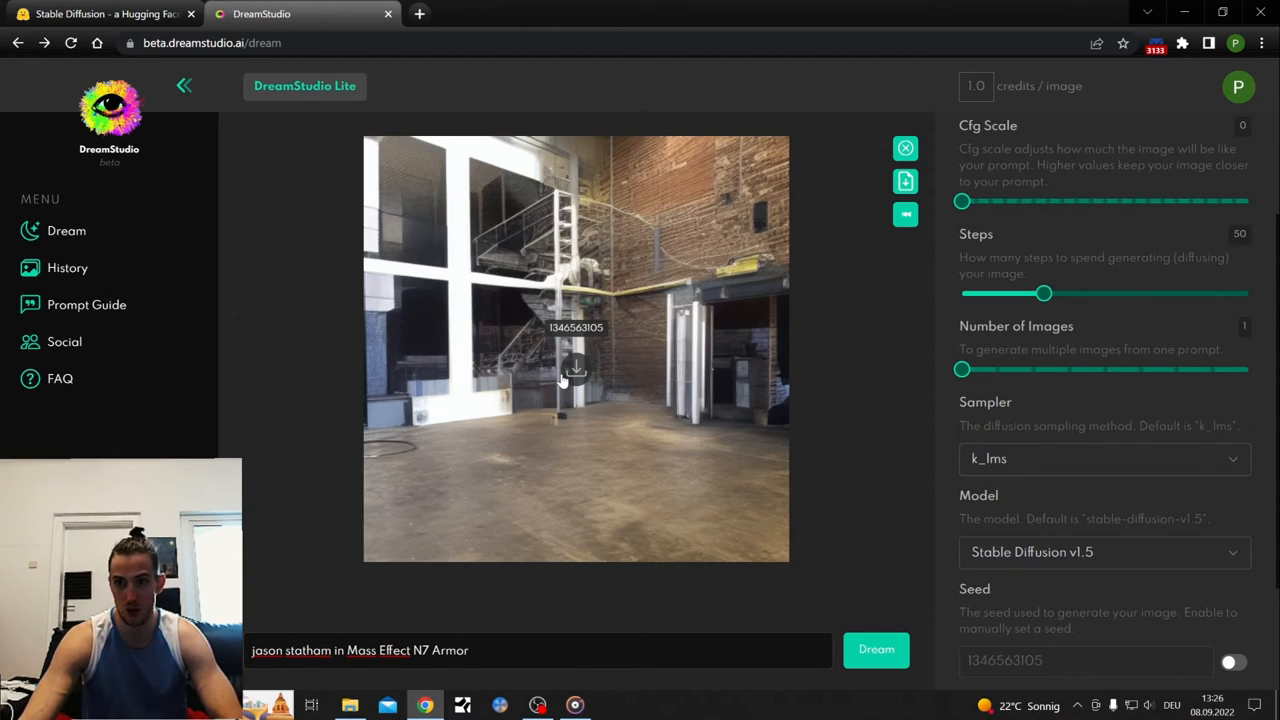
{"action": "mouse_move", "coordinate": [568, 378]}
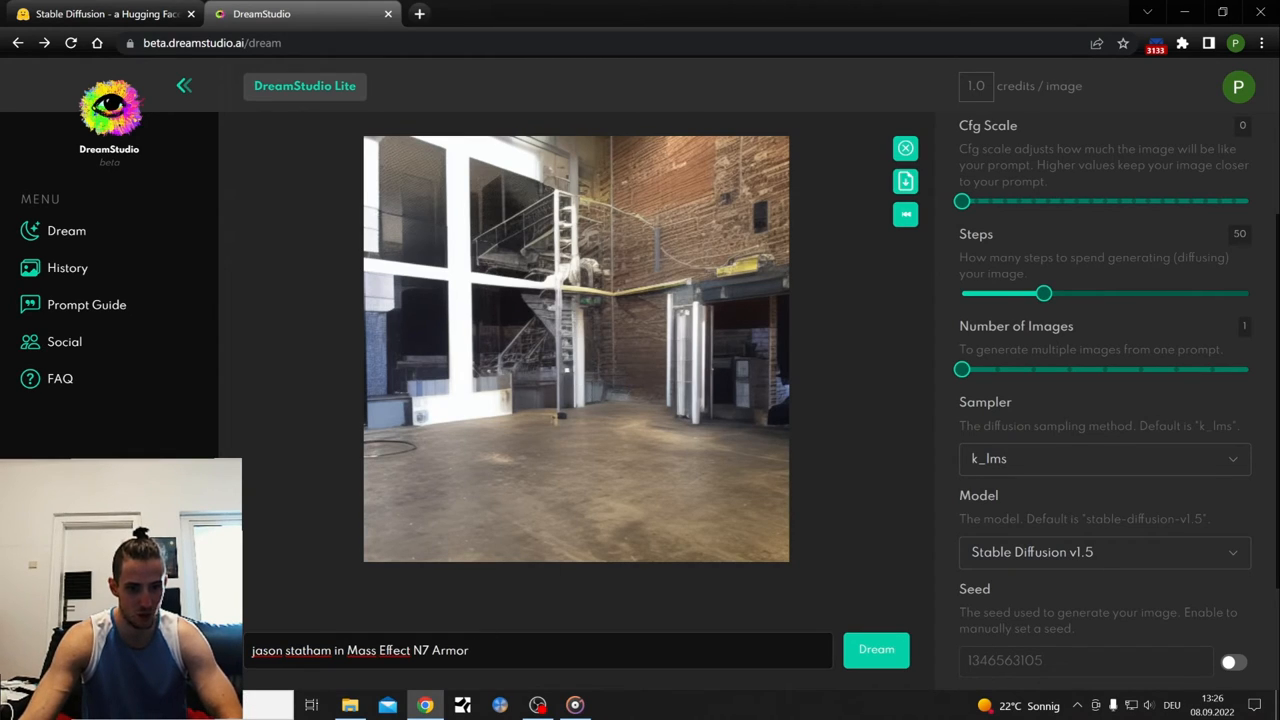
Step: Generate 'cat in armor' at CFG scale 10 and about 100 steps, then start downloading it
{"action": "triple_click", "coordinate": [540, 650]}
{"action": "type", "text": "cat"}
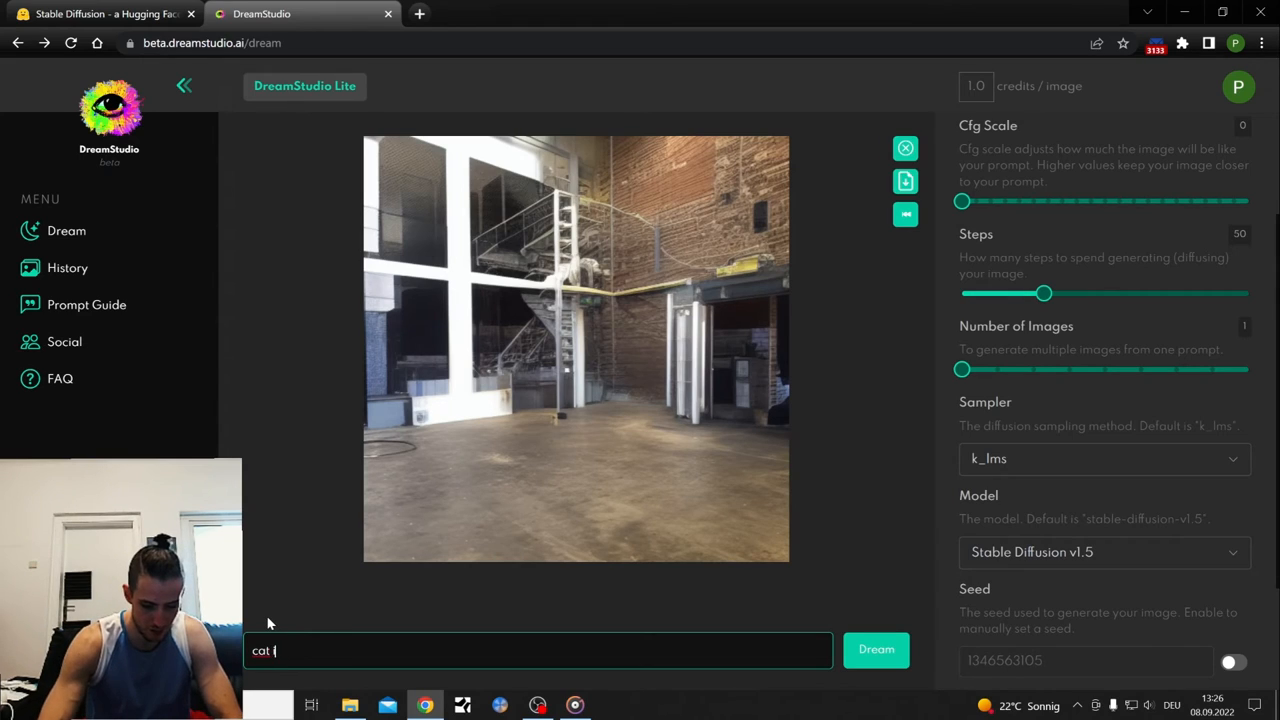
{"action": "type", "text": "in armor"}
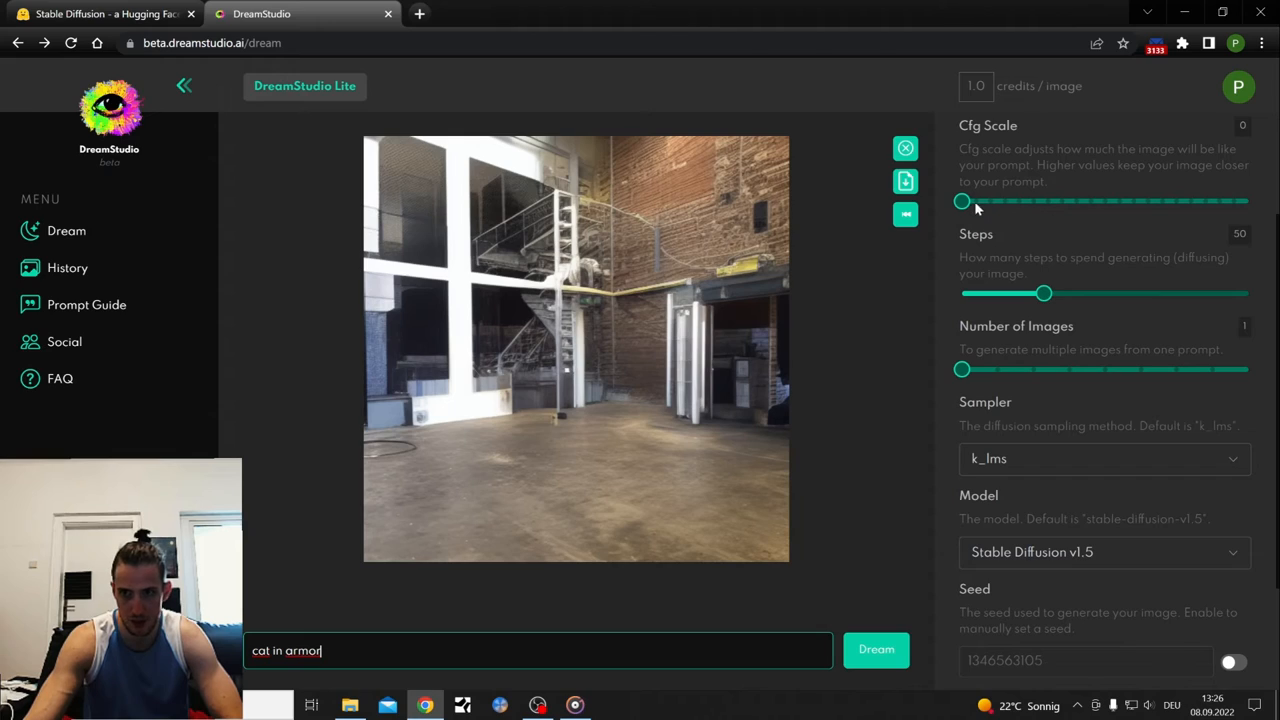
{"action": "left_click_drag", "start_coordinate": [962, 200], "coordinate": [1104, 200]}
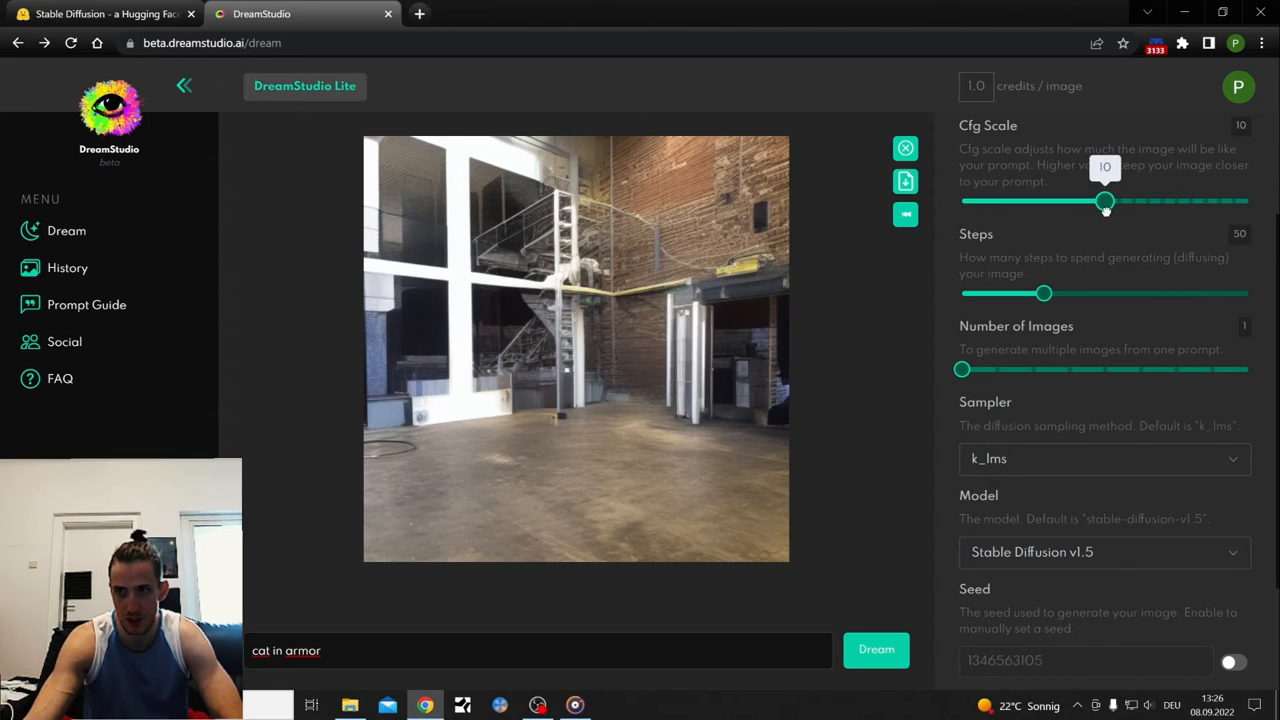
{"action": "left_click_drag", "start_coordinate": [1044, 292], "coordinate": [1128, 292]}
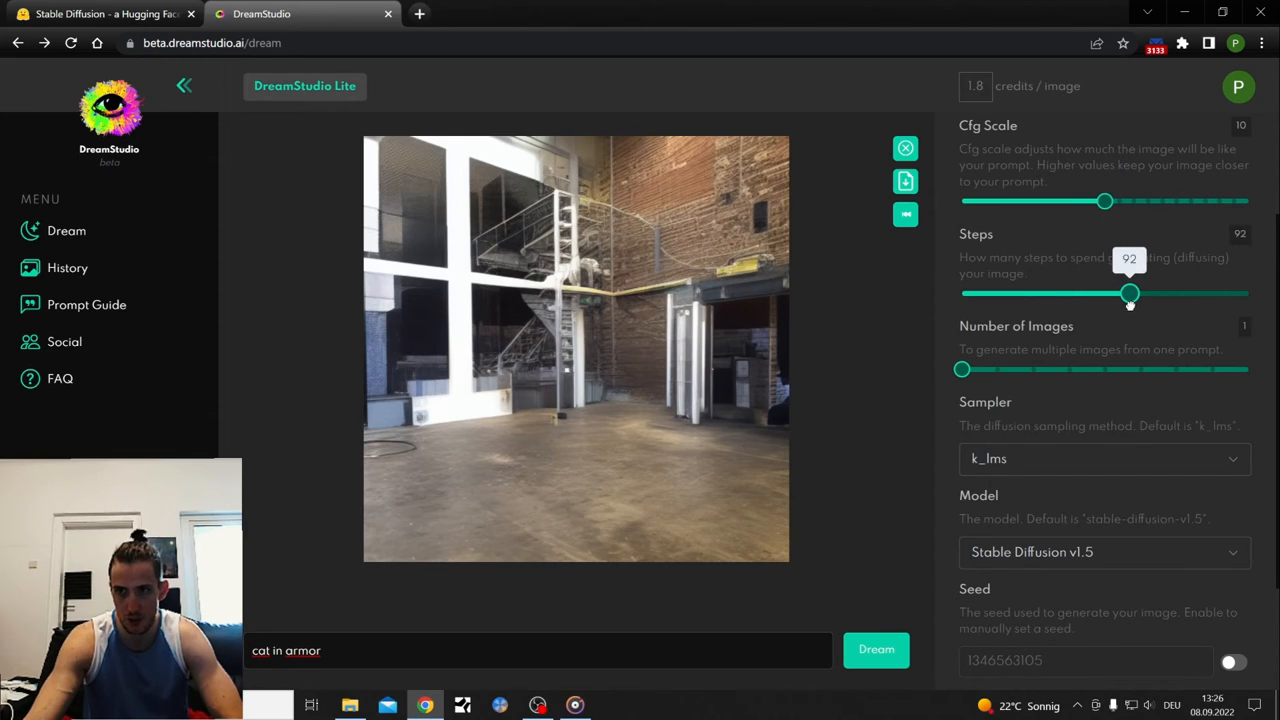
{"action": "left_click_drag", "start_coordinate": [1130, 292], "coordinate": [1152, 292]}
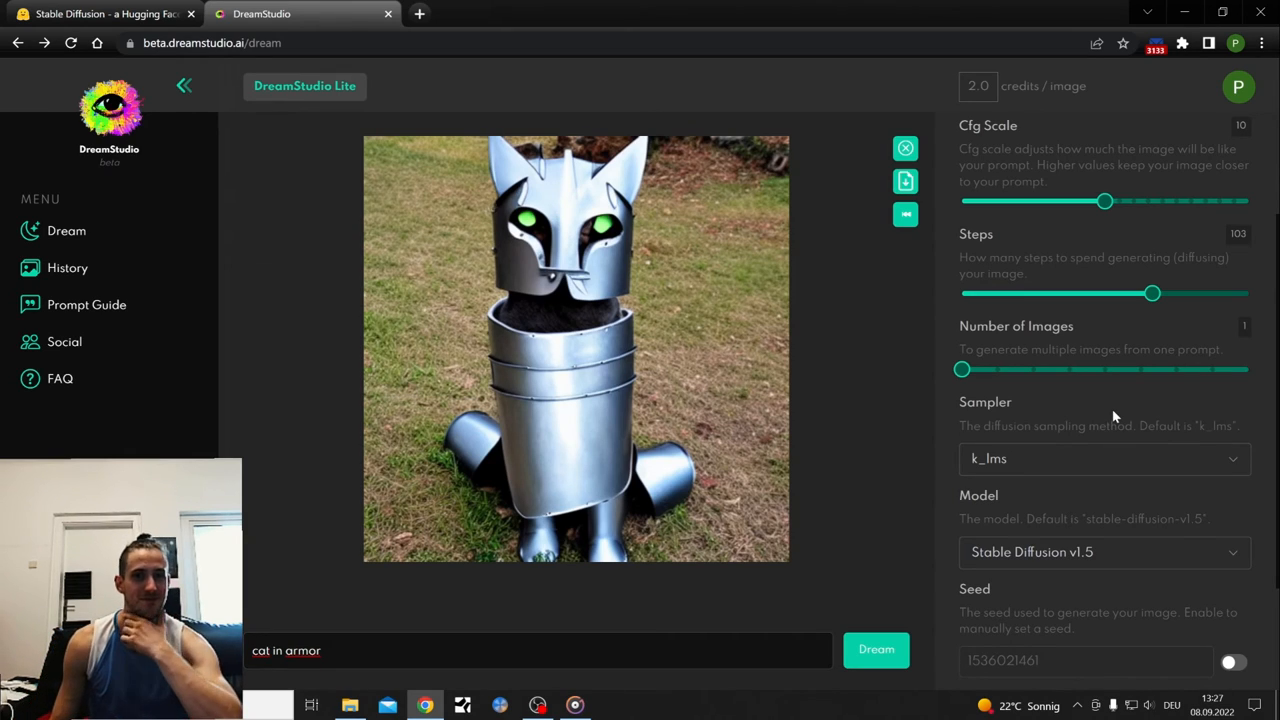
{"action": "mouse_move", "coordinate": [838, 396]}
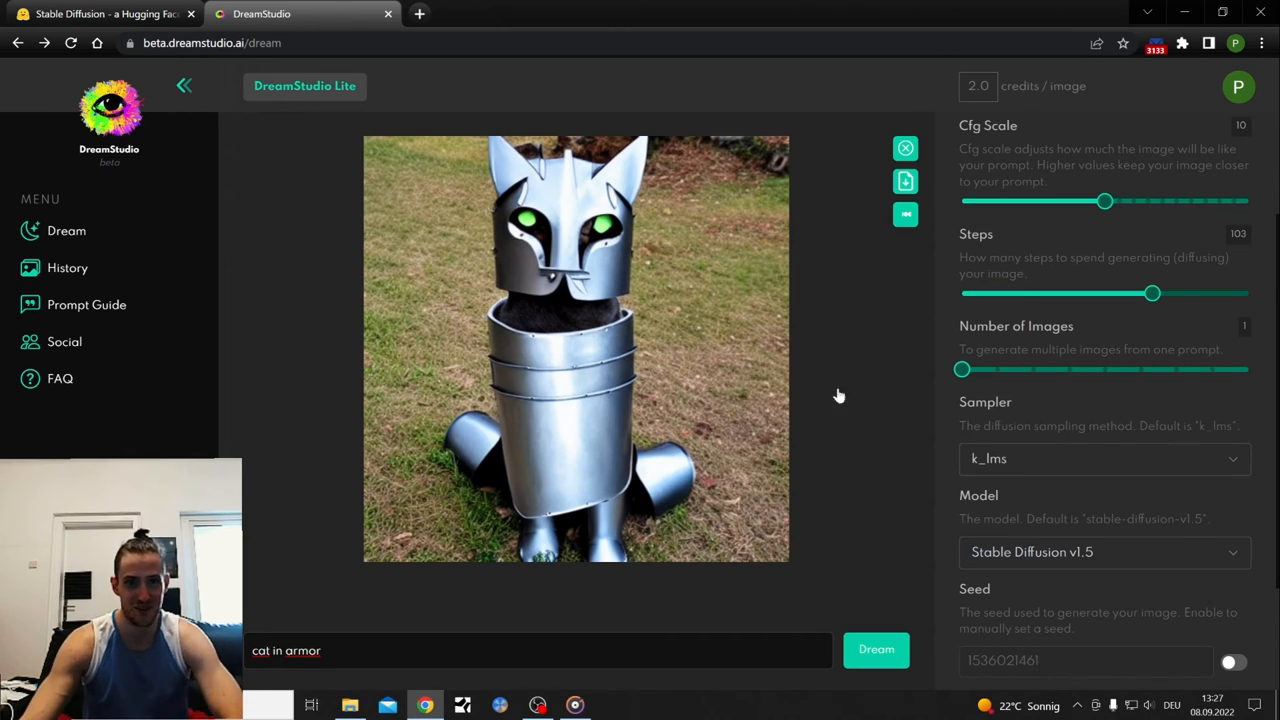
{"action": "left_click", "coordinate": [904, 180]}
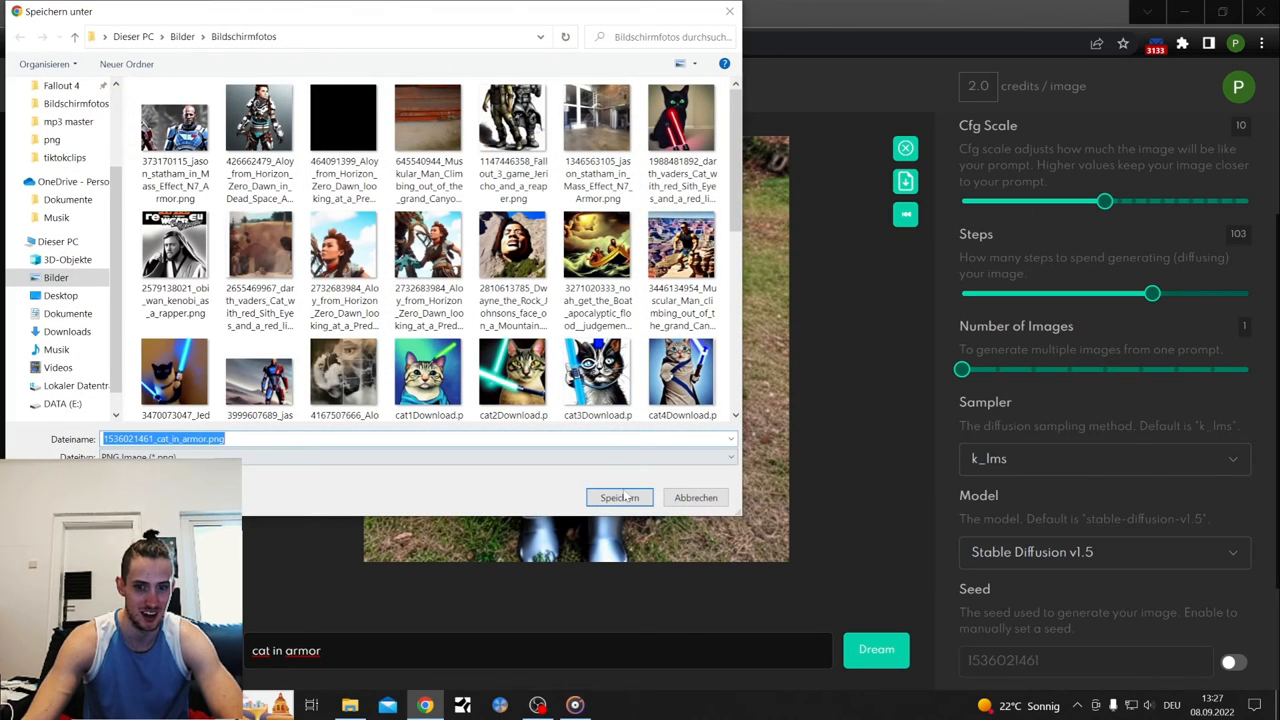
Step: Confirm saving the armored cat image and bring up File Explorer
{"action": "left_click", "coordinate": [618, 496]}
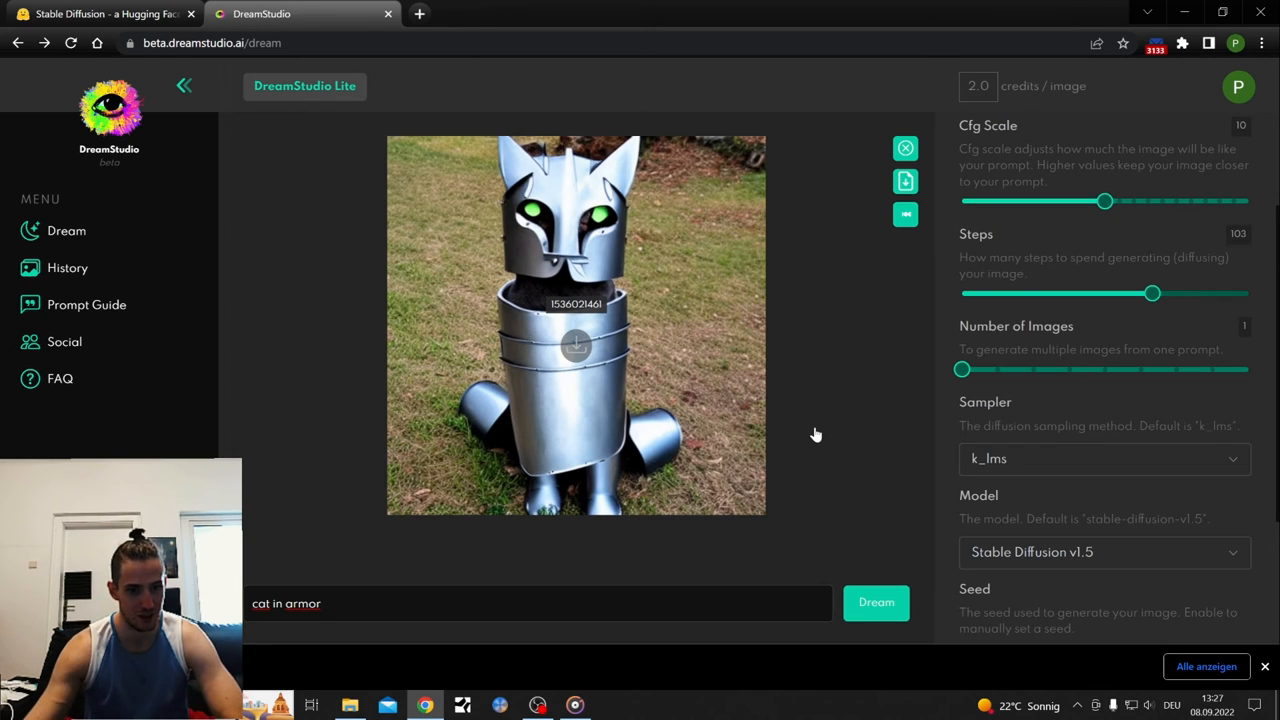
{"action": "left_click", "coordinate": [348, 704]}
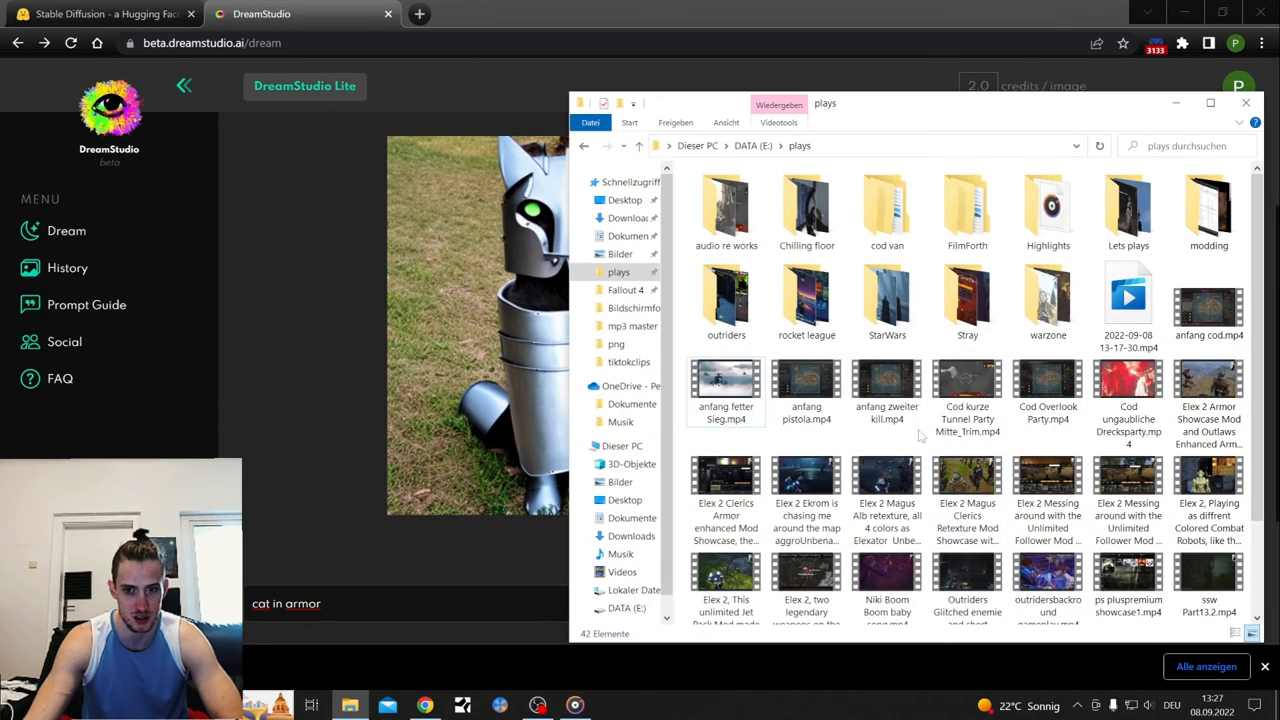
Step: View cat2, cat6 and cat7 downloads in Photos, then close the viewer and folder
{"action": "left_click", "coordinate": [634, 308]}
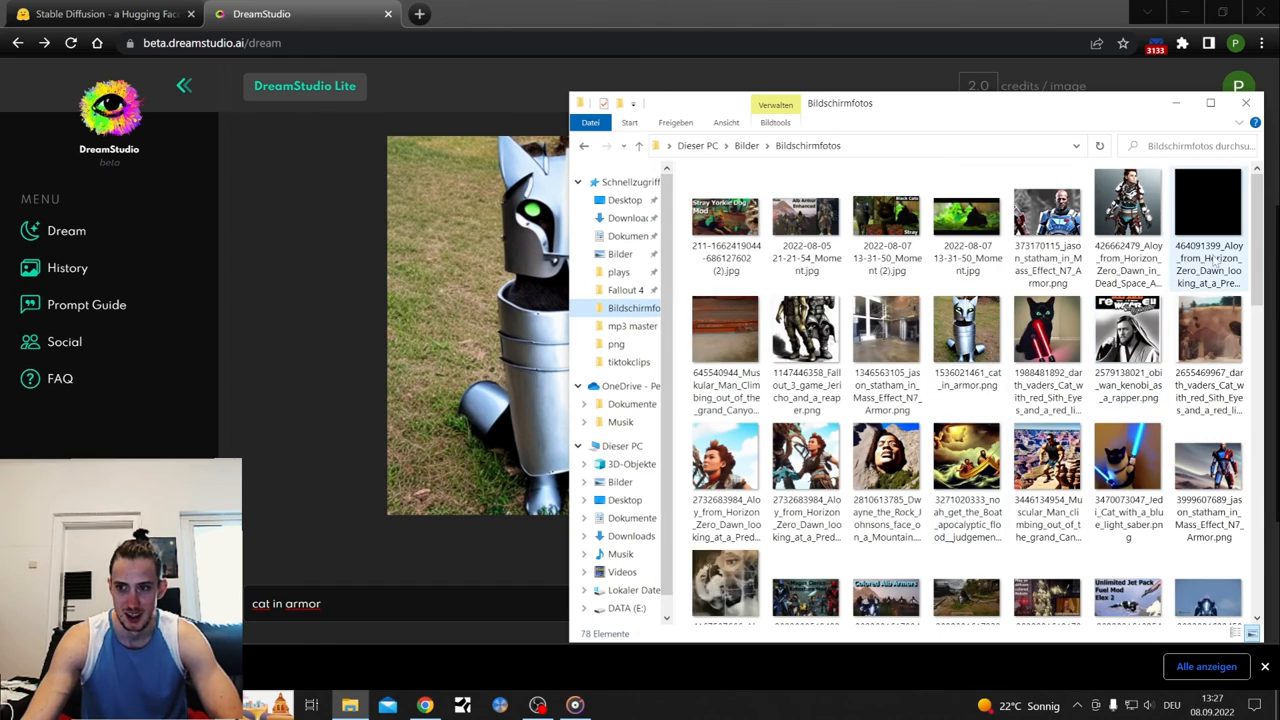
{"action": "scroll", "scroll_direction": "down", "scroll_amount": 3}
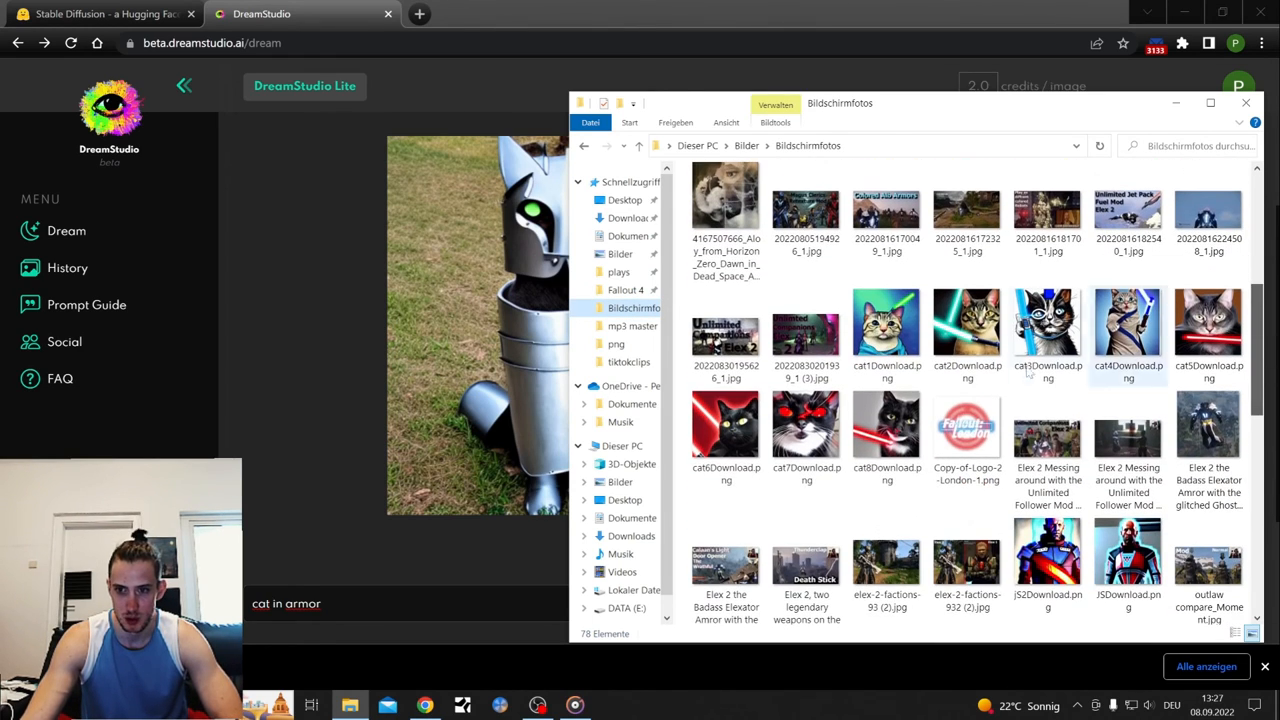
{"action": "double_click", "coordinate": [966, 322]}
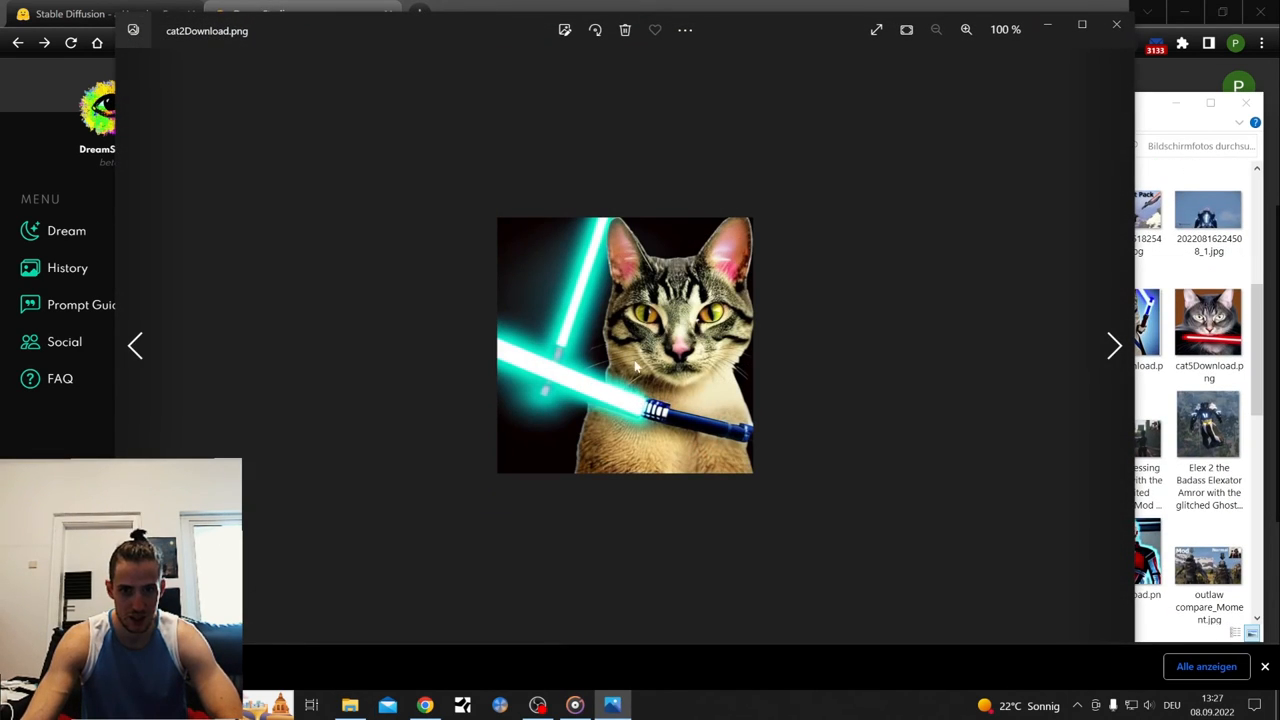
{"action": "mouse_move", "coordinate": [1116, 24]}
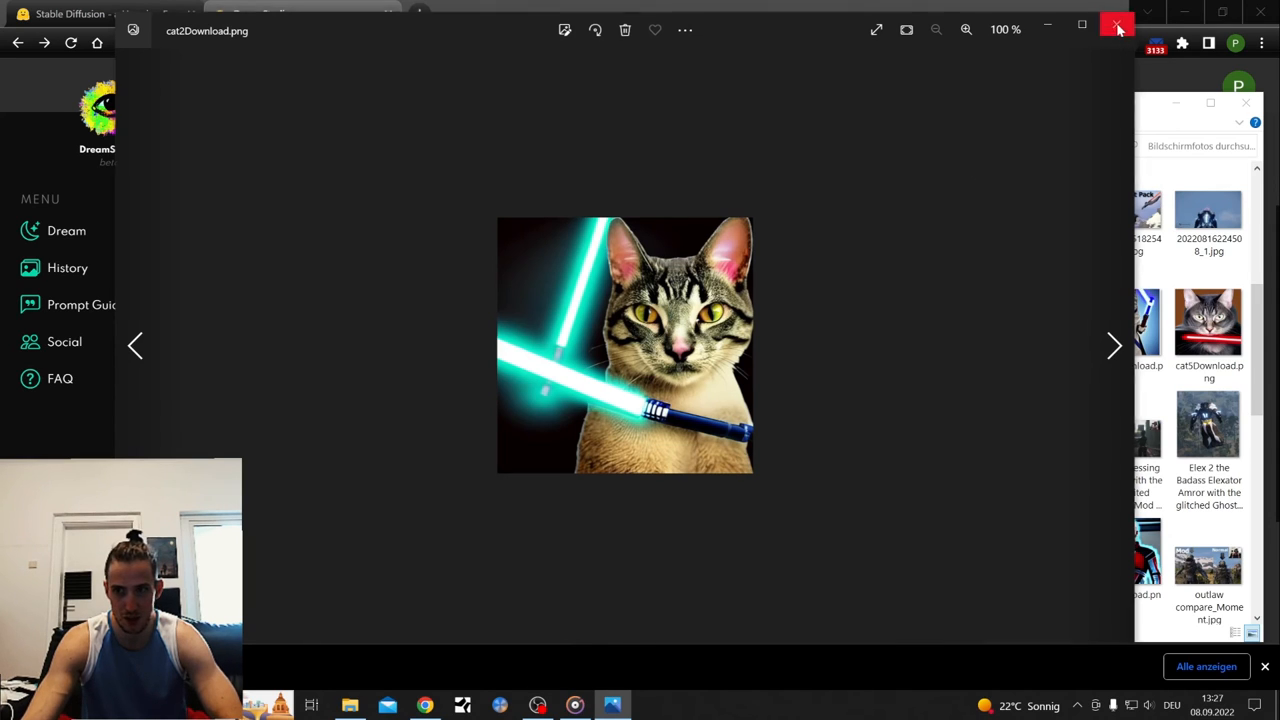
{"action": "left_click", "coordinate": [1114, 344]}
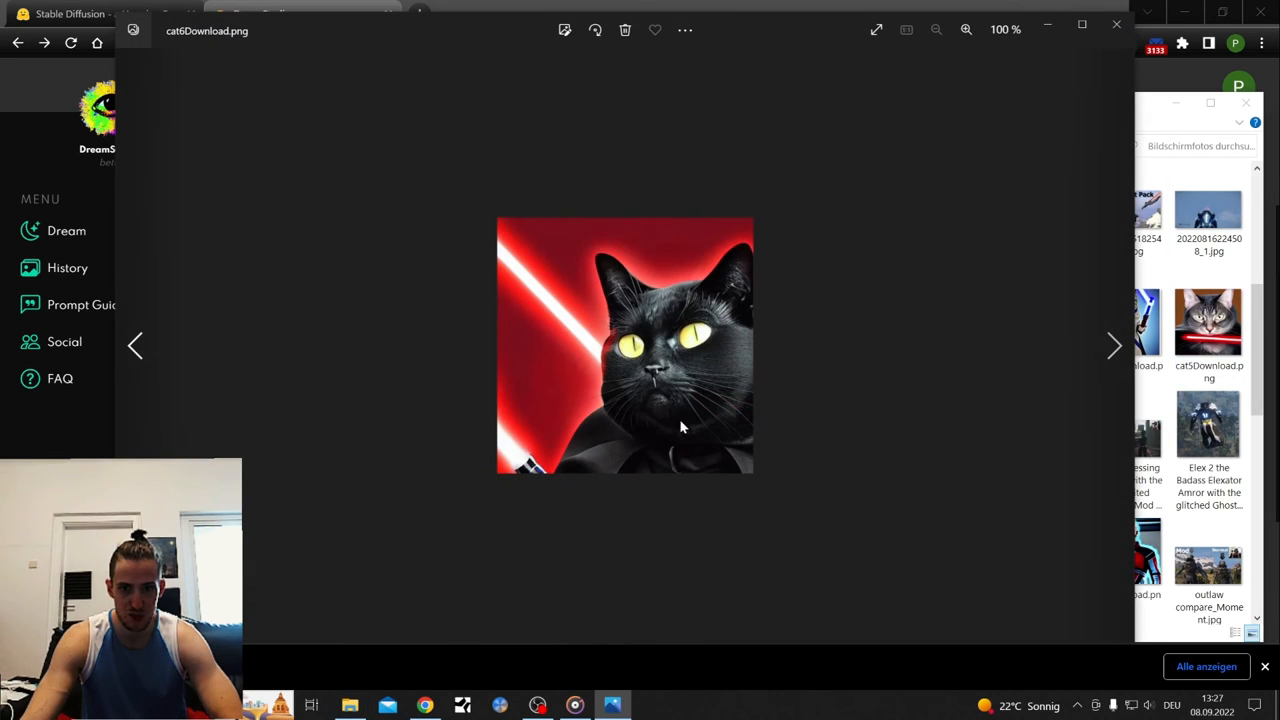
{"action": "mouse_move", "coordinate": [1104, 78]}
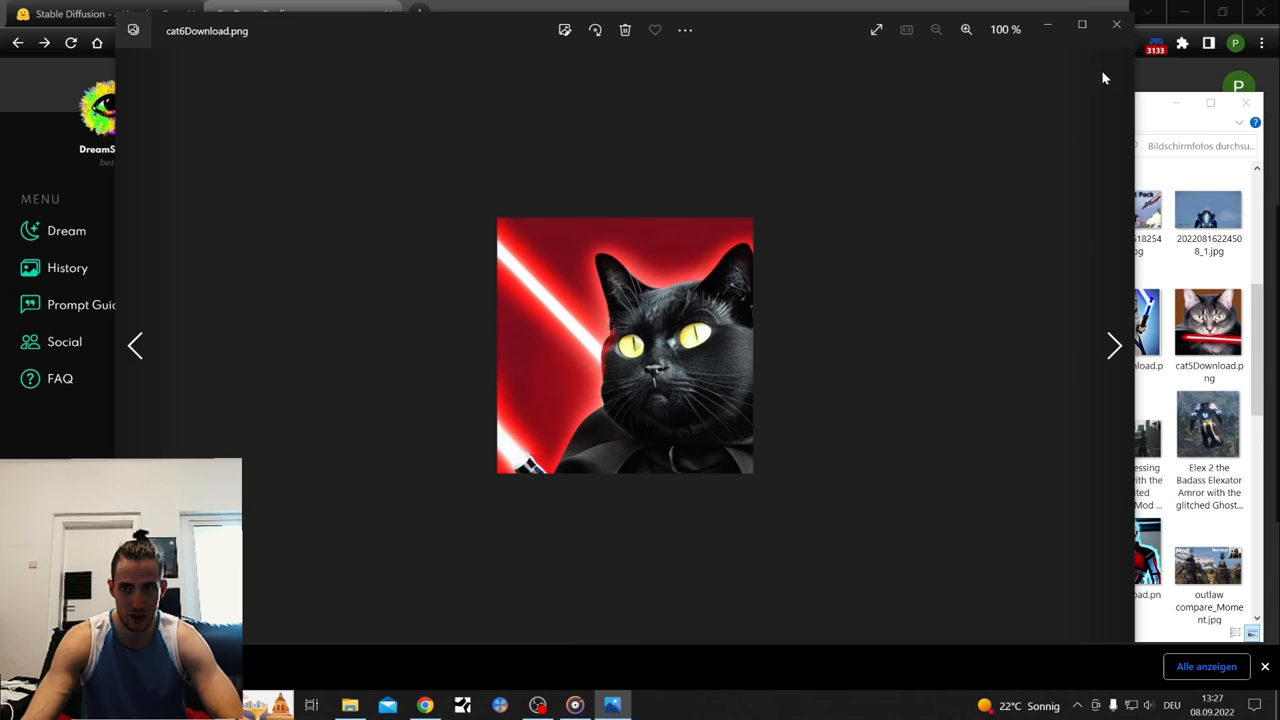
{"action": "left_click", "coordinate": [1112, 344]}
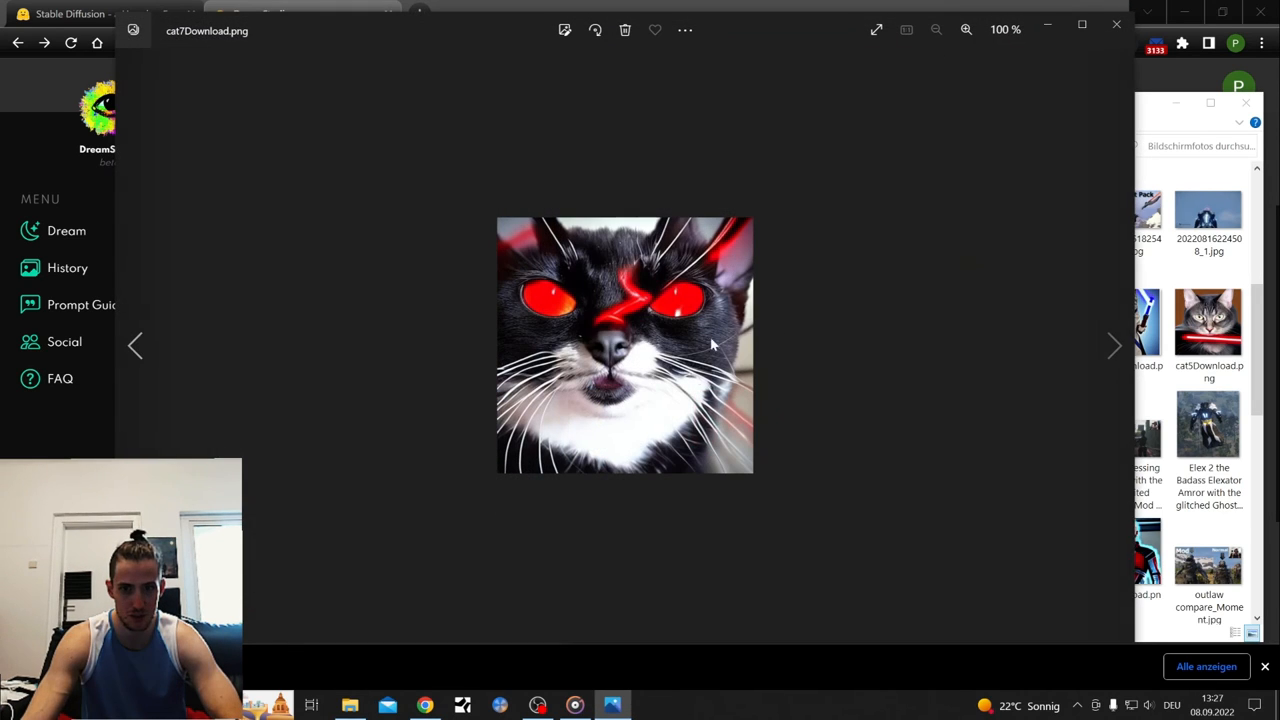
{"action": "mouse_move", "coordinate": [604, 136]}
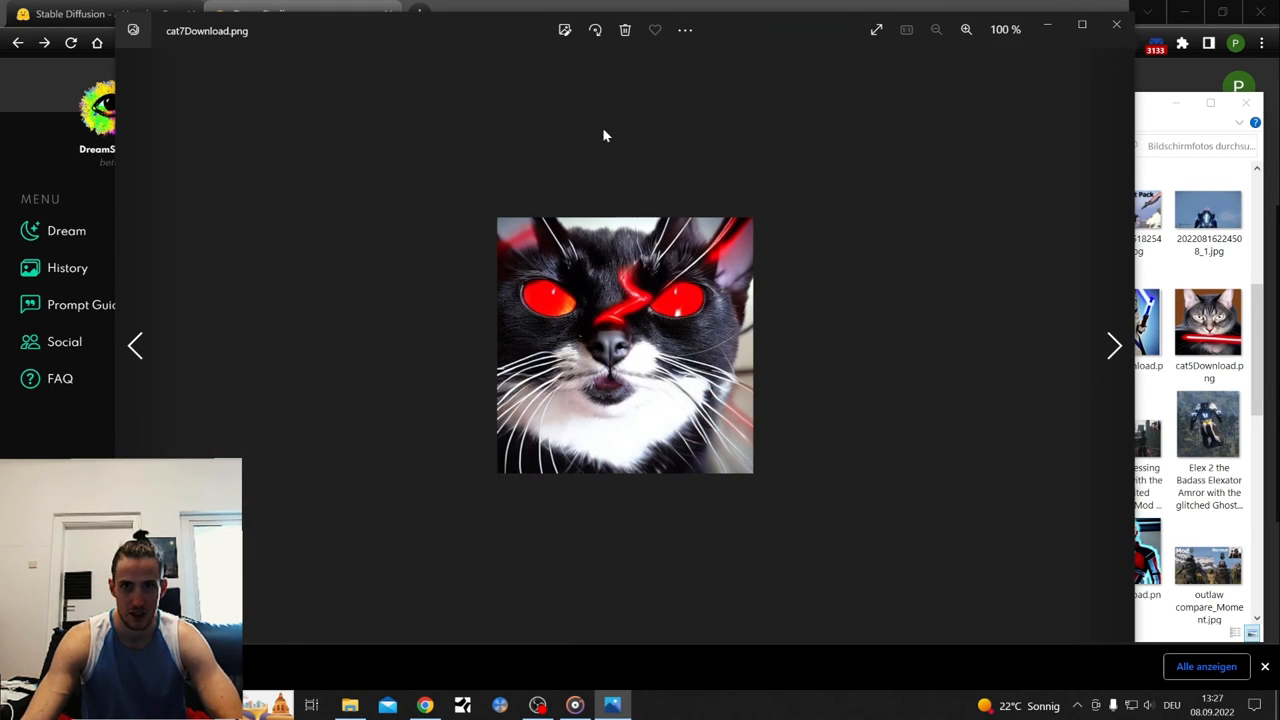
{"action": "left_click", "coordinate": [564, 30]}
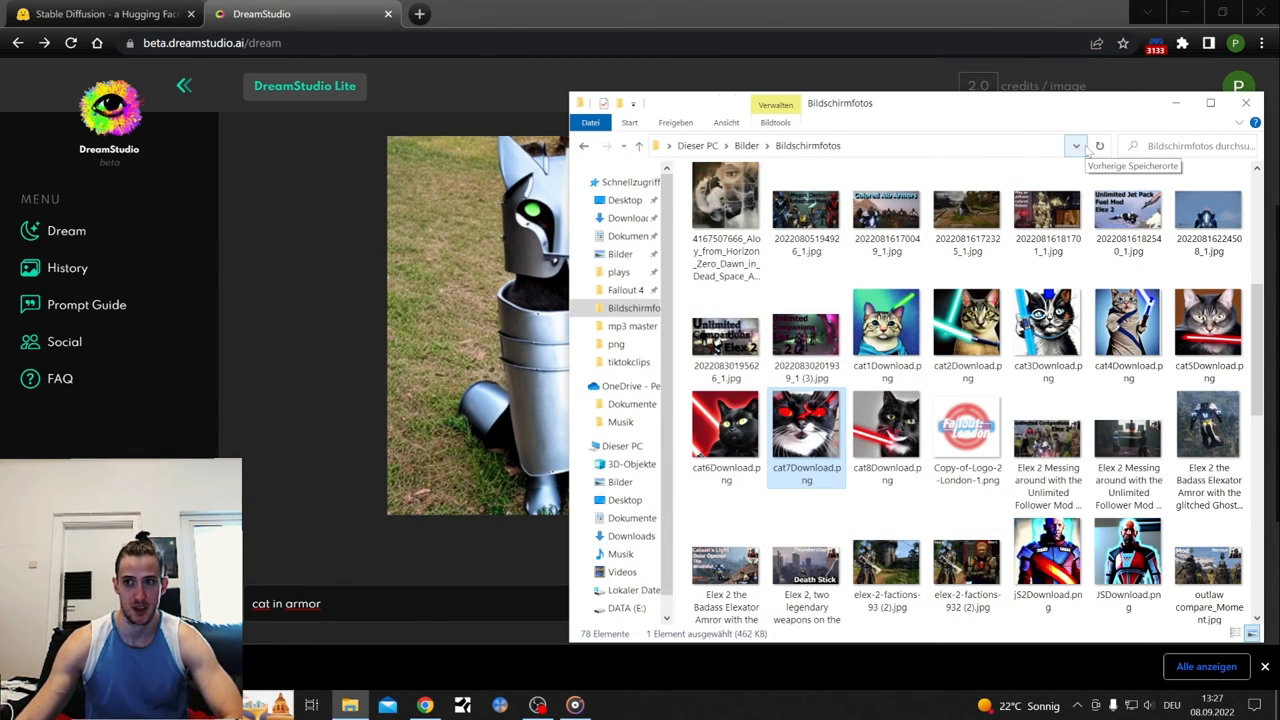
{"action": "left_click", "coordinate": [1244, 102]}
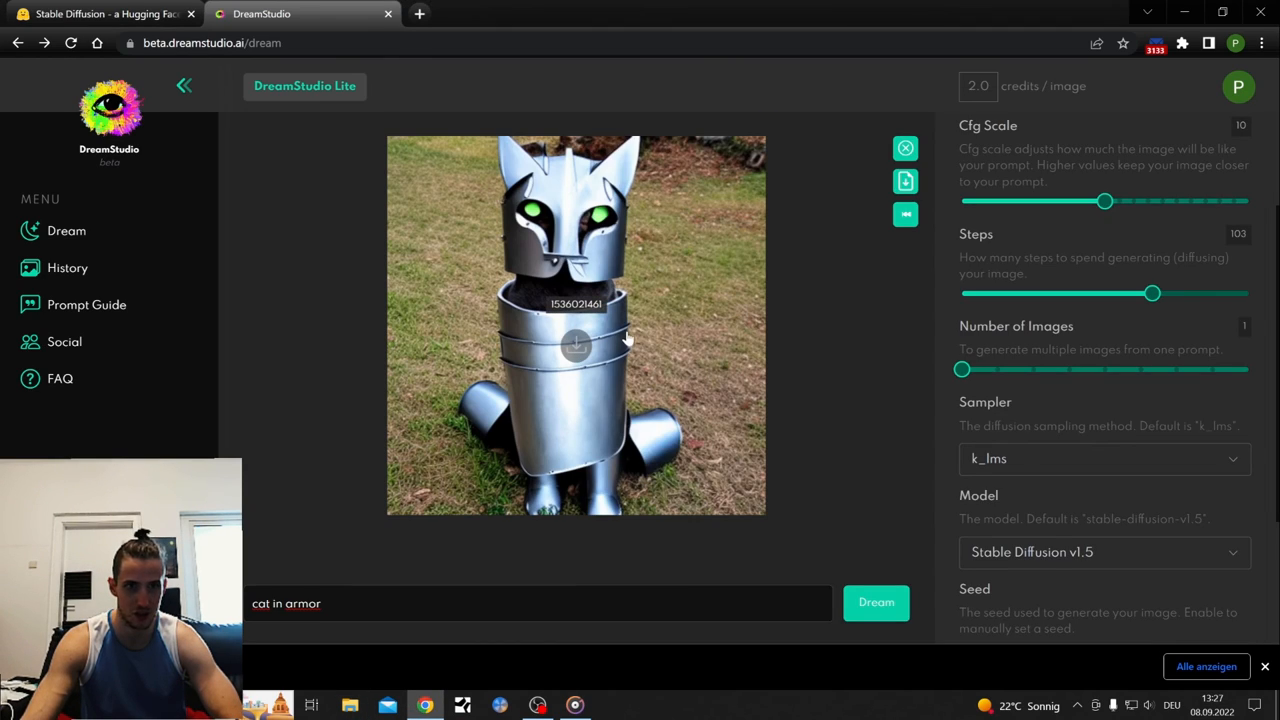
{"action": "mouse_move", "coordinate": [1264, 72]}
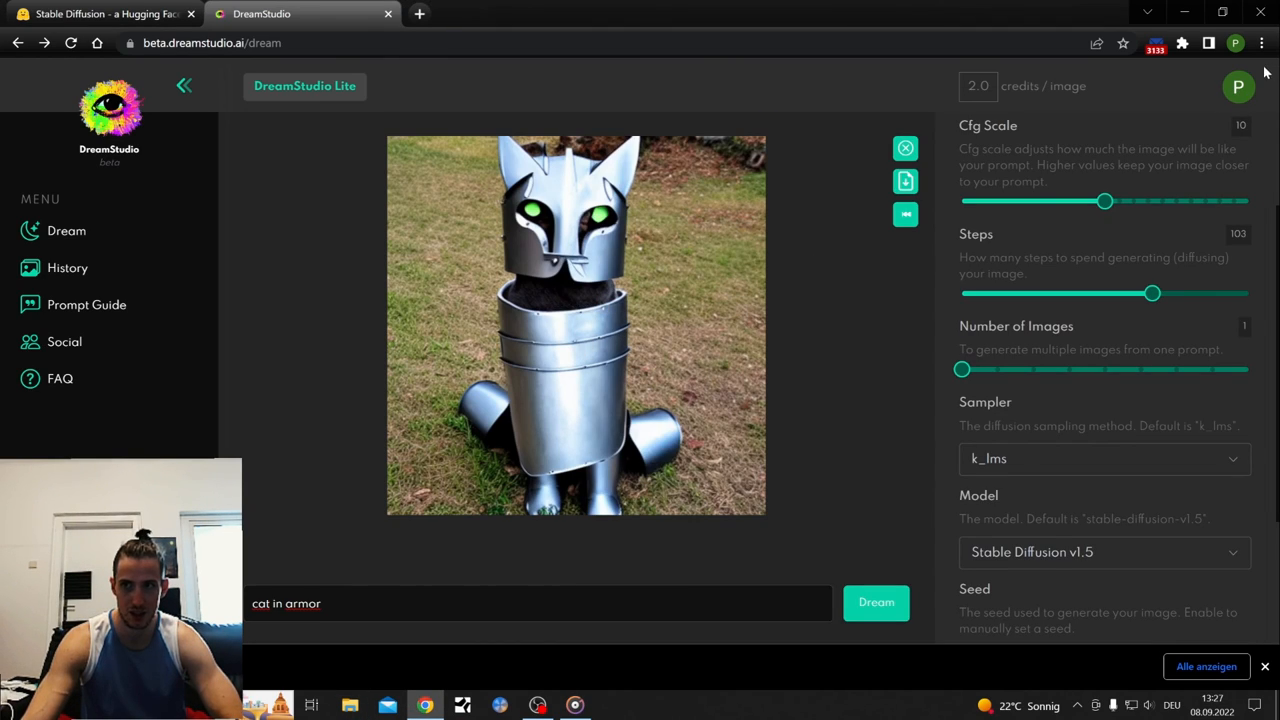
{"action": "left_click", "coordinate": [100, 12]}
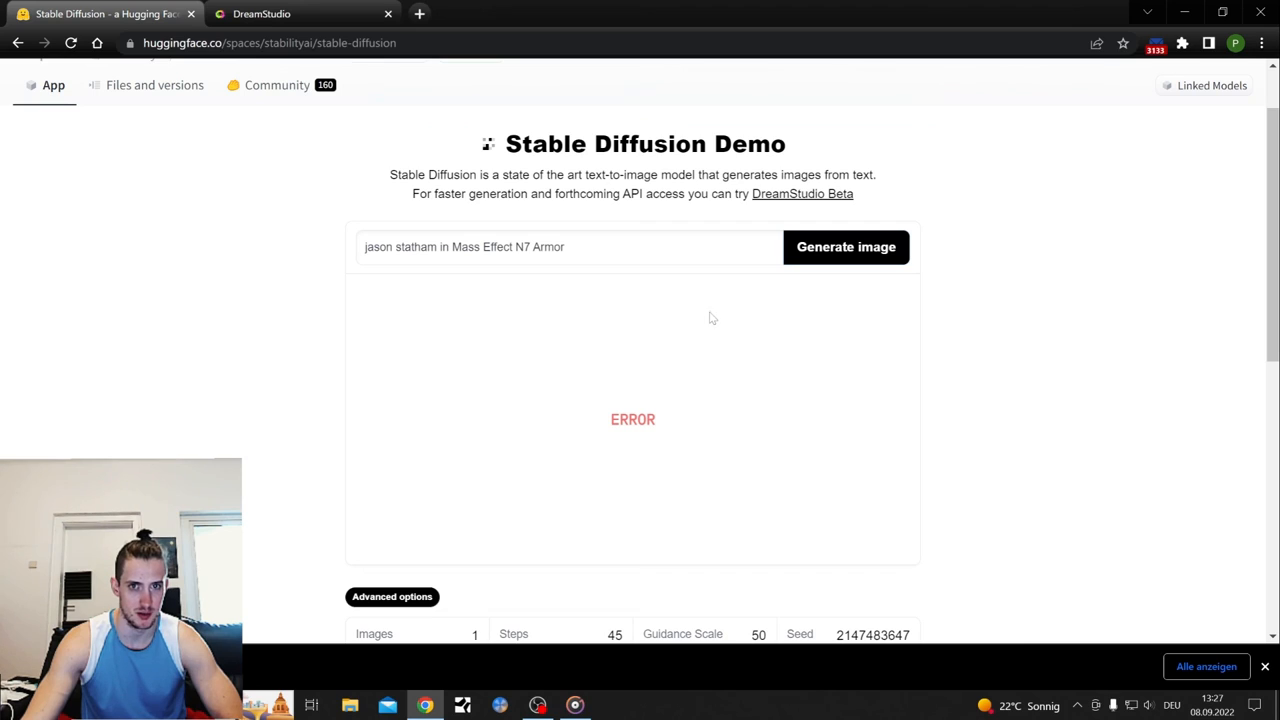
{"action": "left_click", "coordinate": [300, 12]}
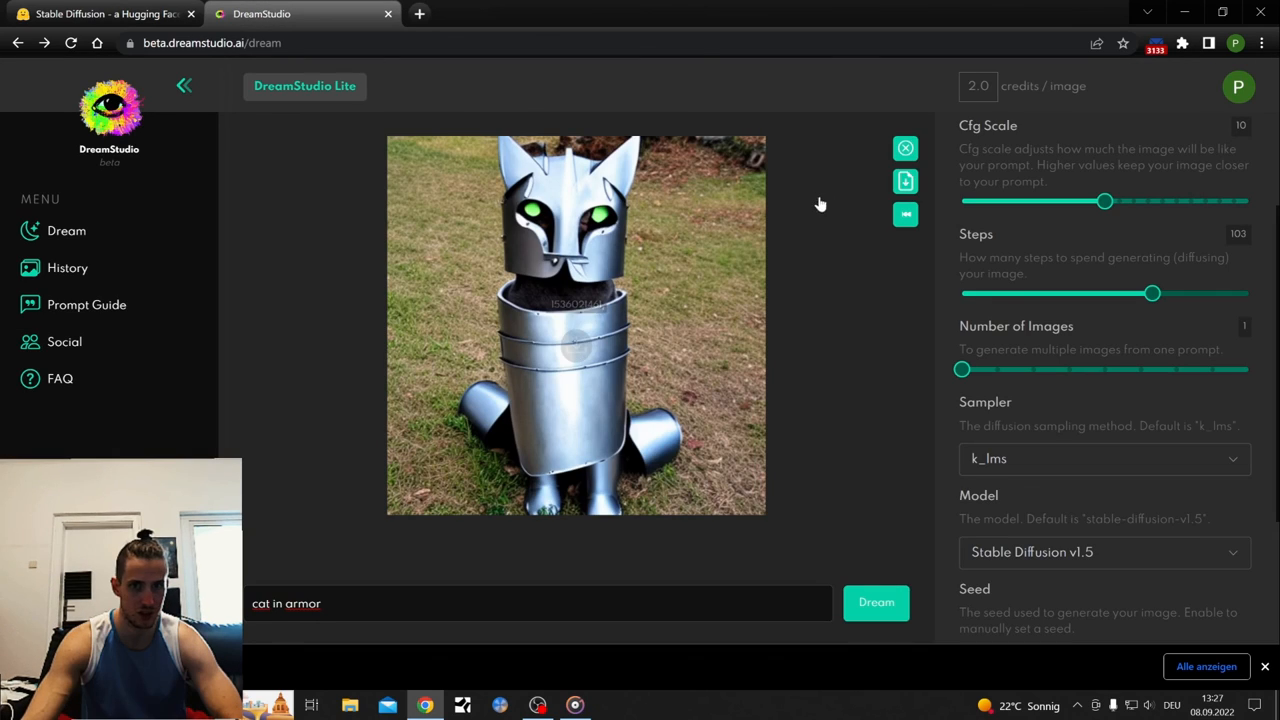
{"action": "mouse_move", "coordinate": [716, 366]}
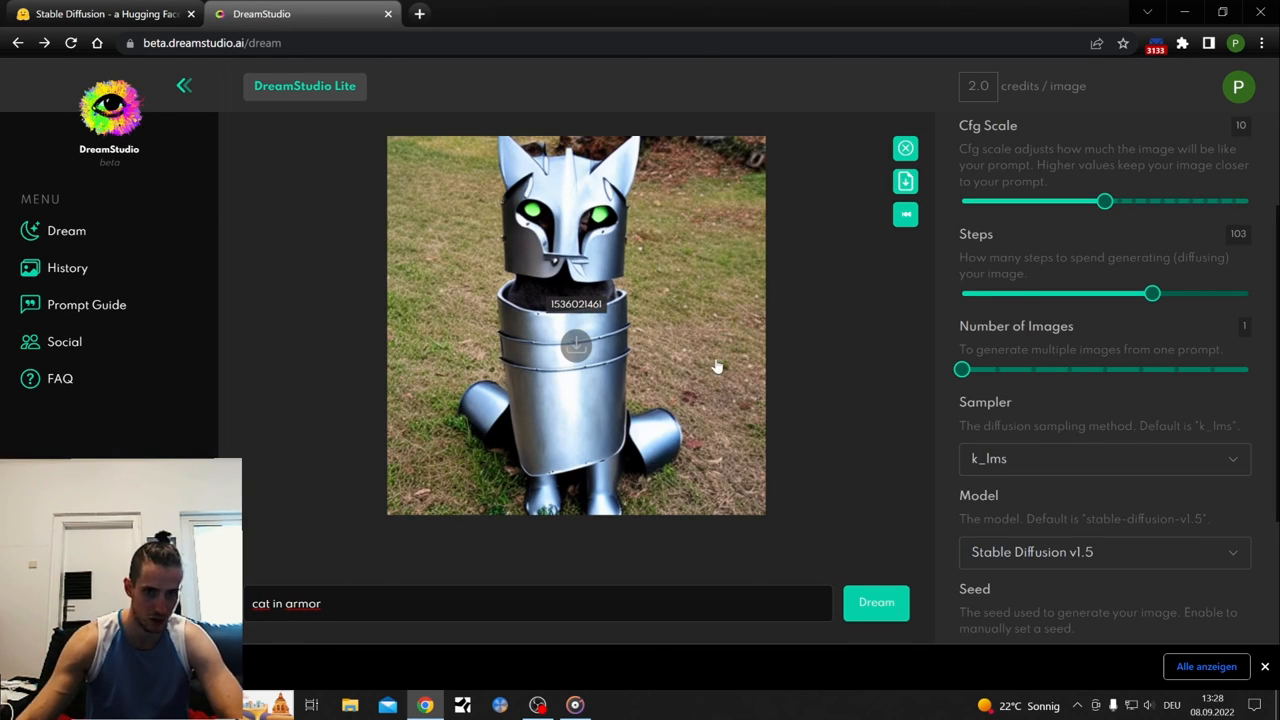